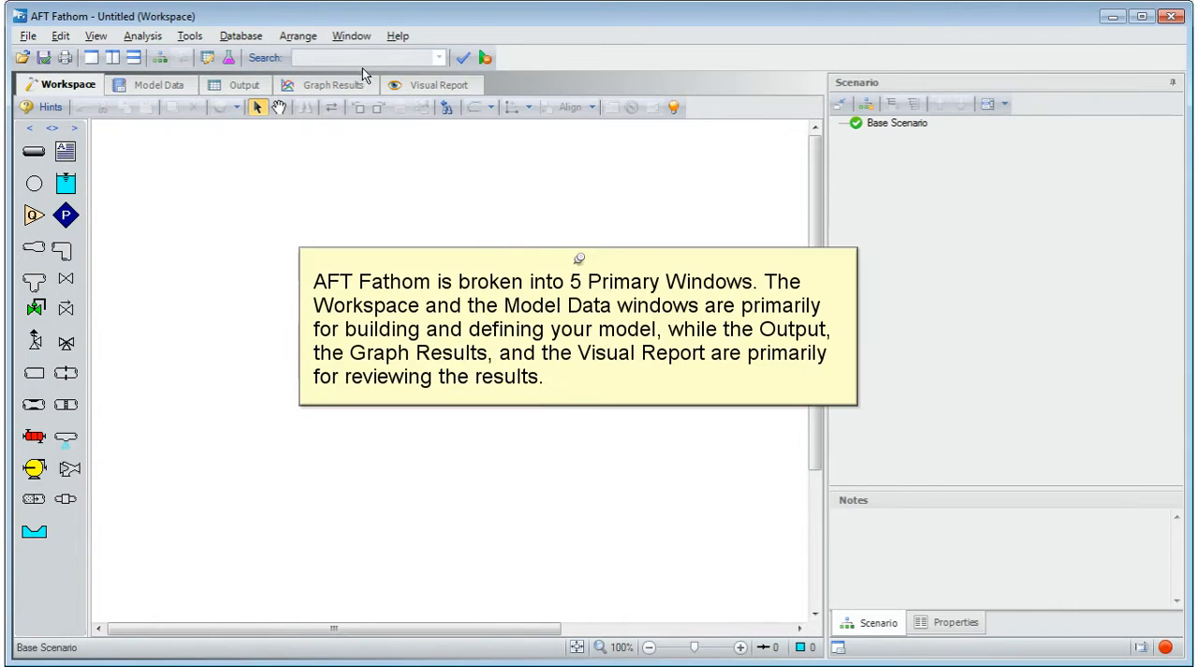
Sketch pipe P1 and a pump junction on the workspace, levelling the pipe to run horizontally to J2.
left_click(352, 36)
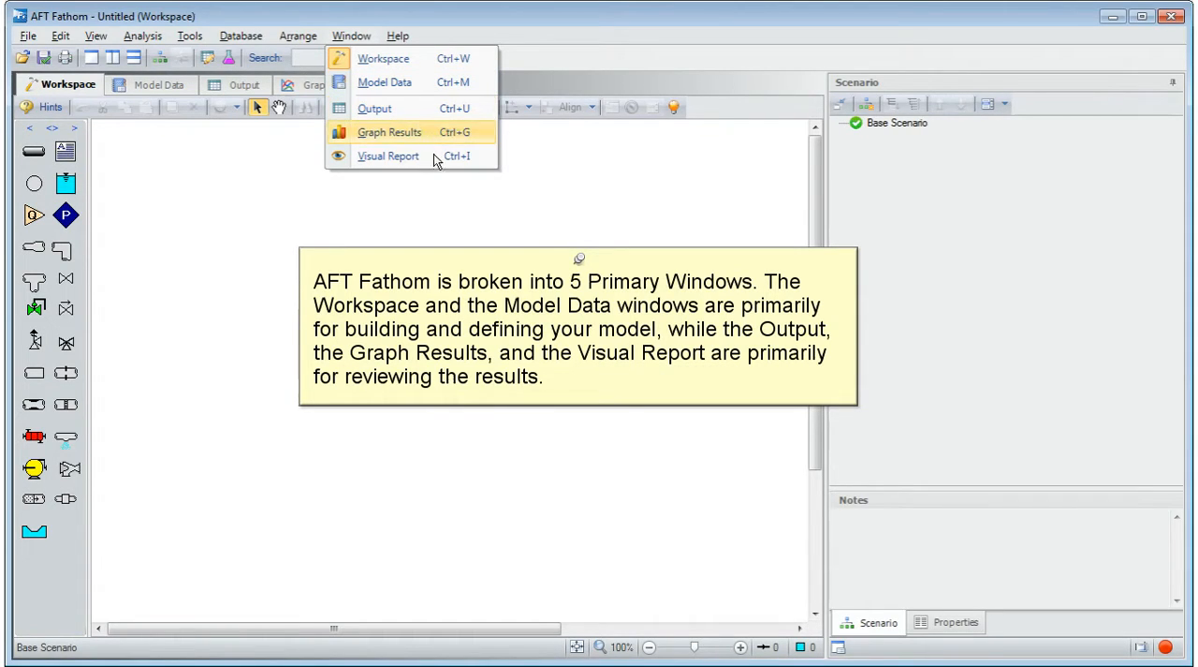
mouse_move(390, 156)
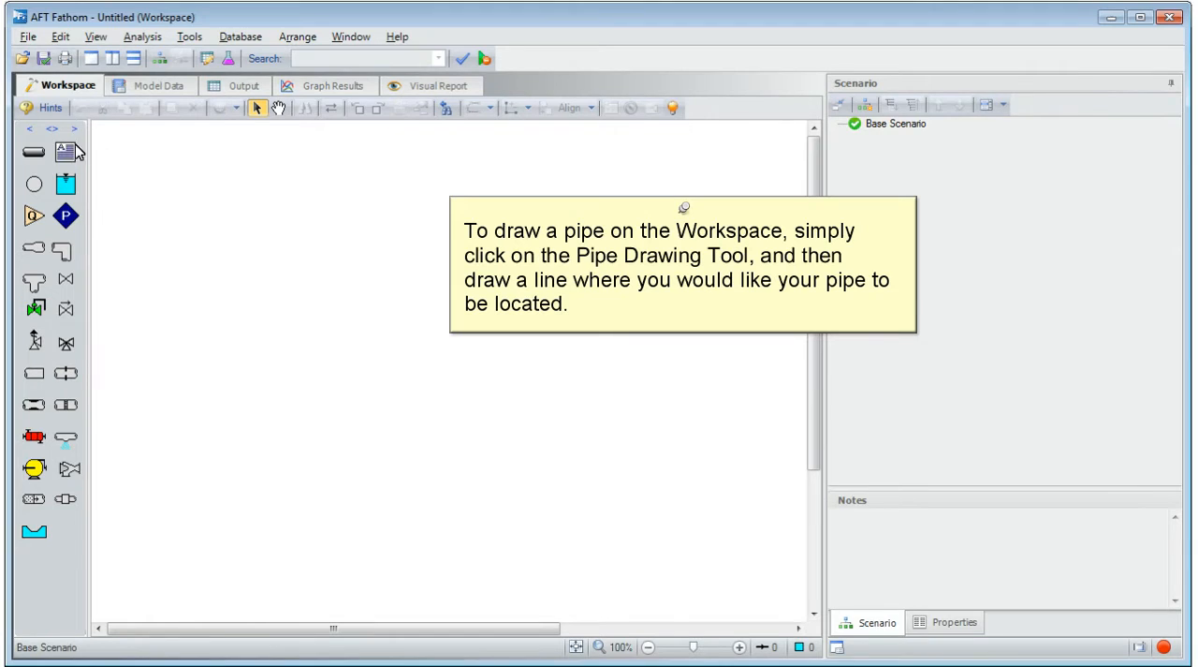
left_click(34, 150)
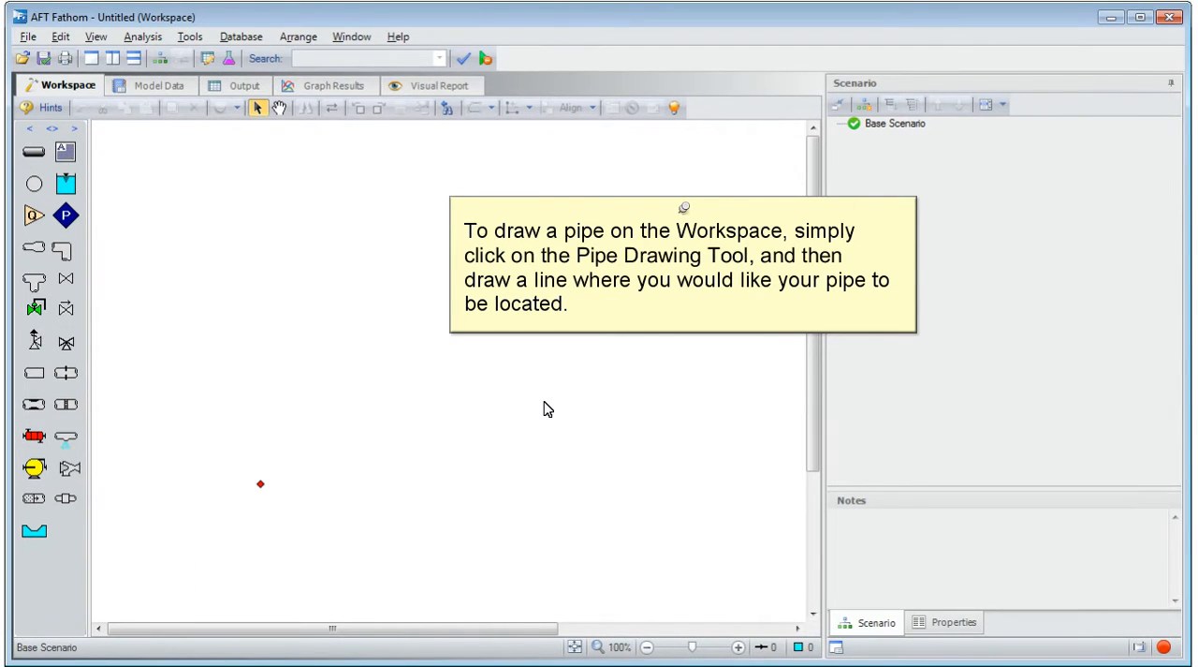
left_click_drag(262, 483, 543, 401)
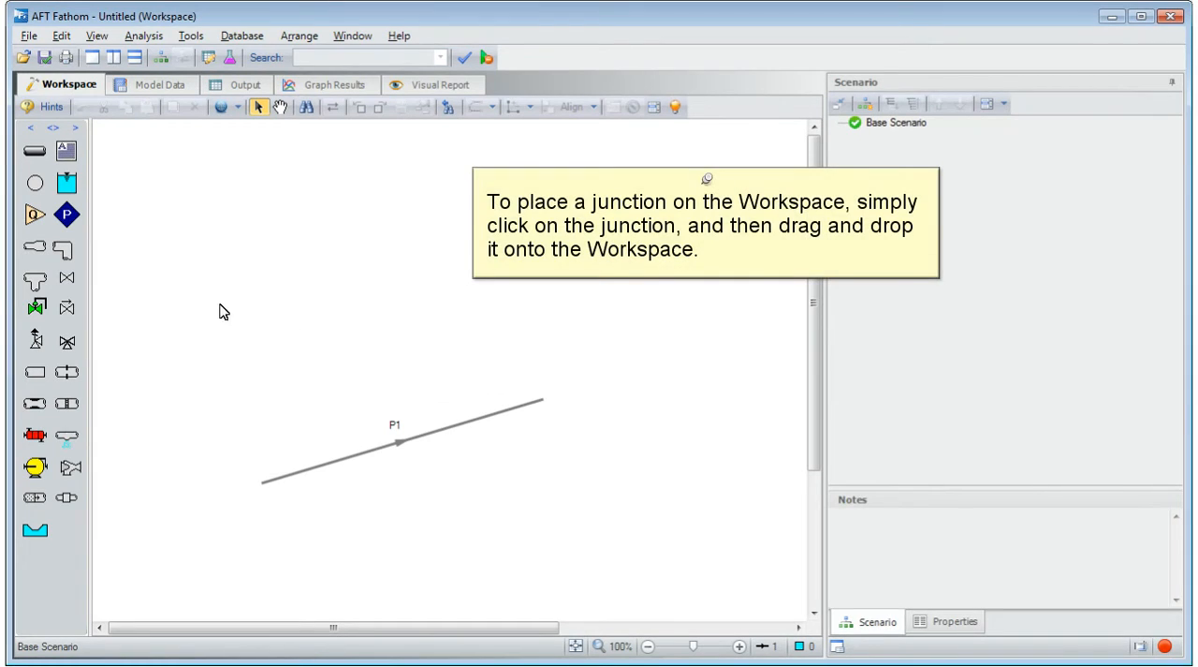
left_click_drag(68, 213, 192, 348)
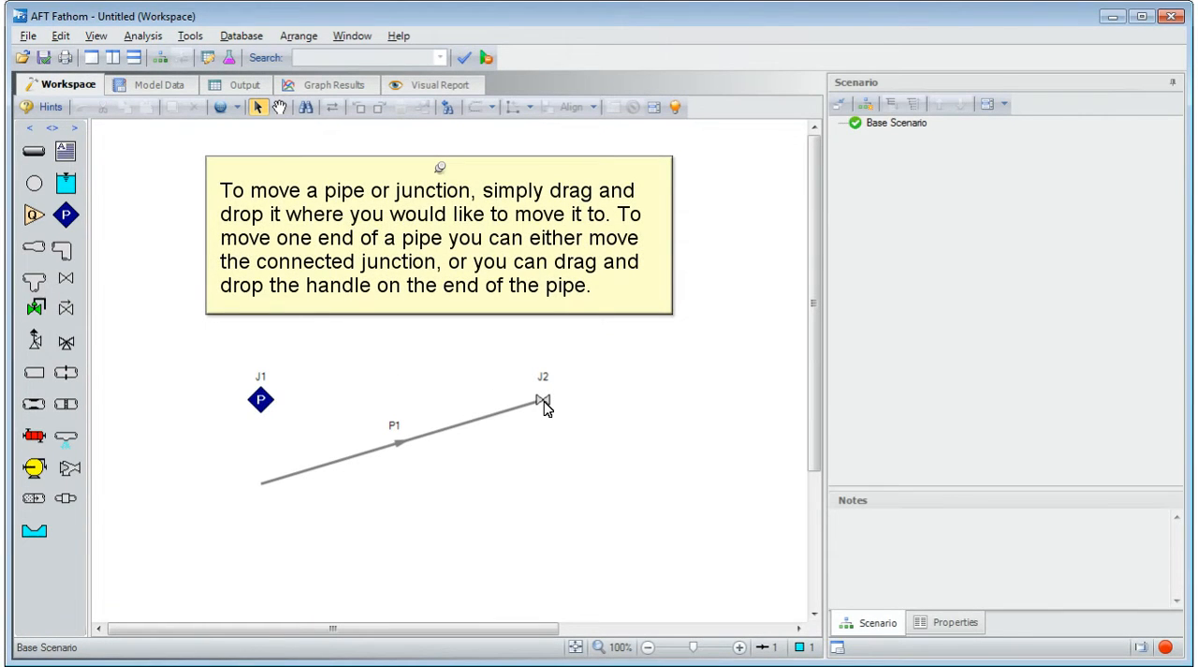
left_click_drag(261, 401, 259, 475)
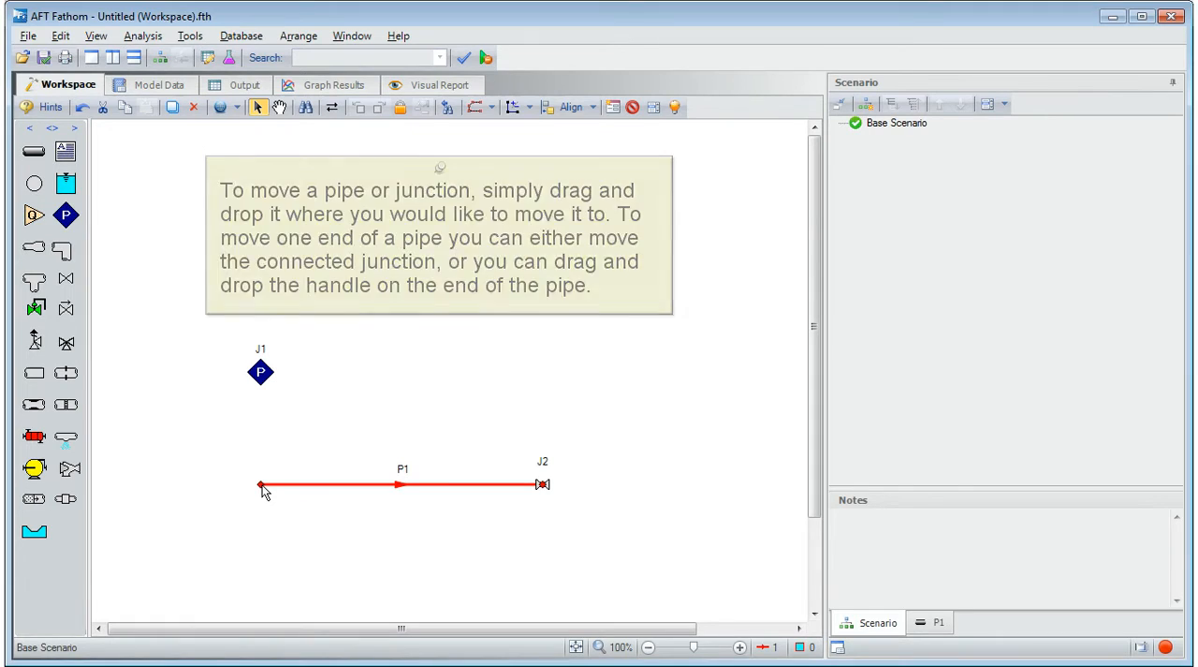
left_click_drag(260, 371, 262, 483)
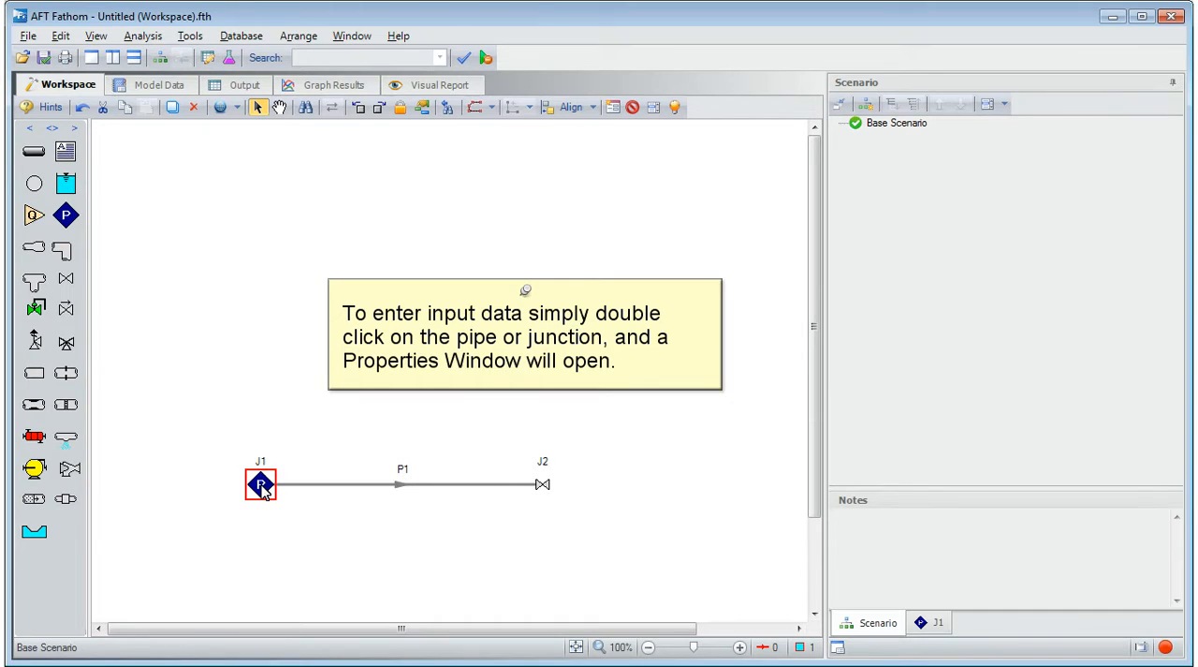
double_click(397, 483)
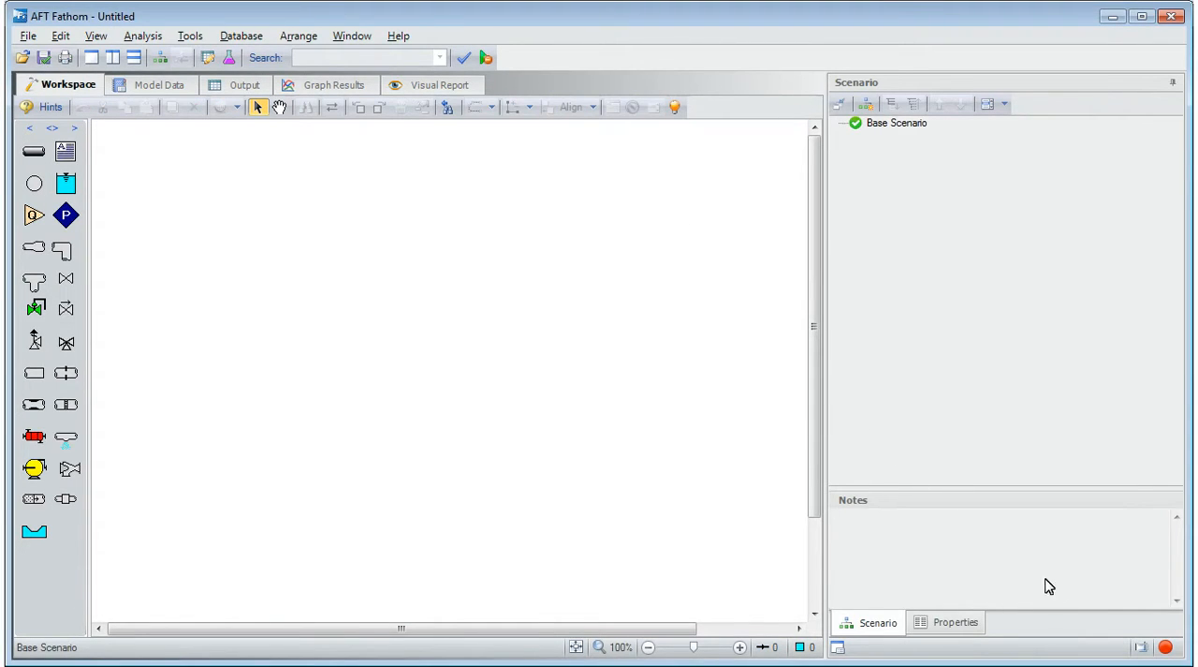
mouse_move(1165, 648)
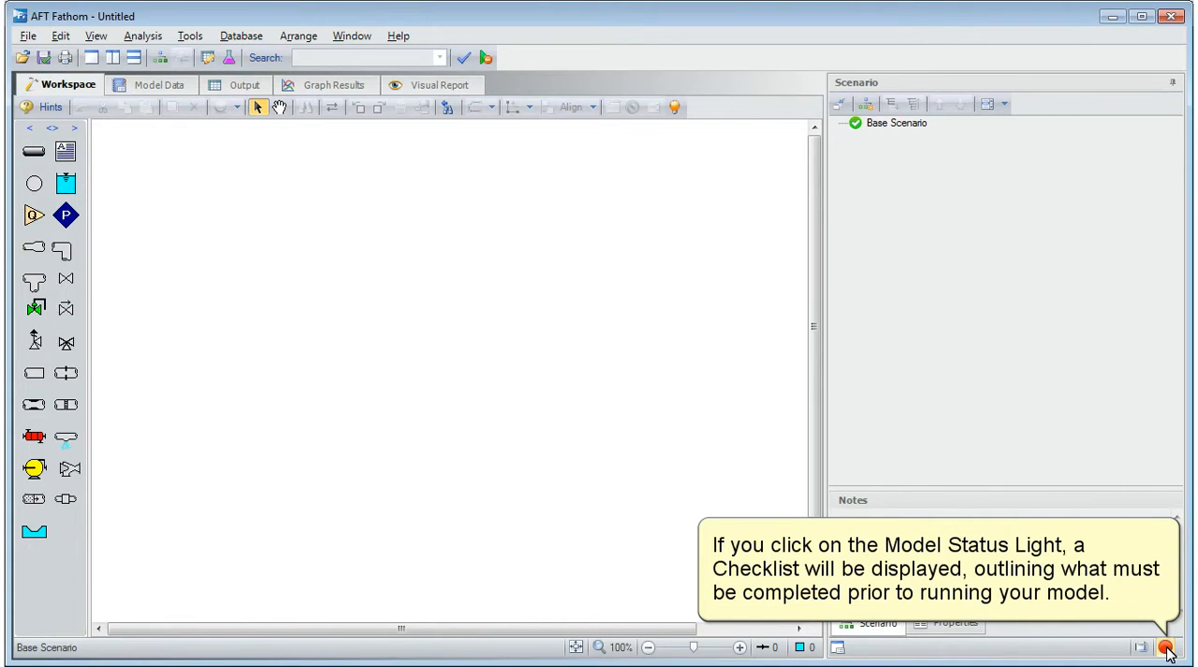
Show the model checklist from the status light and via View > Checklist, then dismiss it.
left_click(1166, 648)
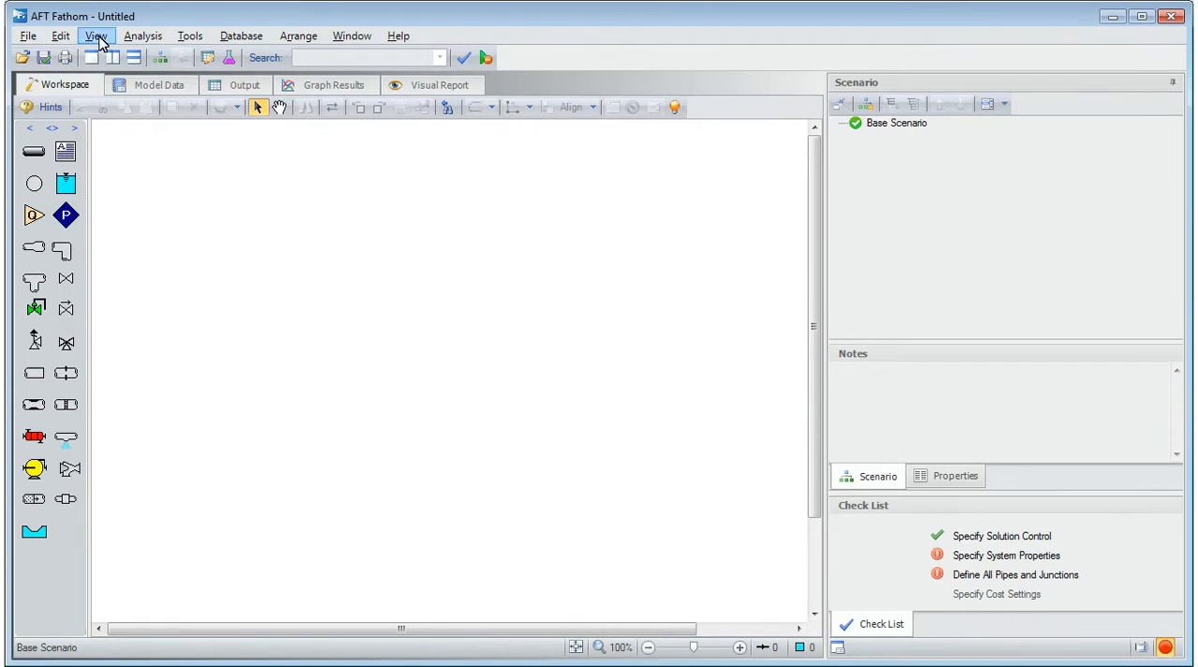
left_click(95, 35)
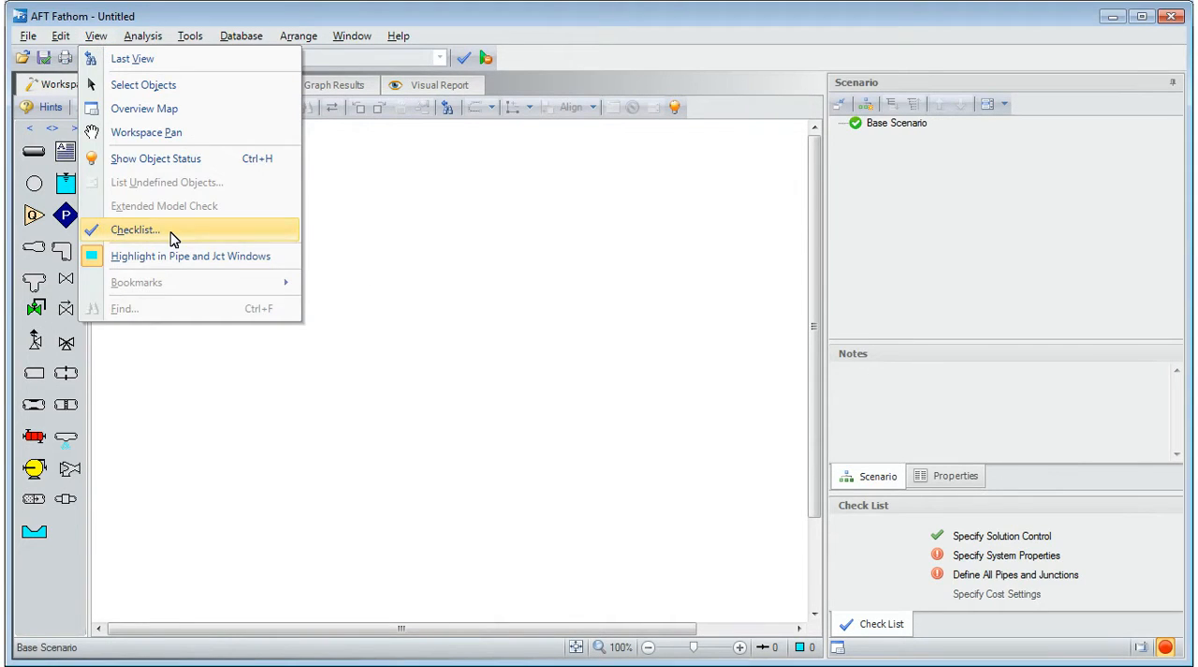
left_click(135, 228)
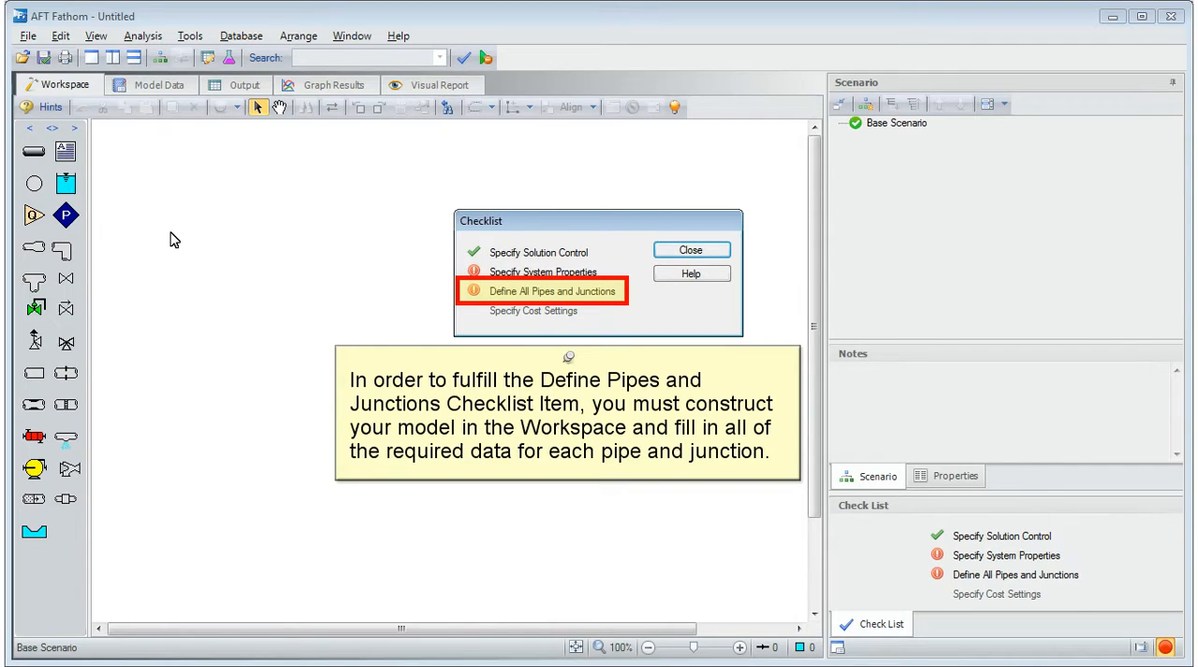
mouse_move(513, 264)
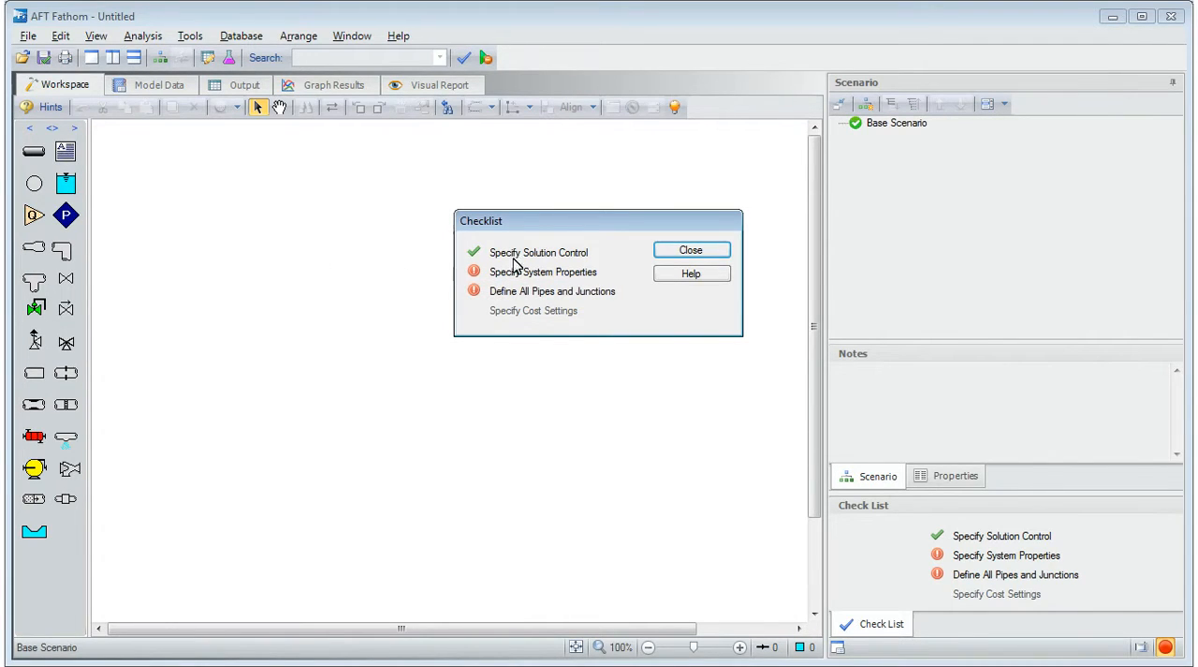
left_click(689, 249)
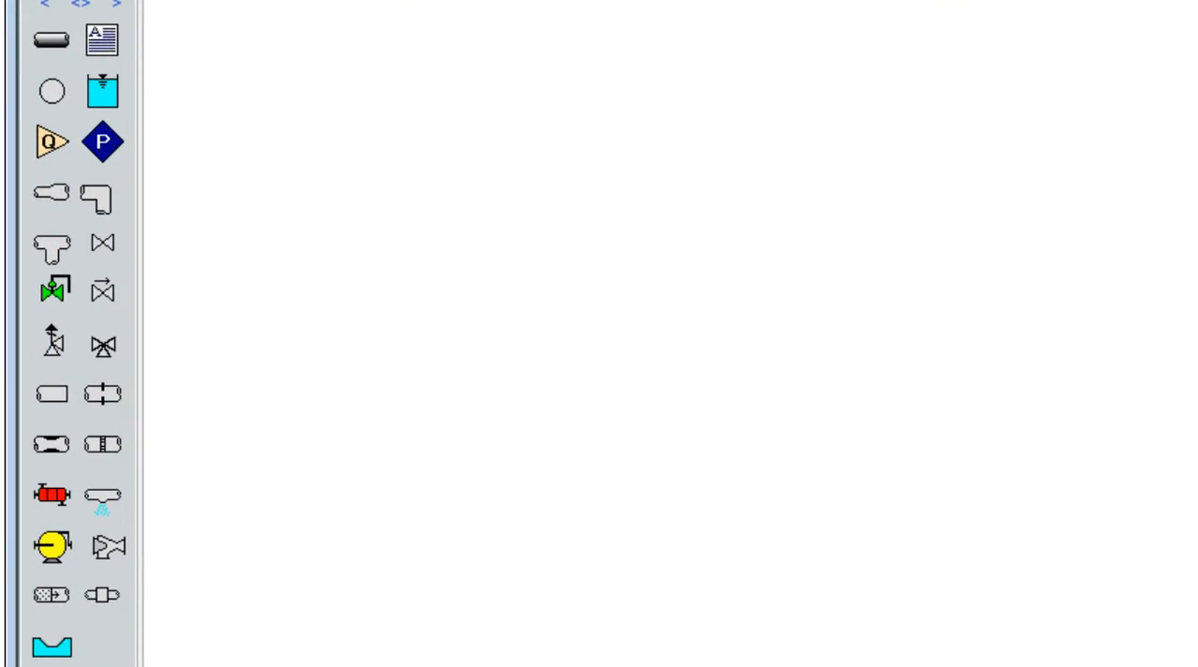
mouse_move(52, 39)
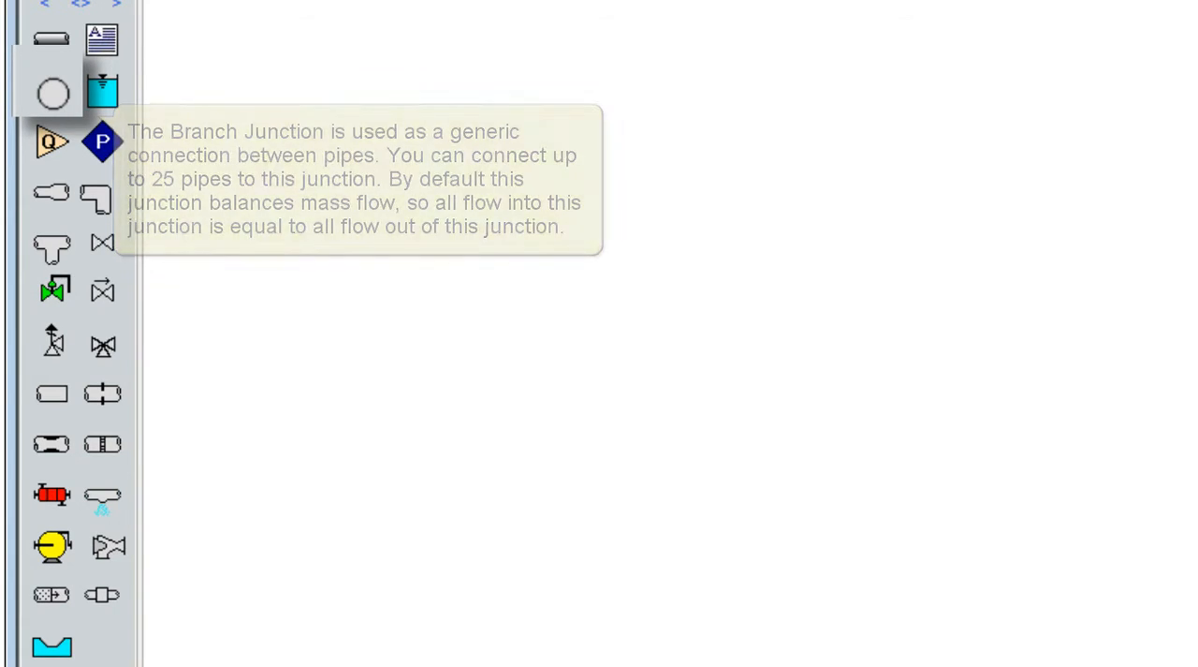
mouse_move(53, 143)
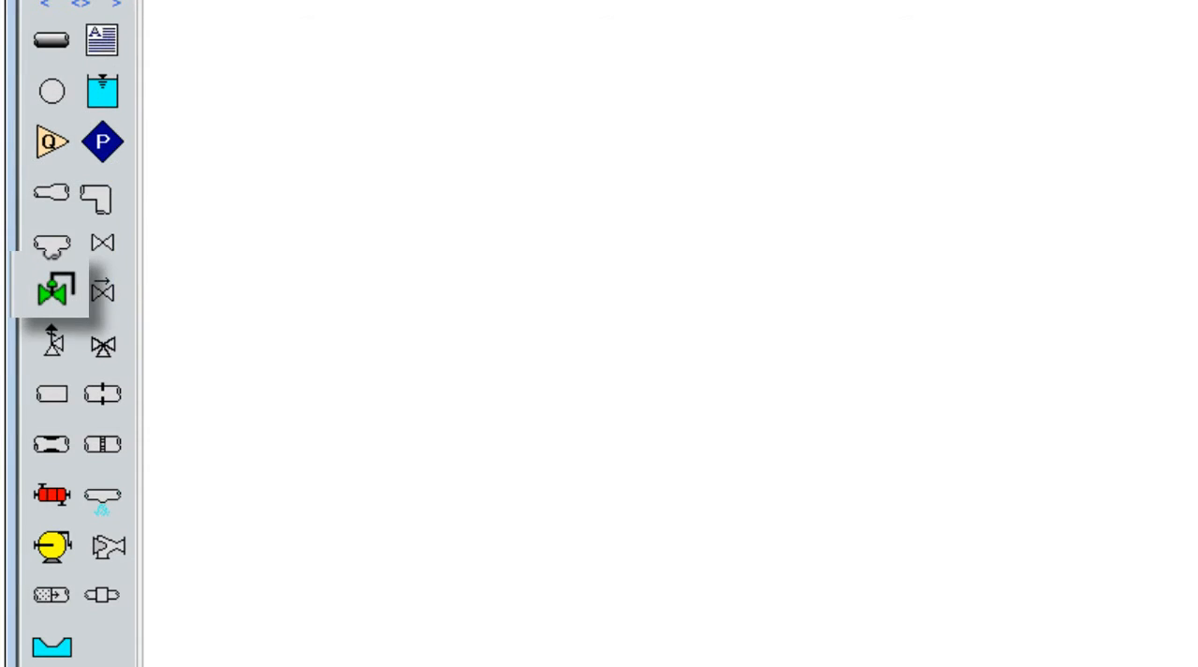
mouse_move(53, 292)
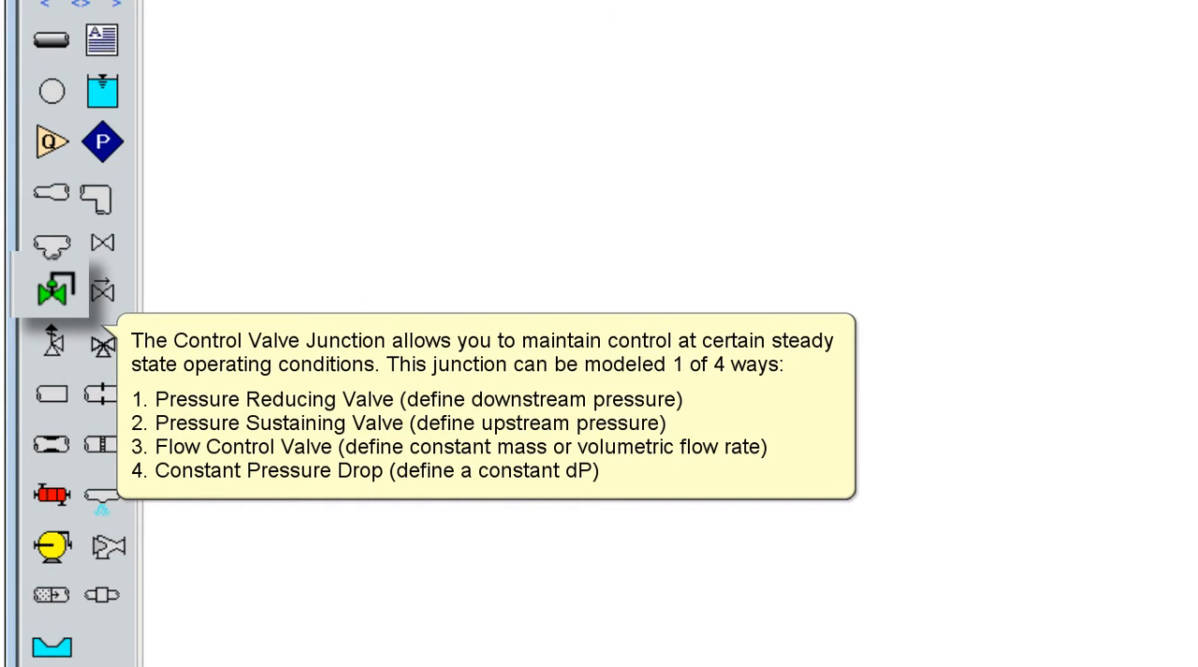
mouse_move(53, 495)
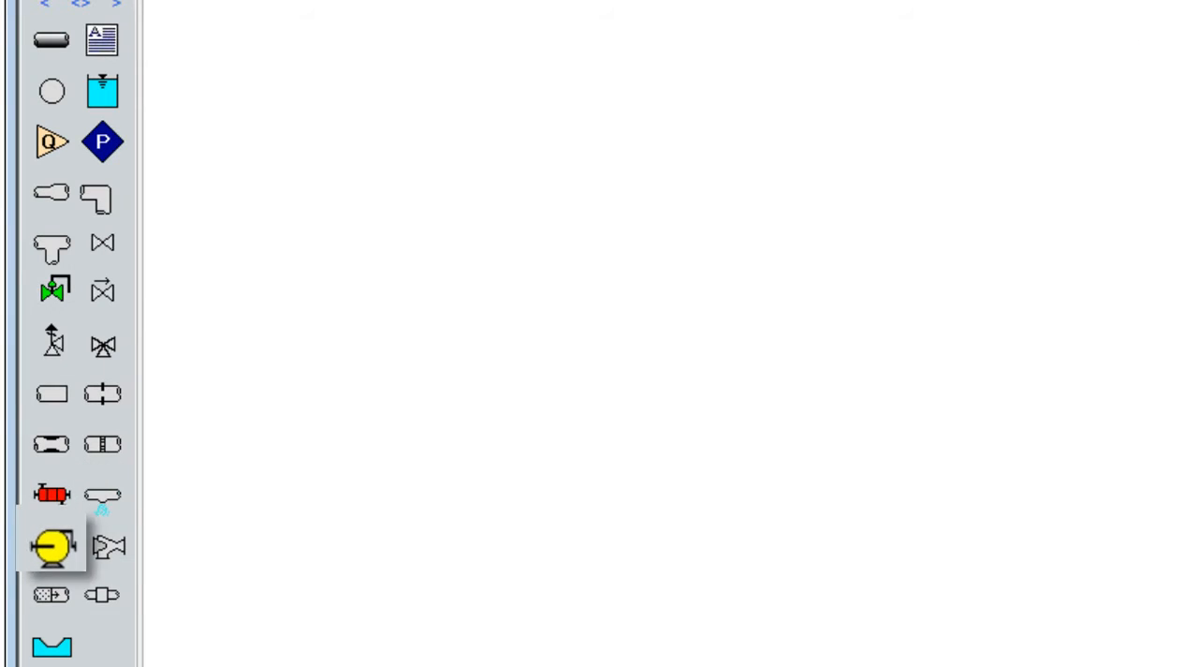
mouse_move(52, 547)
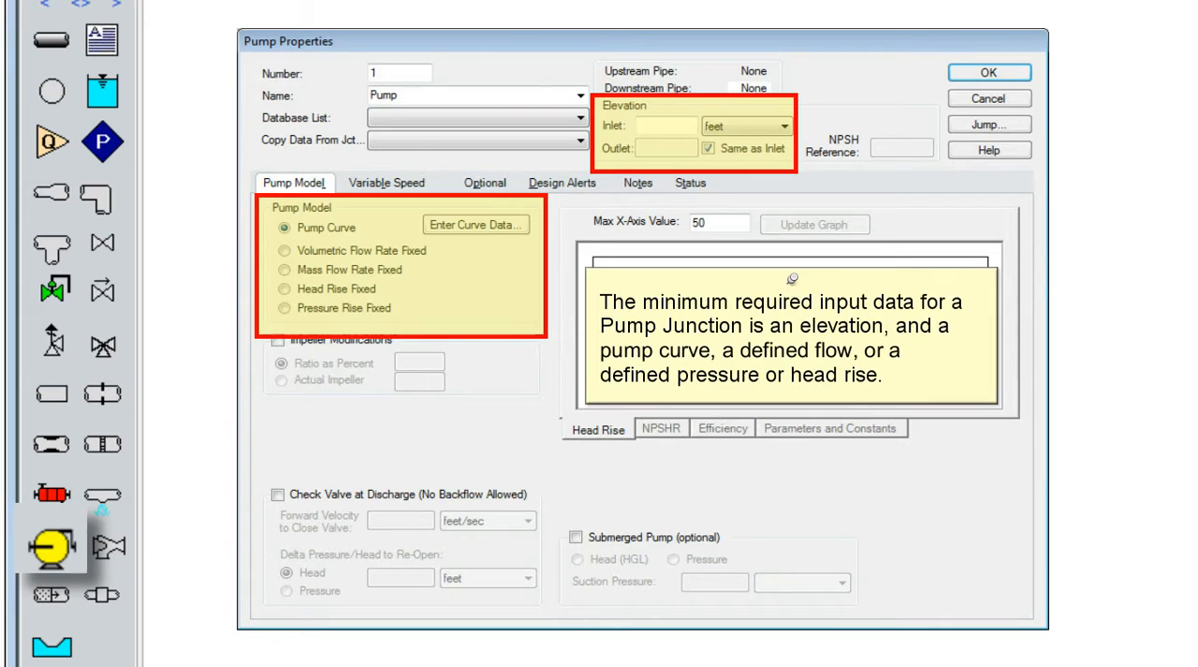
left_click(476, 224)
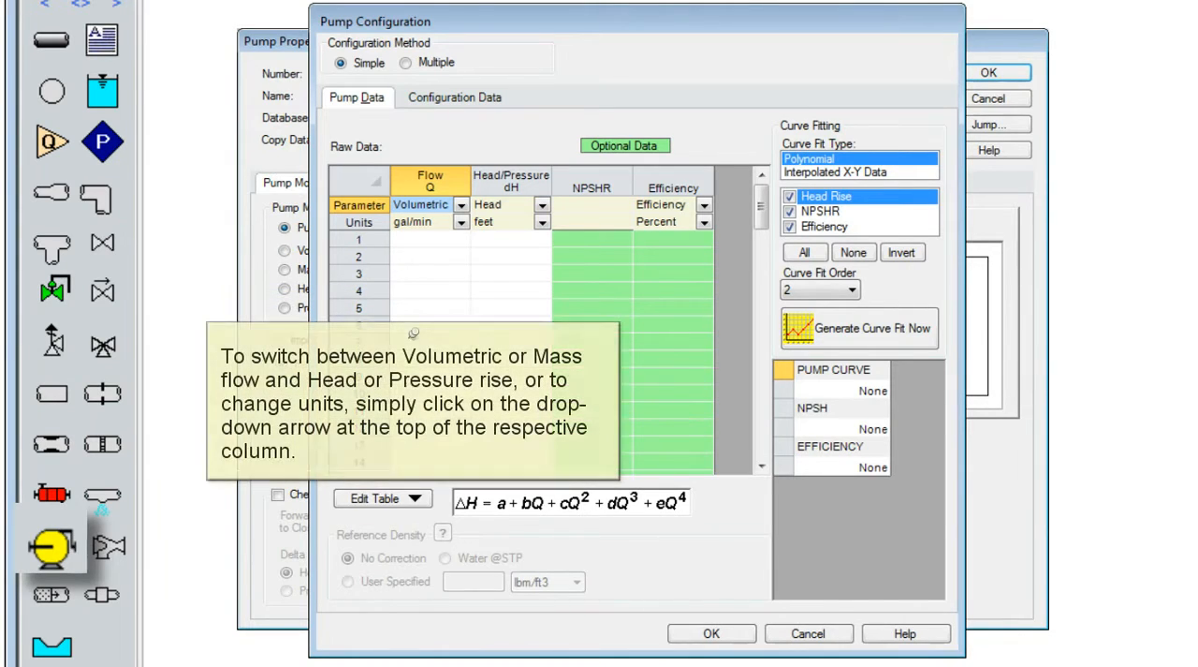
left_click(427, 204)
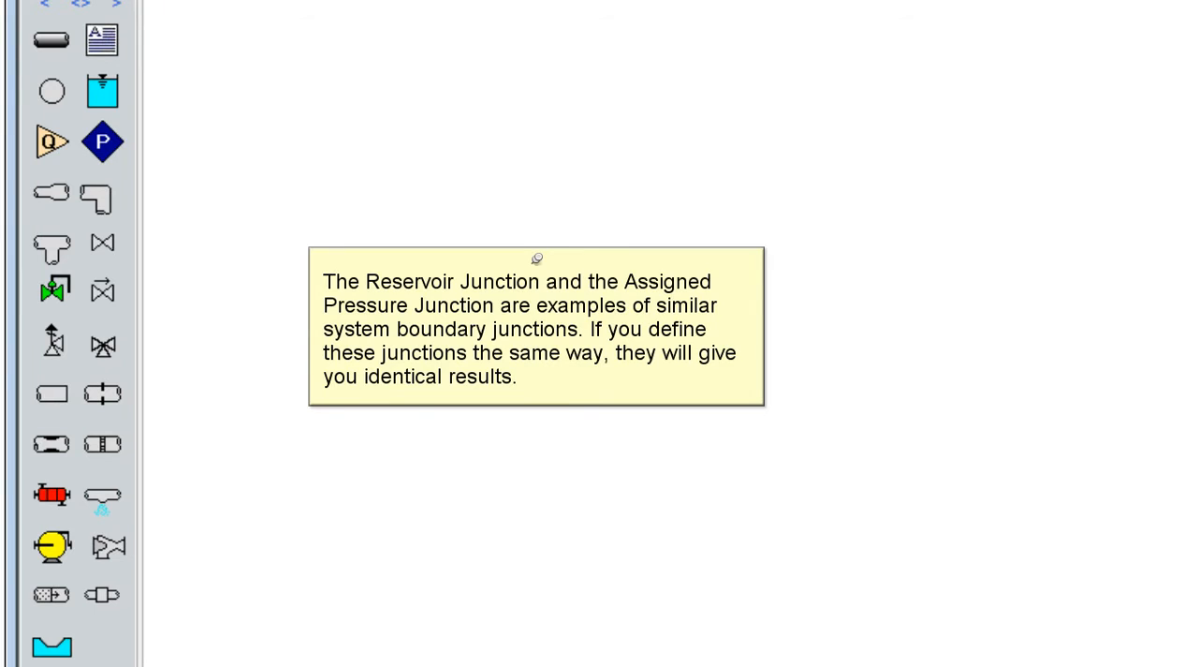
mouse_move(102, 90)
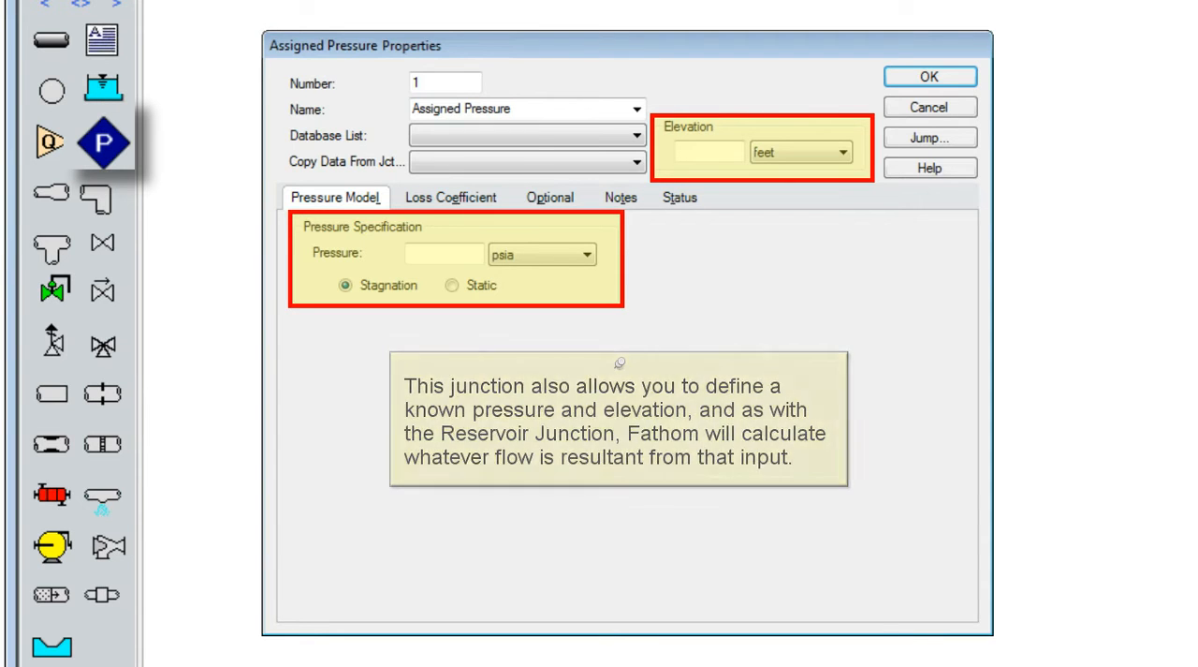
Bring up the System Properties dialog from the Analysis menu.
left_click(929, 105)
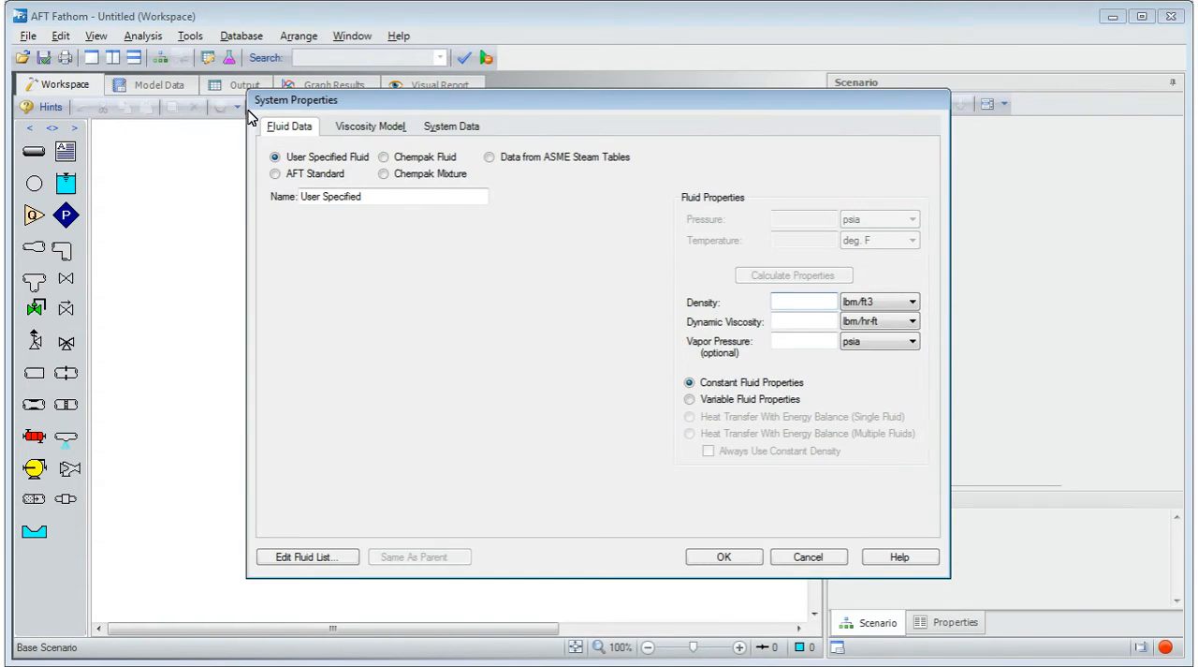
Add Water at 1 atm from the AFT Standard database at 70 deg F and calculate its properties.
left_click(275, 174)
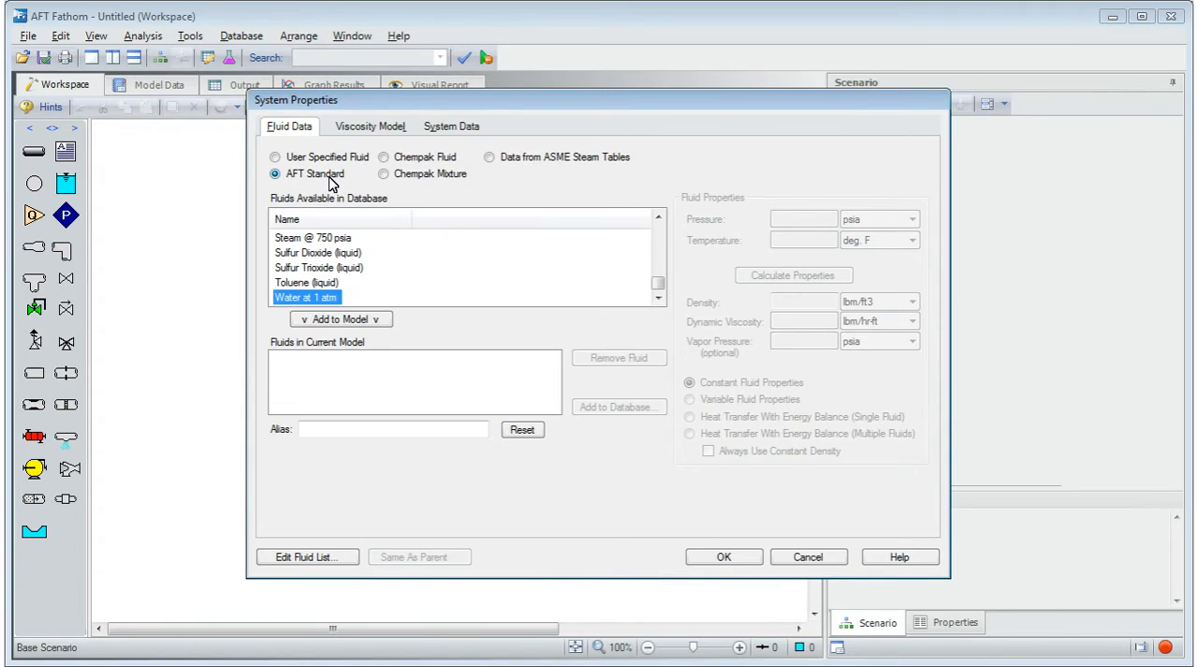
left_click(340, 318)
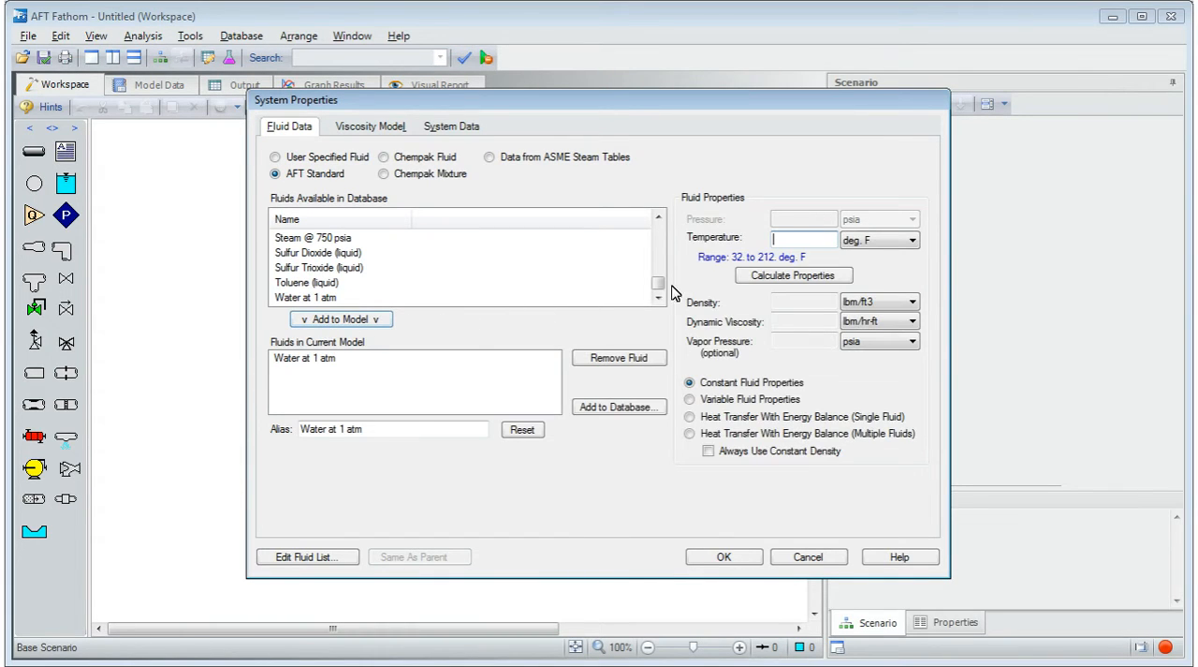
type("70")
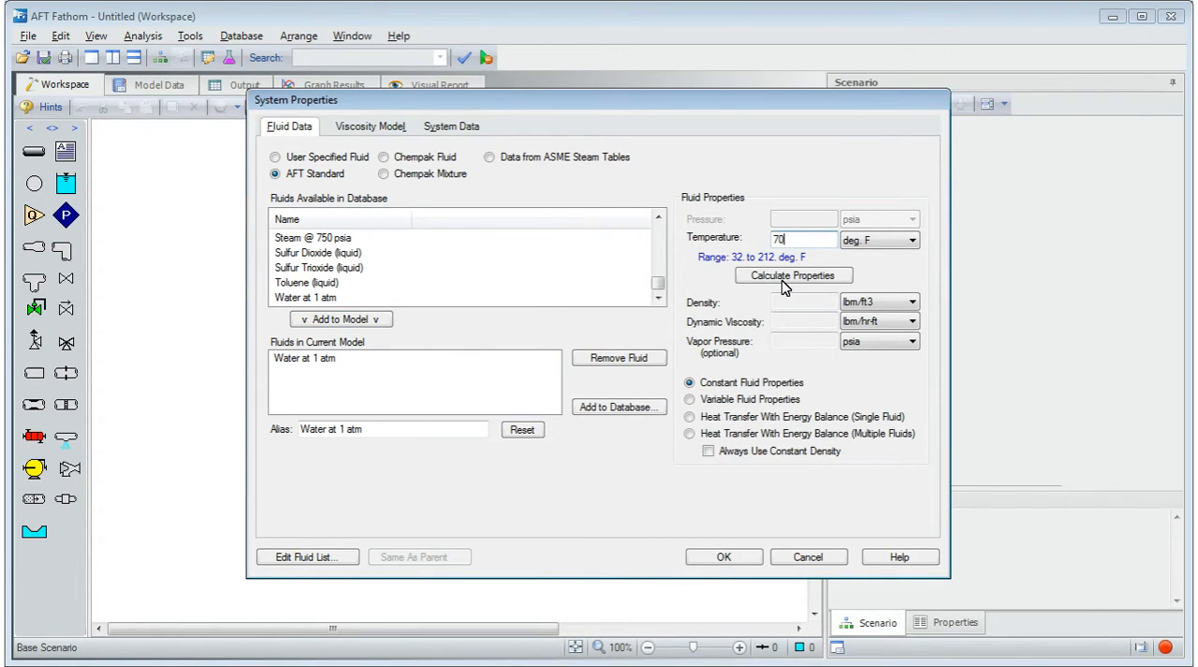
left_click(794, 274)
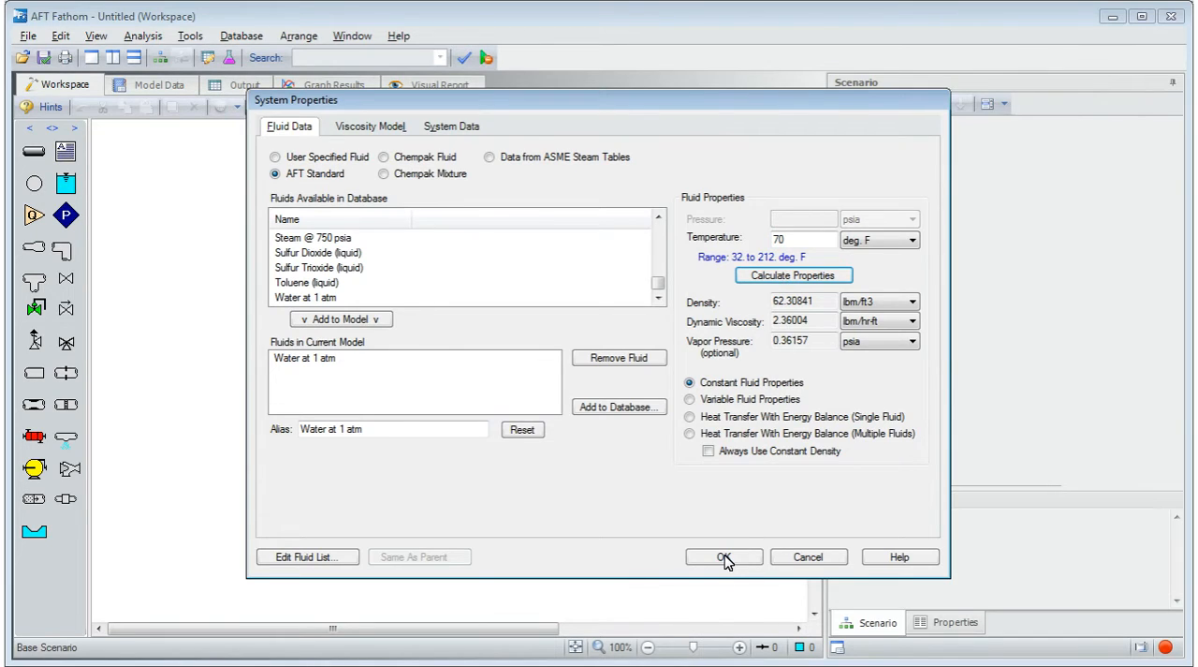
left_click(723, 556)
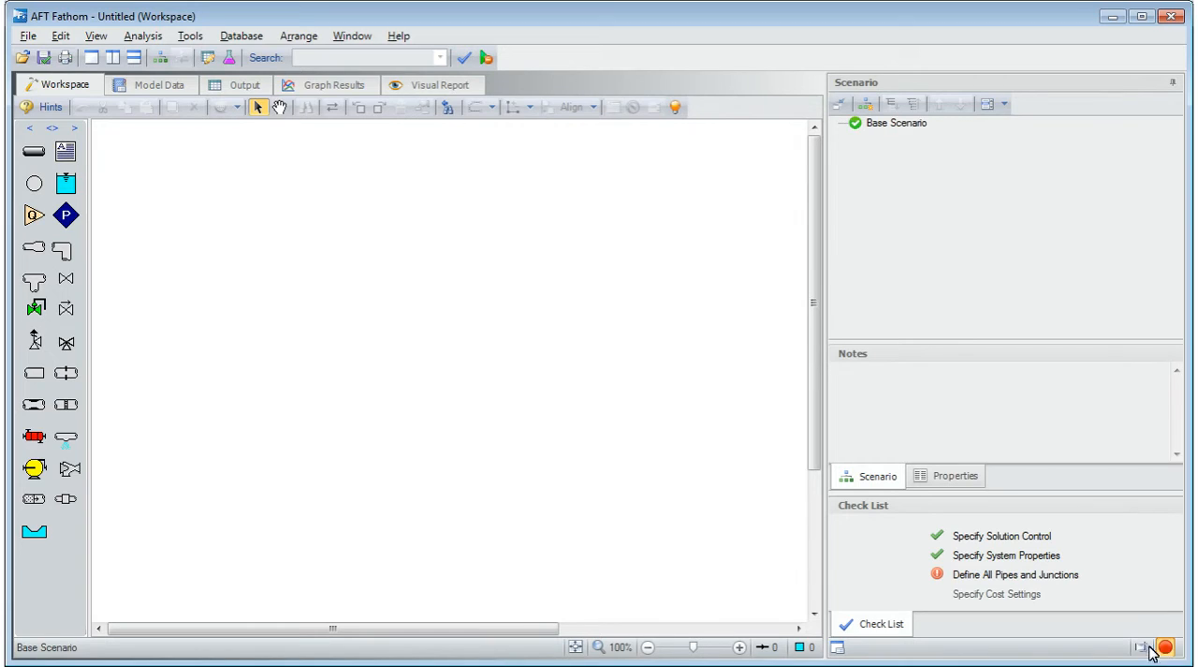
mouse_move(33, 437)
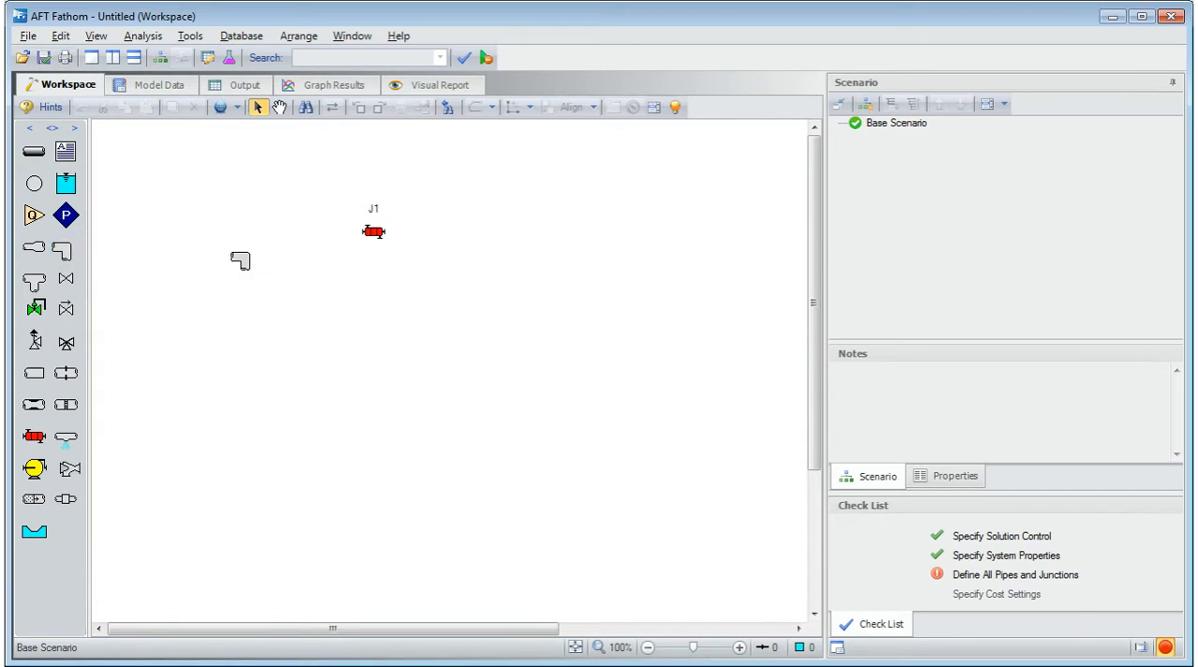
Place a bend junction on the workspace as one corner of the rectangle.
left_click_drag(240, 260, 595, 236)
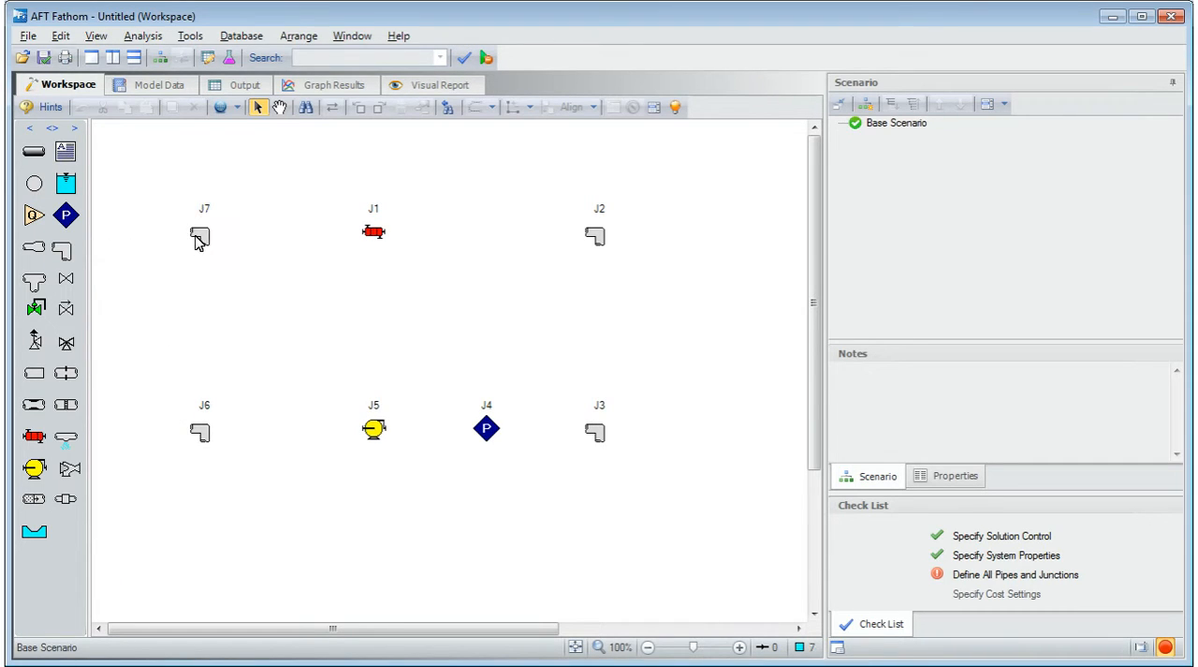
mouse_move(33, 150)
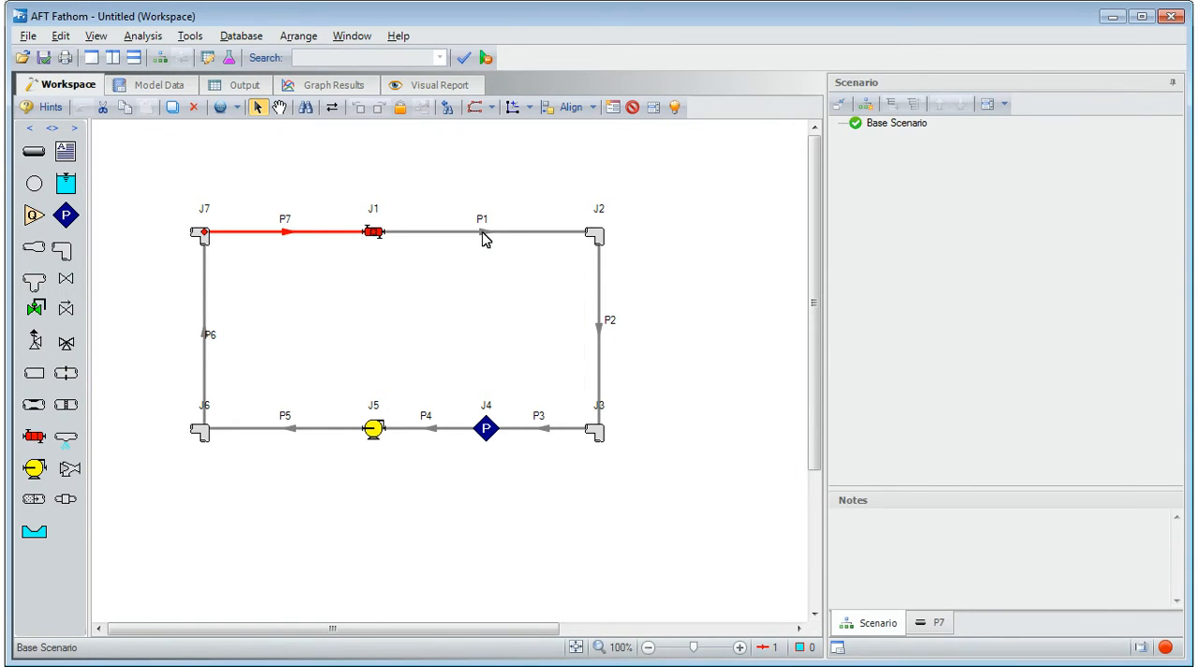
Make pipe P1 Steel - ANSI, 3 inch, schedule 40.
double_click(483, 233)
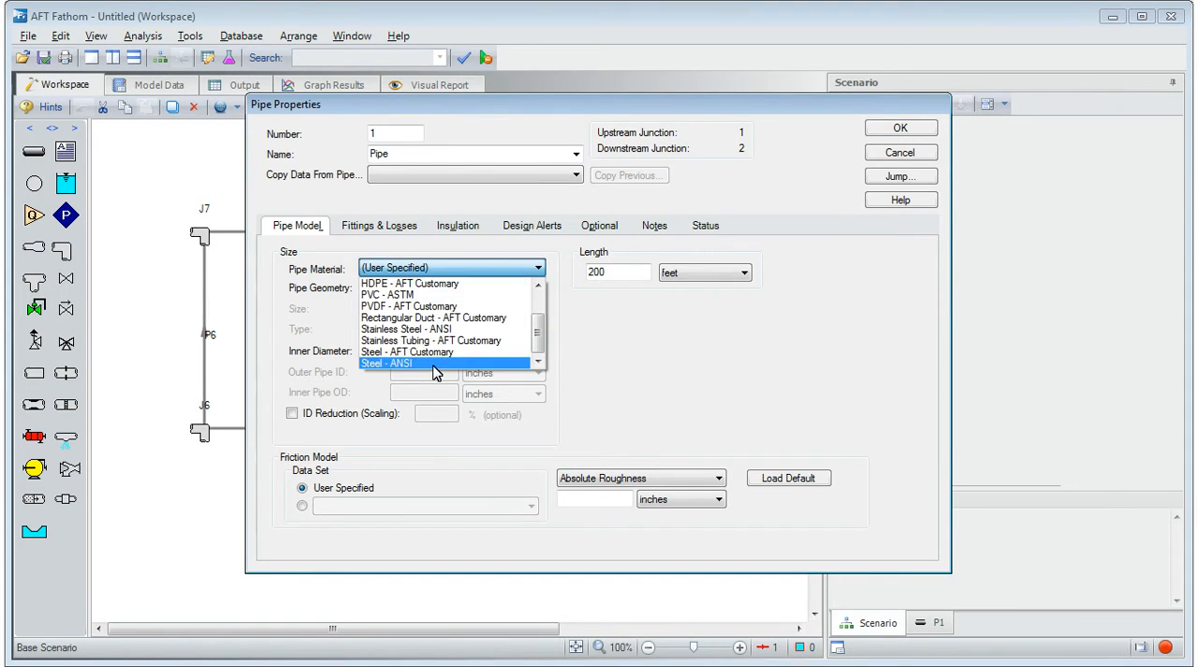
left_click(385, 363)
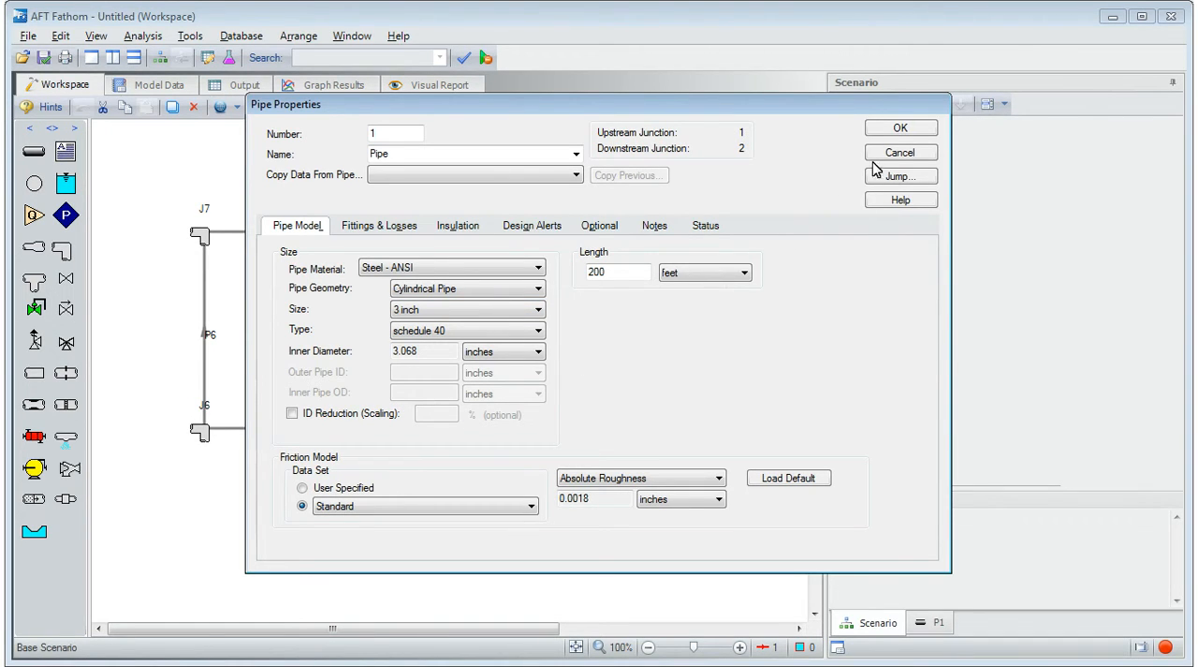
left_click(899, 128)
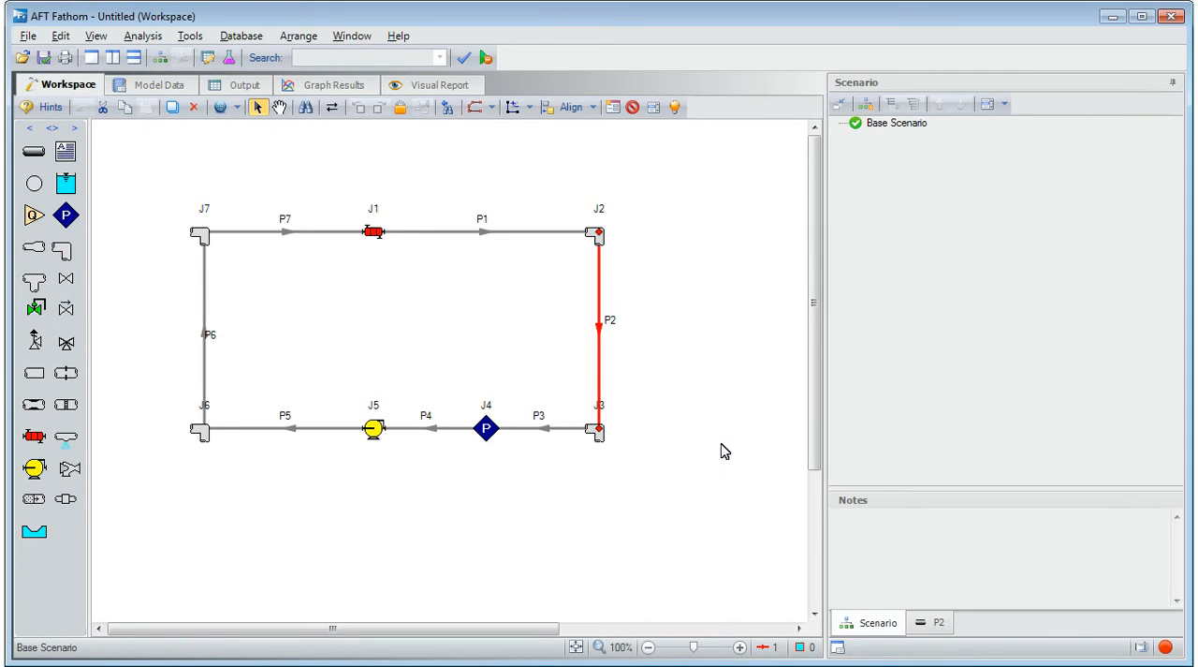
Show pipe P2's property summary: 3-inch schedule 40 ANSI steel, 15 feet long.
left_click(938, 621)
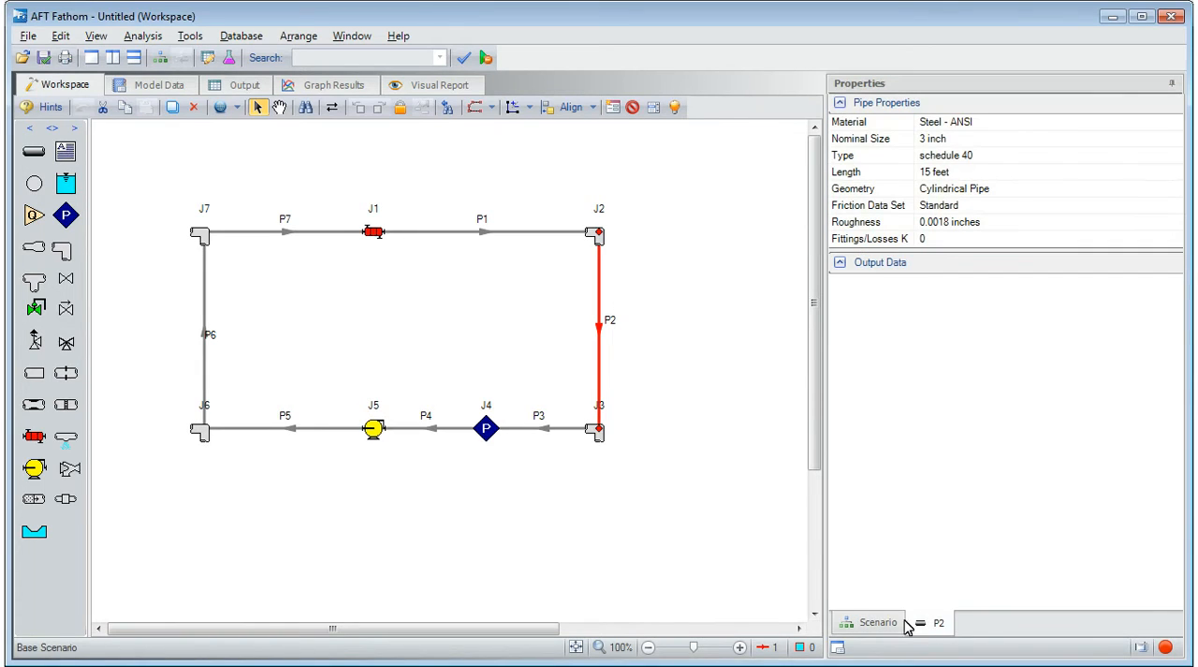
left_click(539, 429)
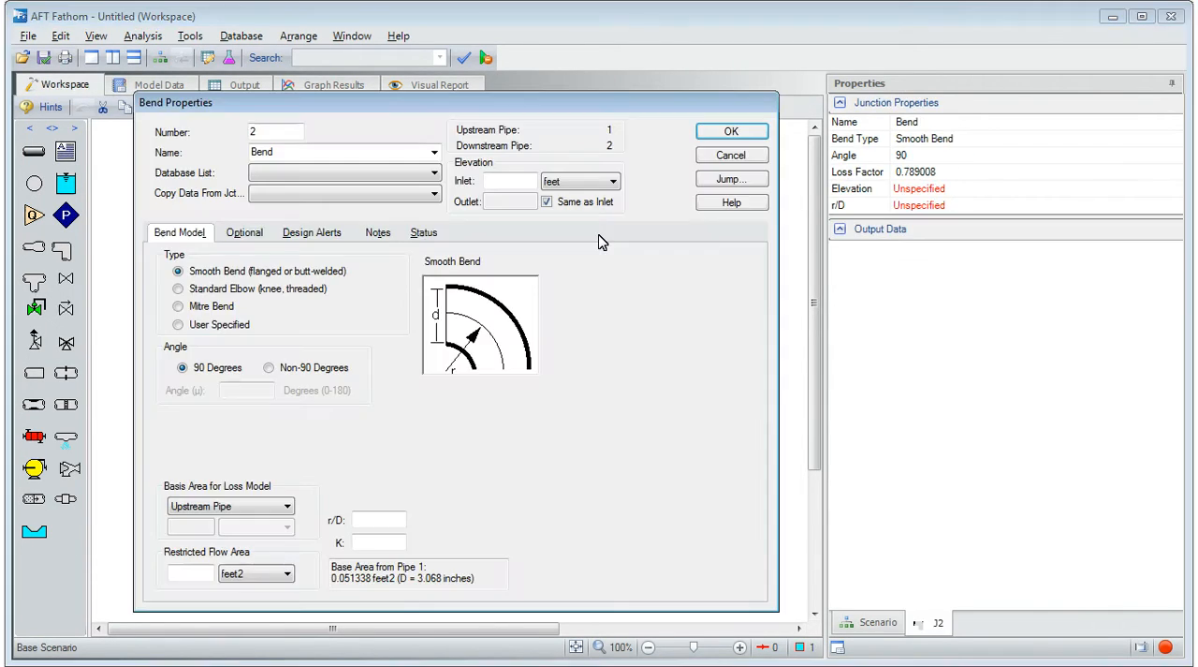
Give bend J2 a 15-foot inlet elevation as a Standard Elbow (knee, threaded).
type("15")
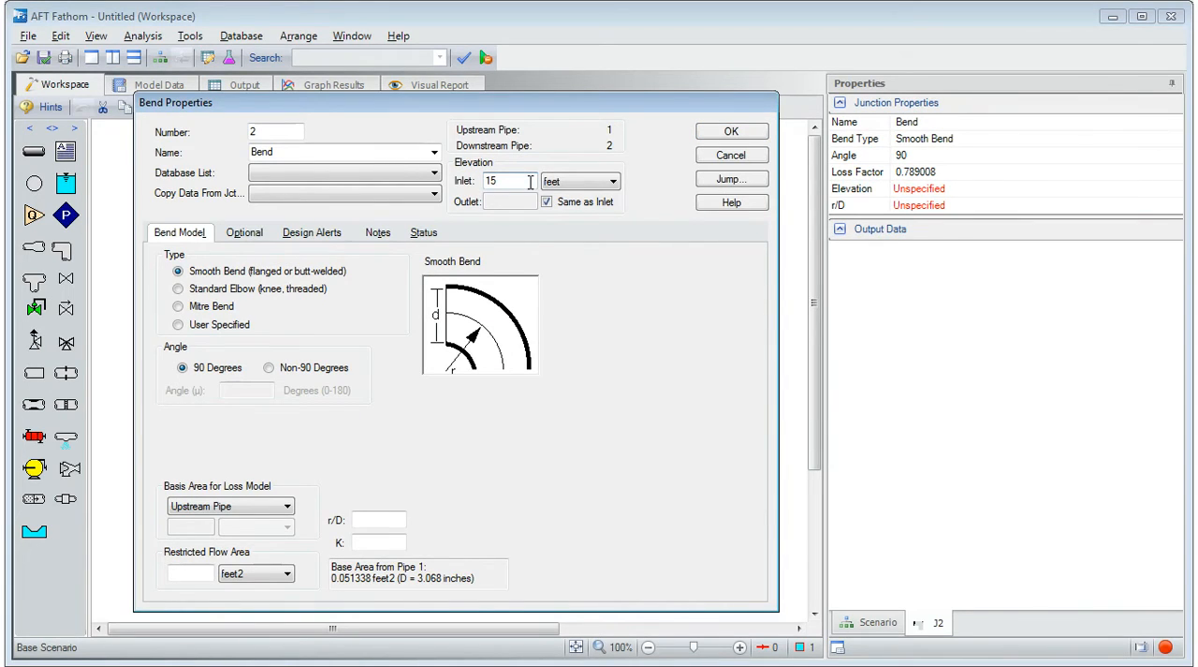
left_click(178, 288)
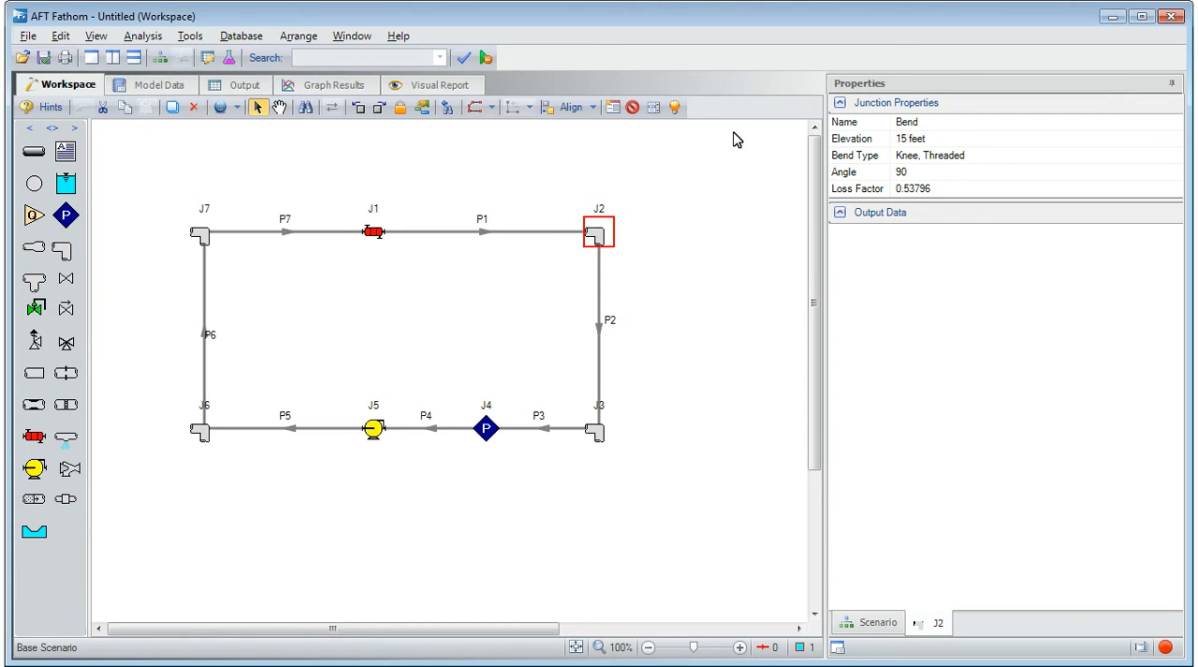
double_click(374, 232)
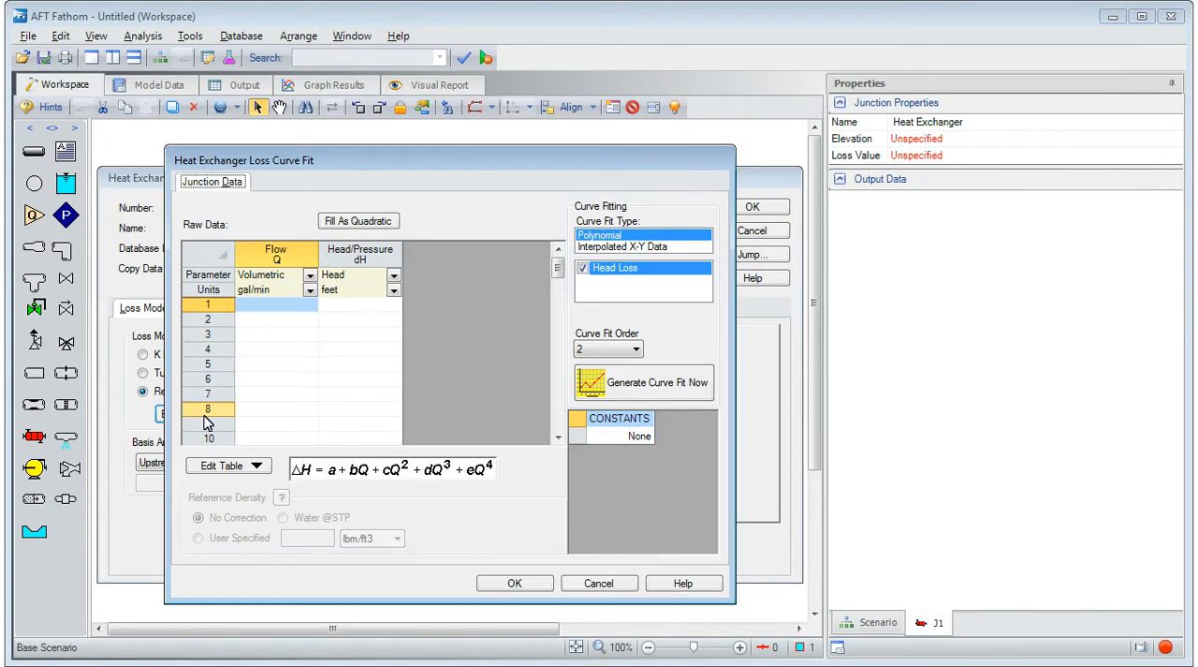
Enter heat exchanger J1's loss data in pressure units reaching 80 psid, fit the curve and accept it.
left_click(393, 273)
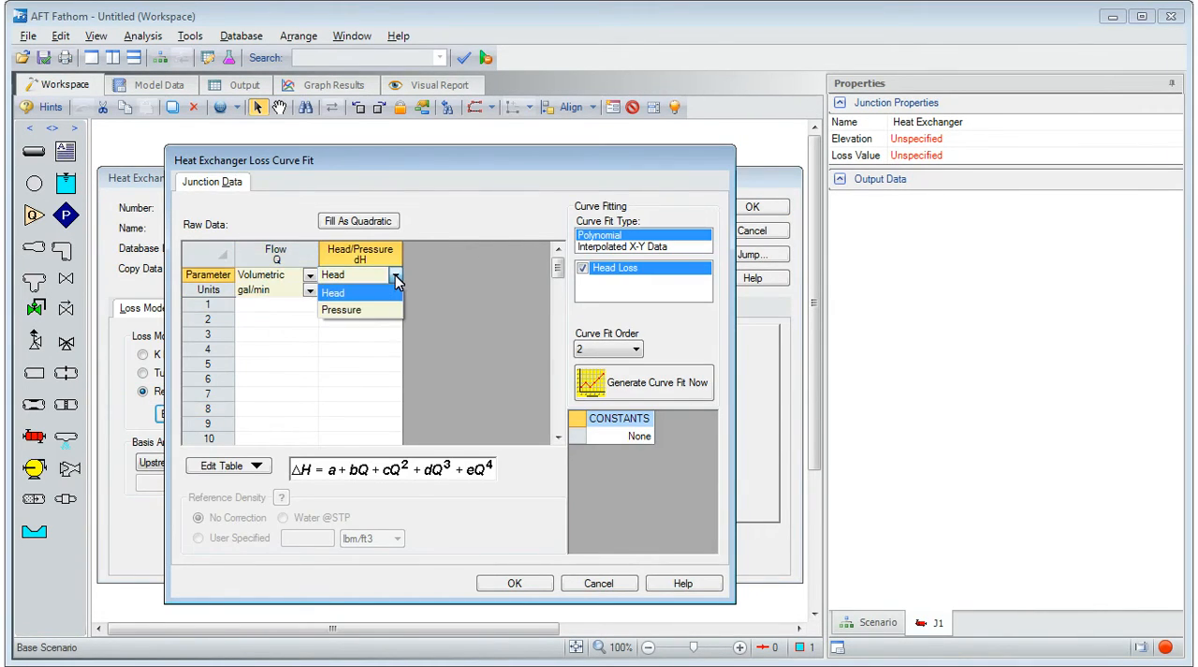
left_click(341, 311)
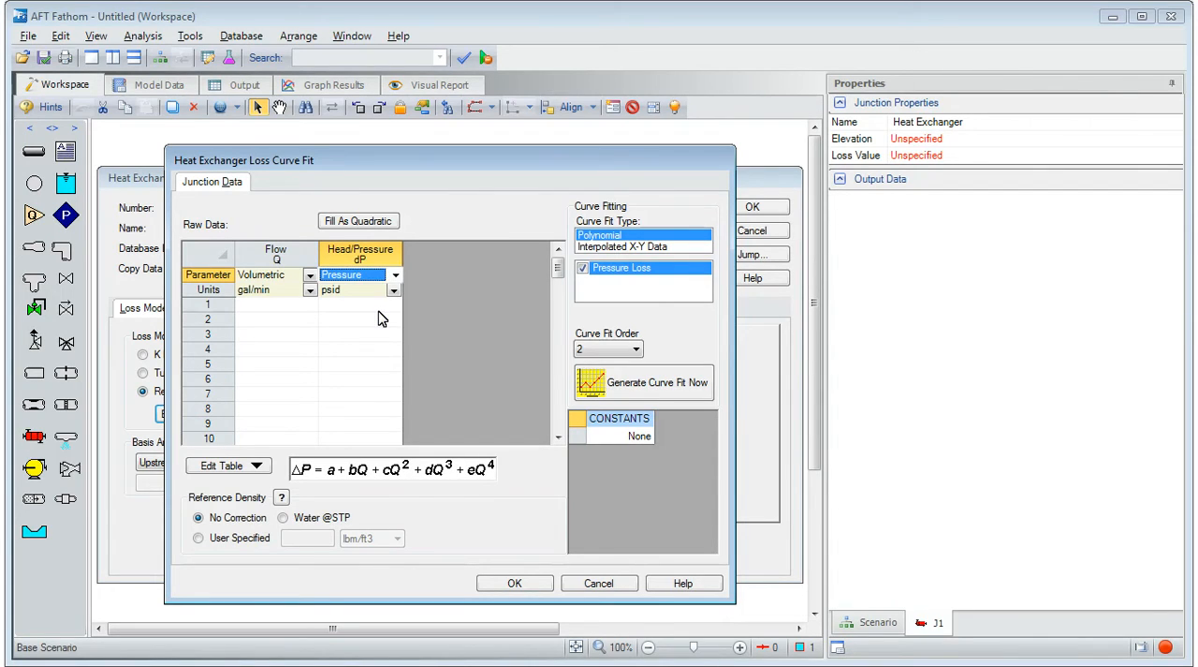
left_click(276, 303)
type("0")
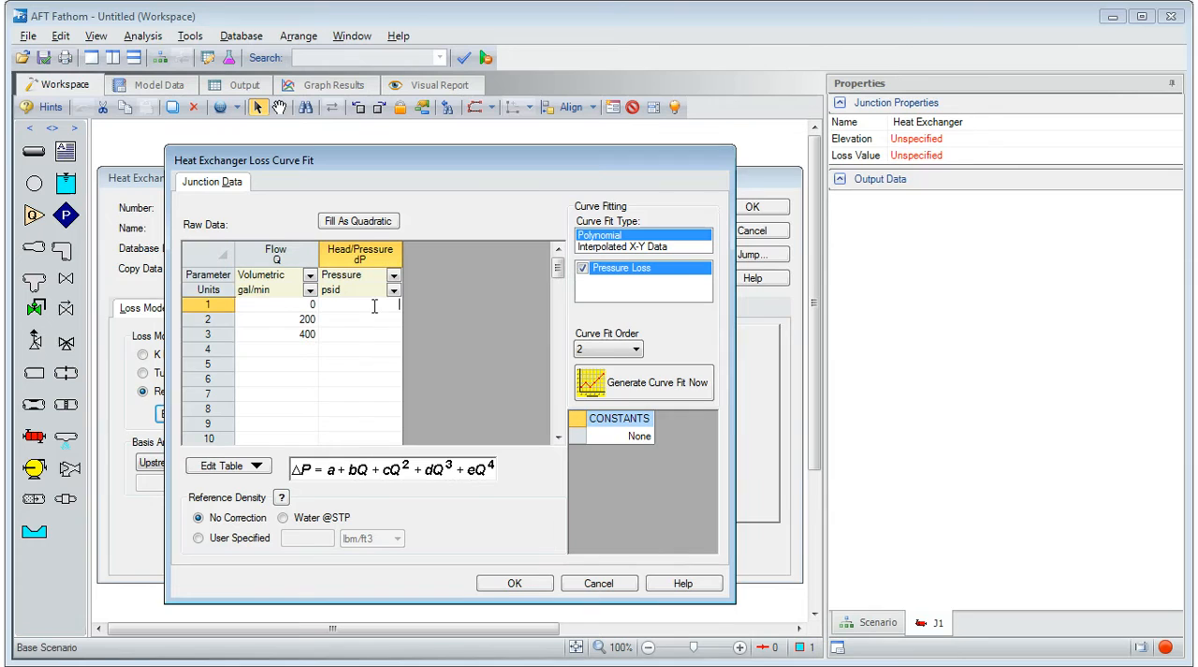
type("80")
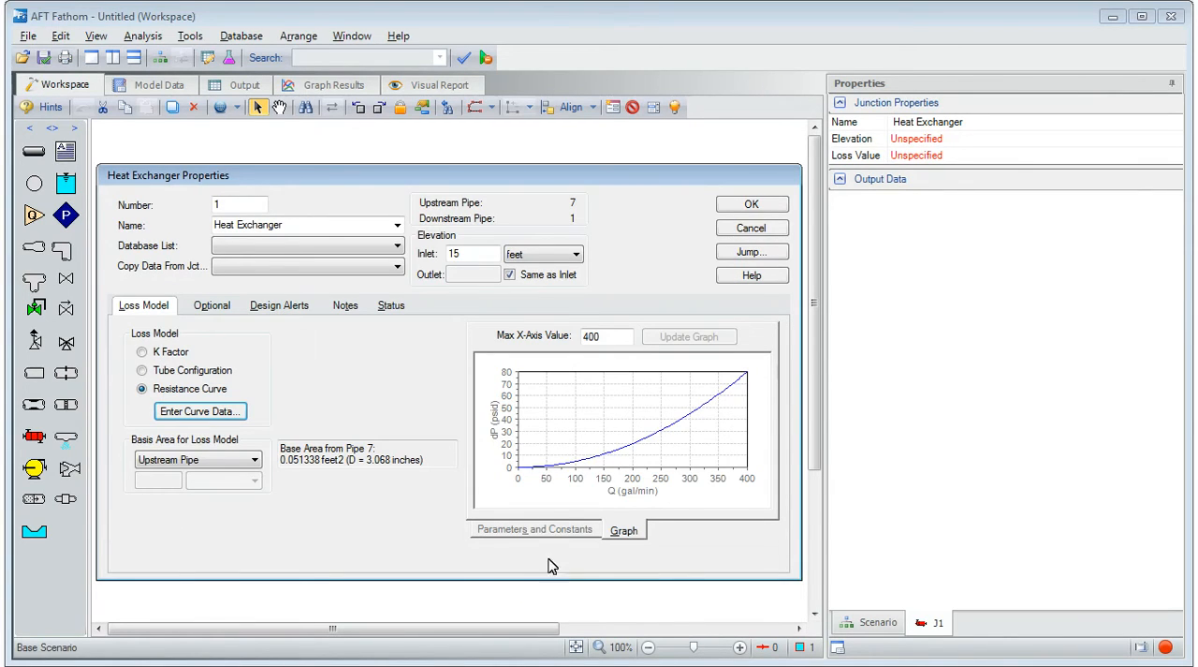
left_click(751, 204)
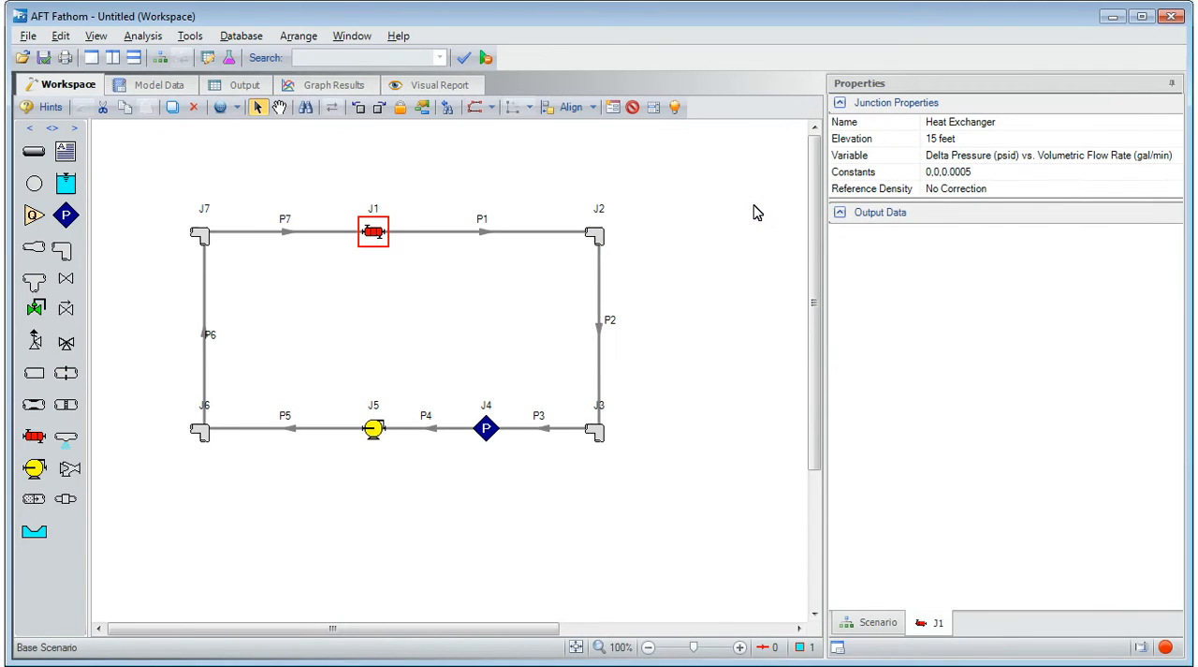
left_click(487, 429)
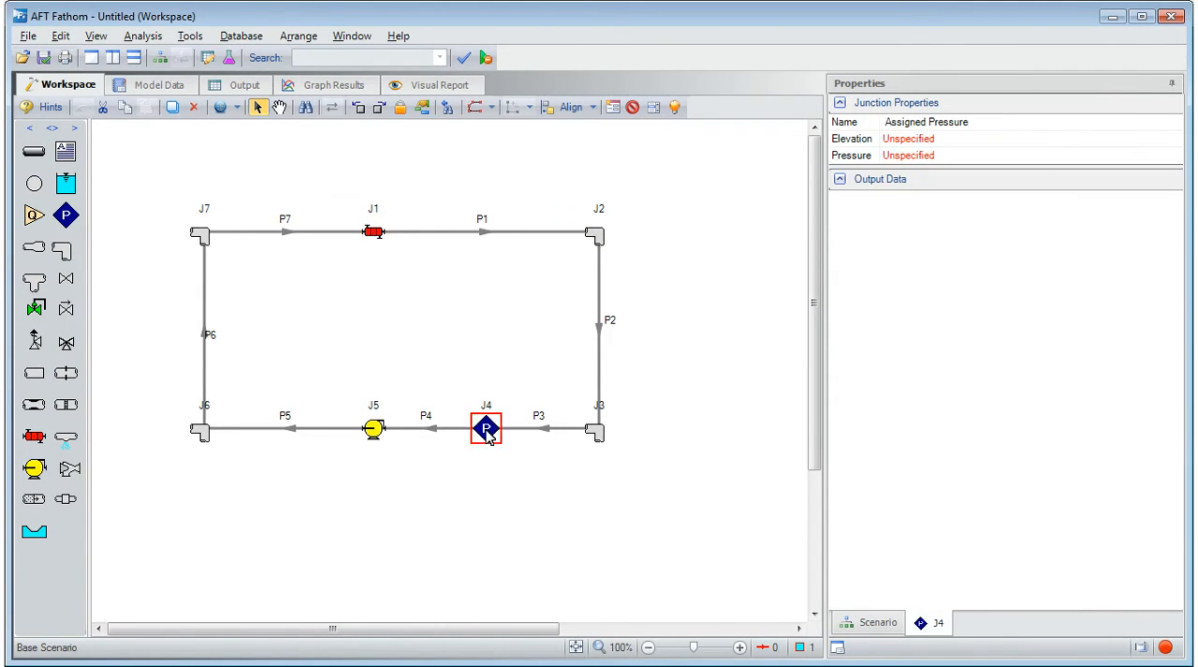
Set assigned pressure junction J4 to 20 psig stagnation pressure and dismiss the tutorial note.
double_click(486, 429)
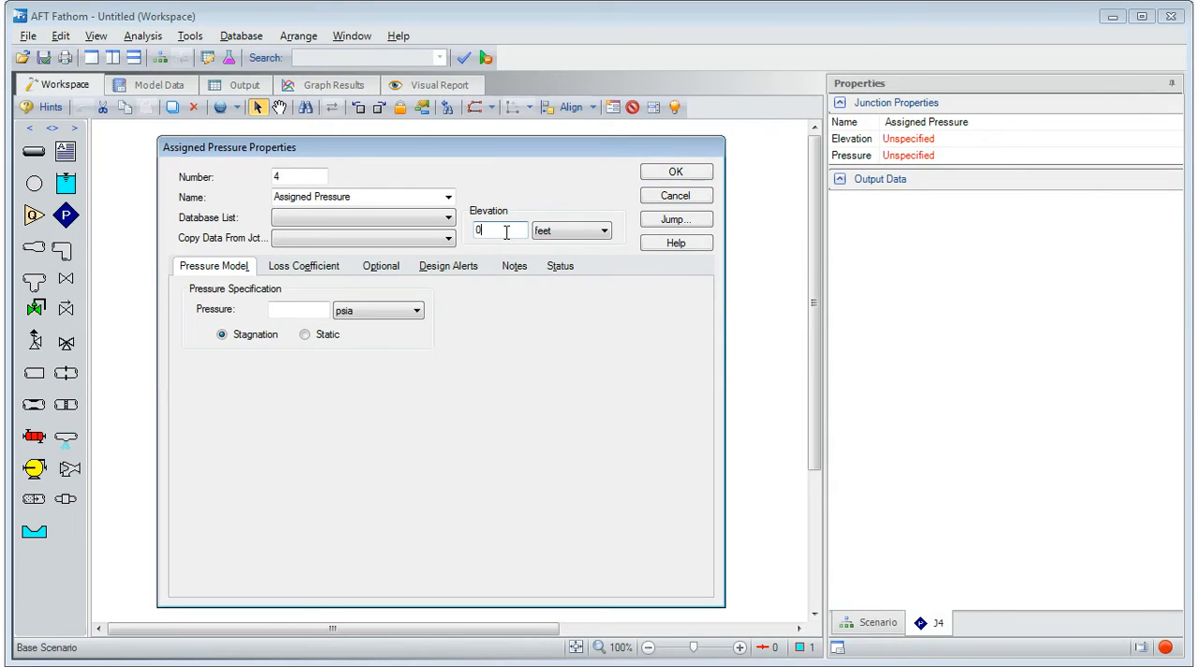
left_click(416, 310)
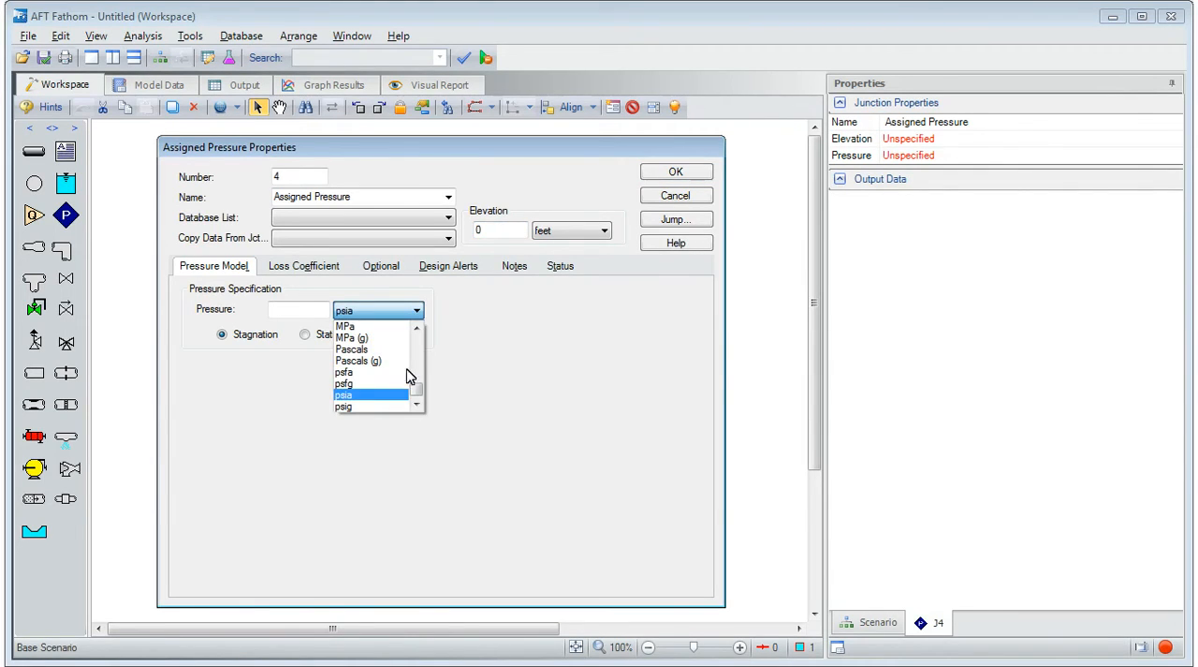
left_click(345, 405)
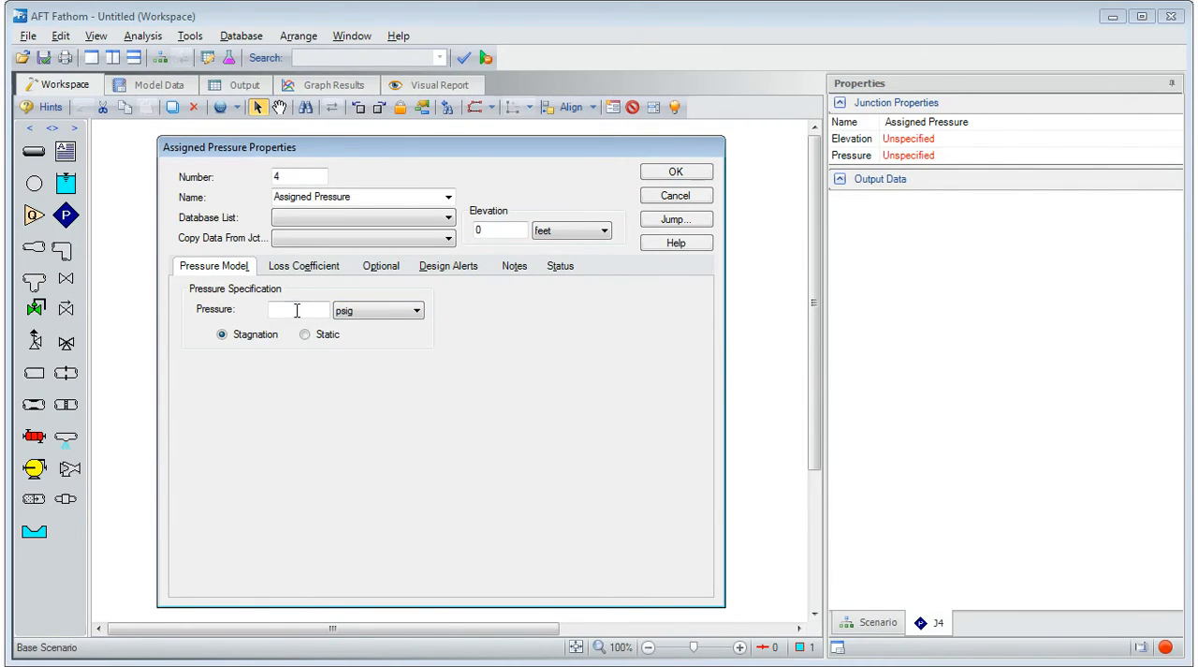
type("20")
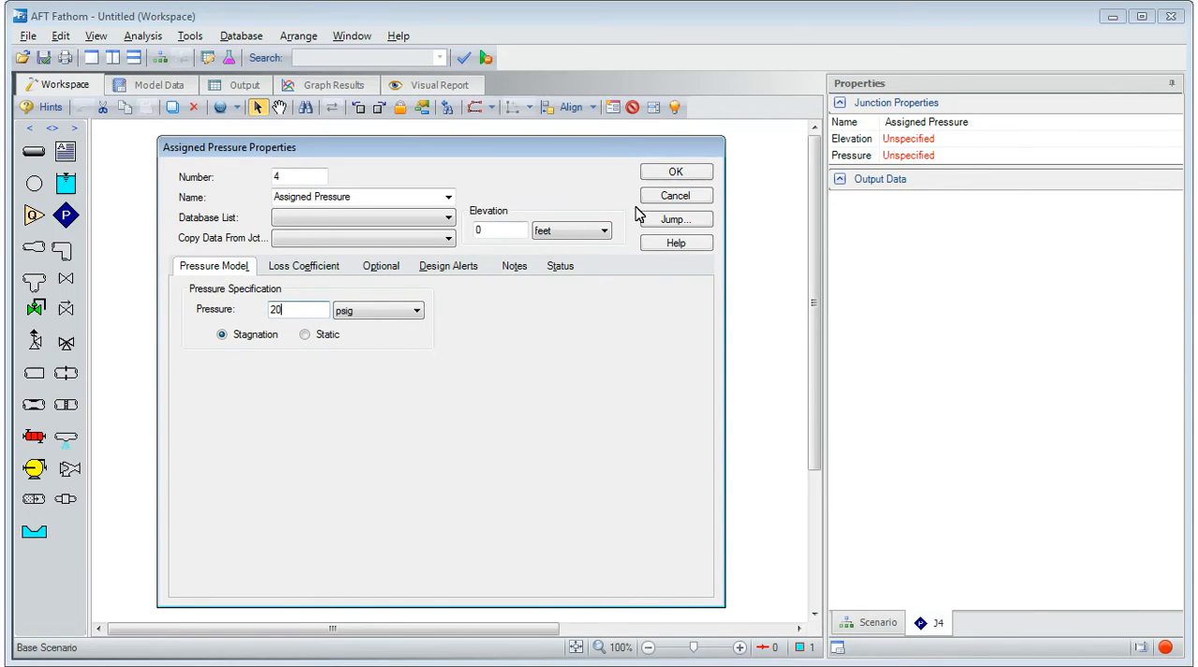
left_click(674, 172)
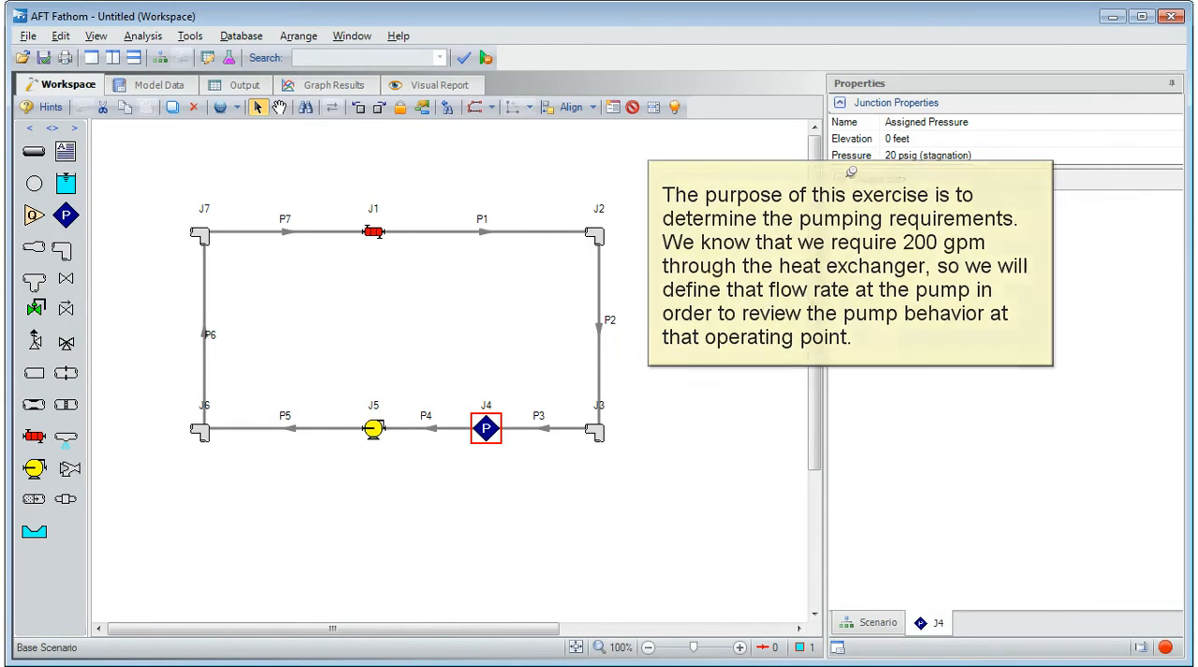
left_click(878, 179)
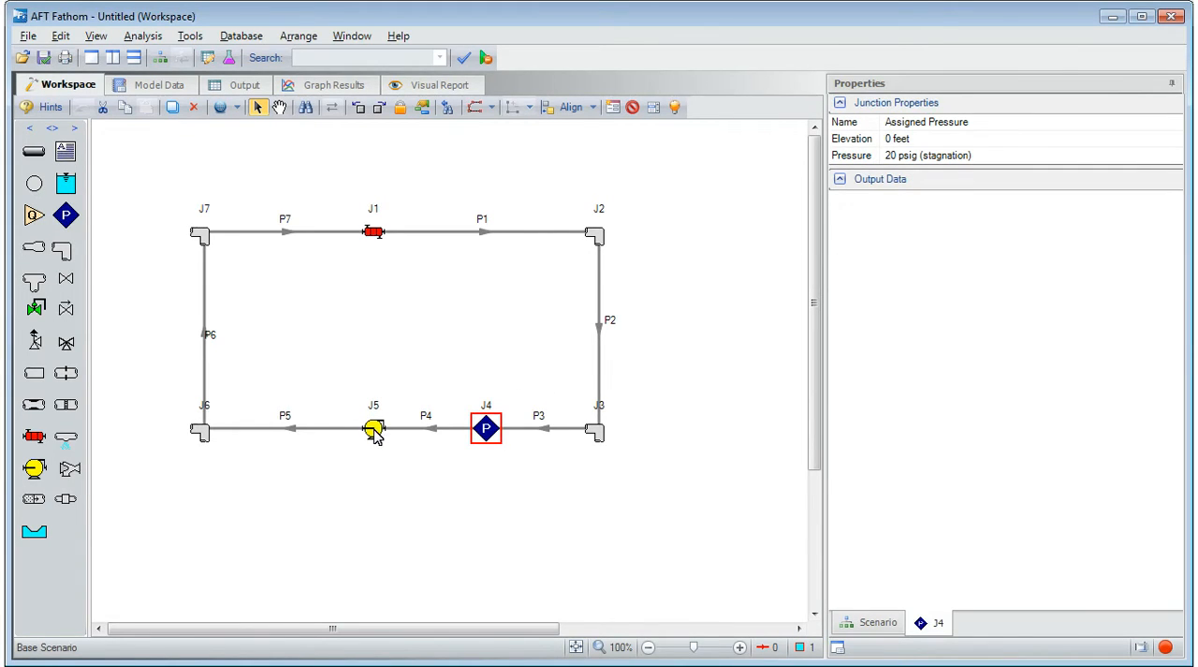
double_click(375, 428)
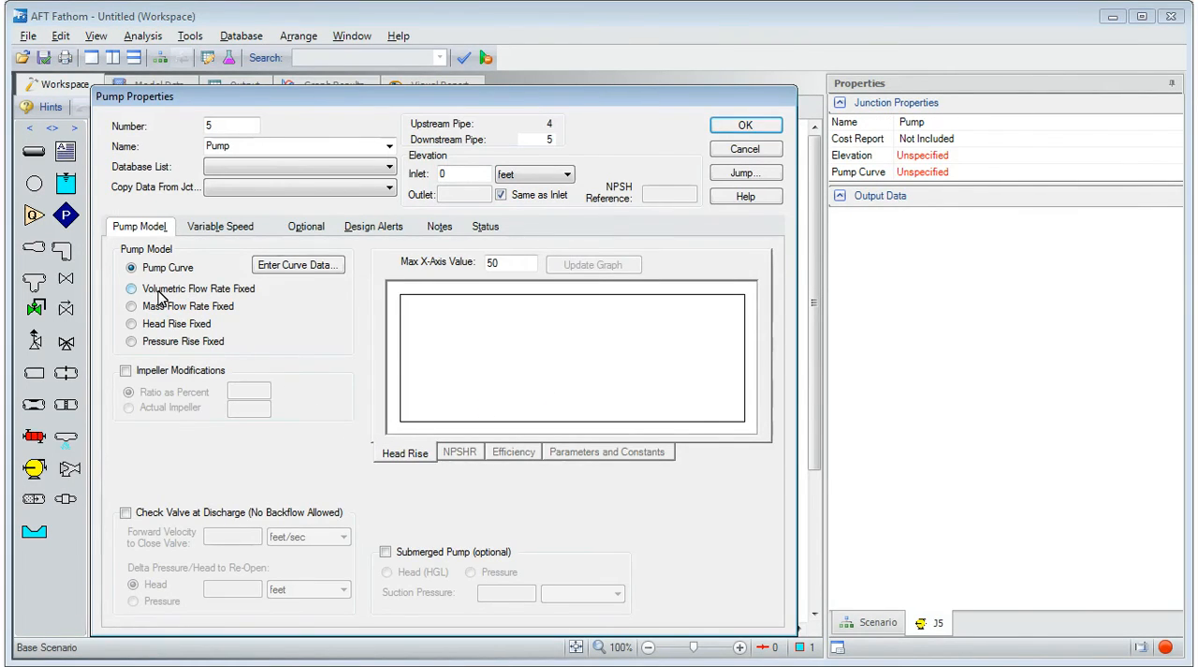
Set pump J5 to a fixed volumetric flow of 200 gal/min and dismiss the checklist note.
left_click(131, 288)
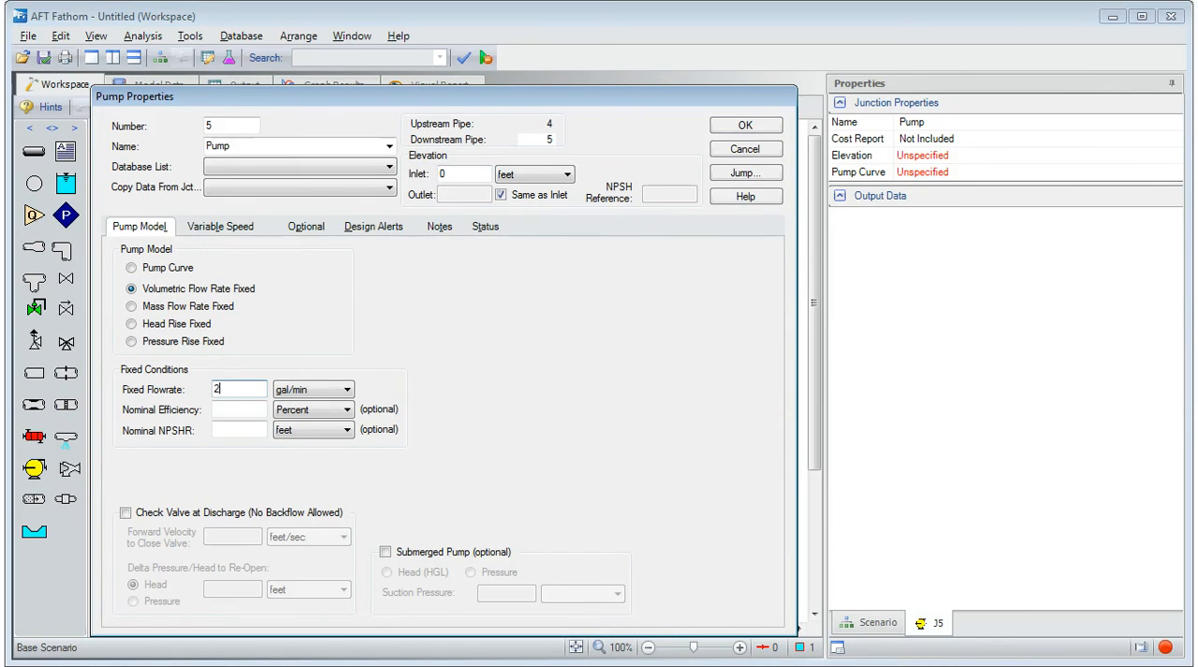
type("00")
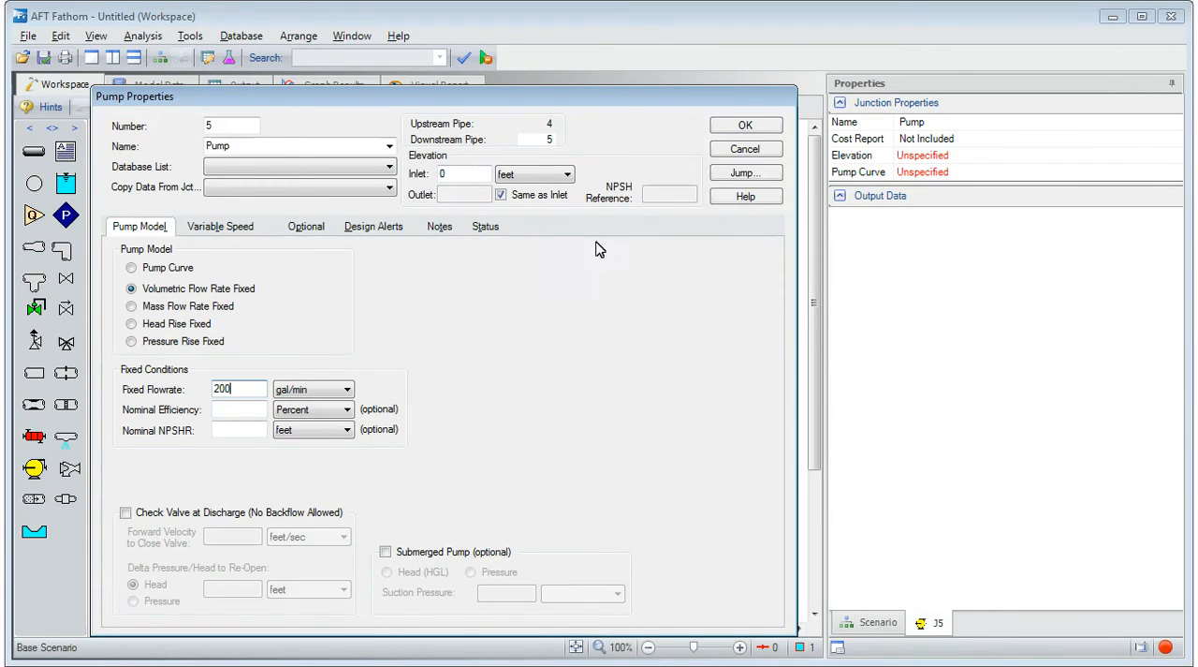
left_click(746, 124)
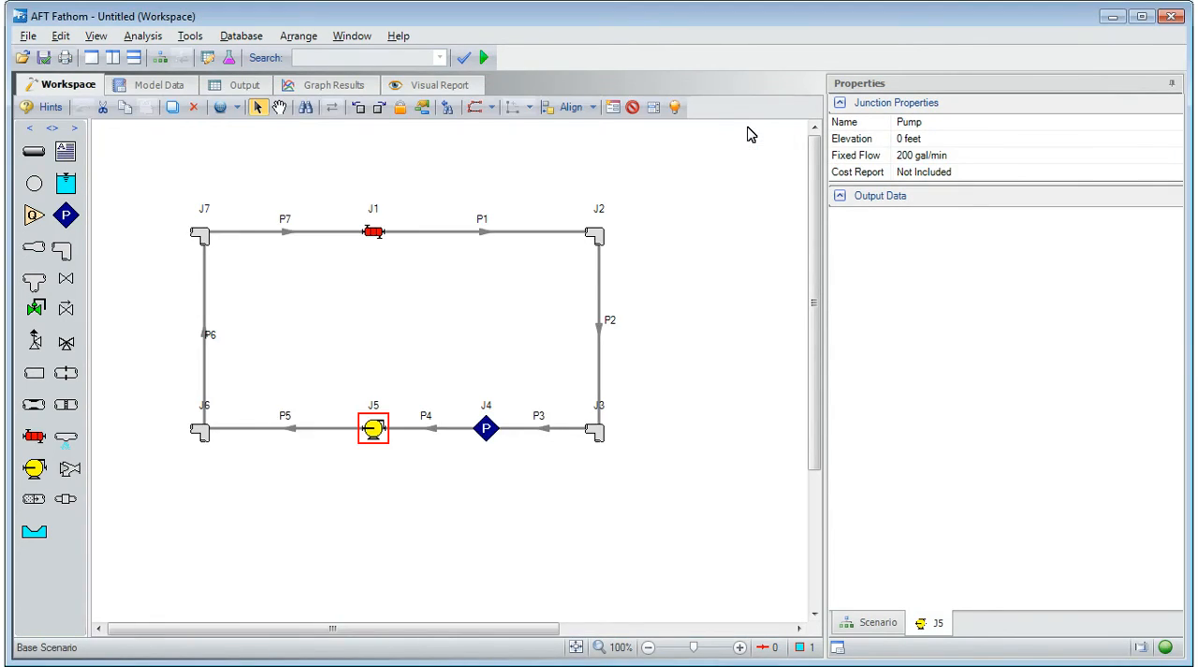
mouse_move(1037, 547)
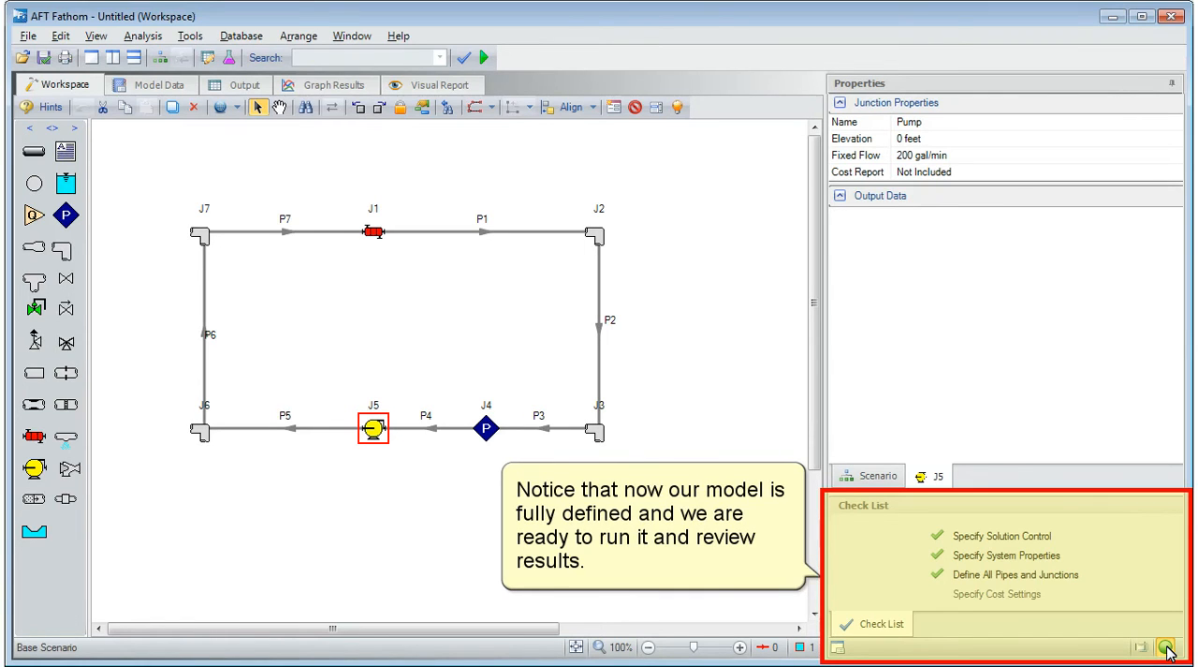
left_click(1165, 648)
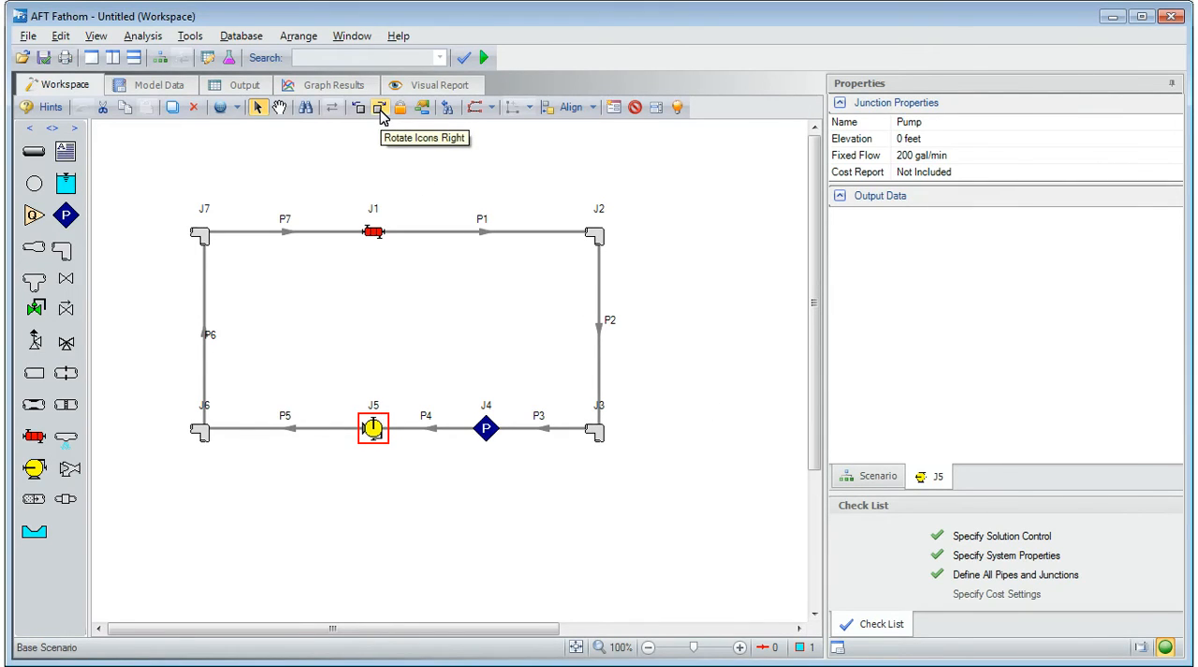
left_click(378, 107)
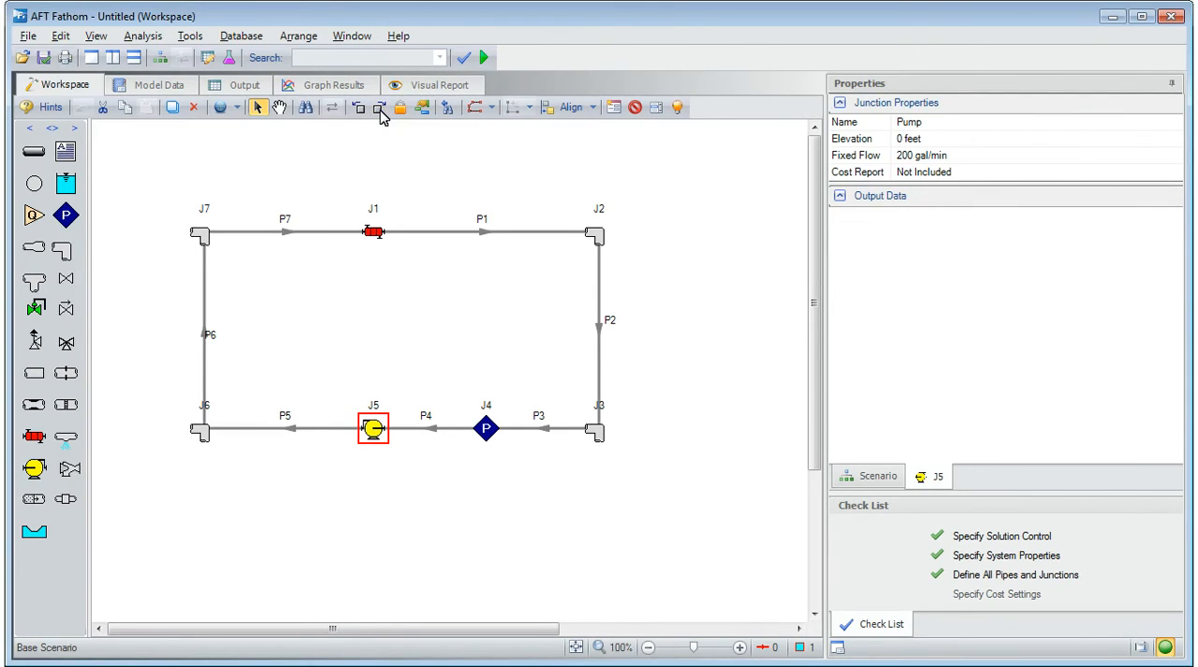
mouse_move(244, 403)
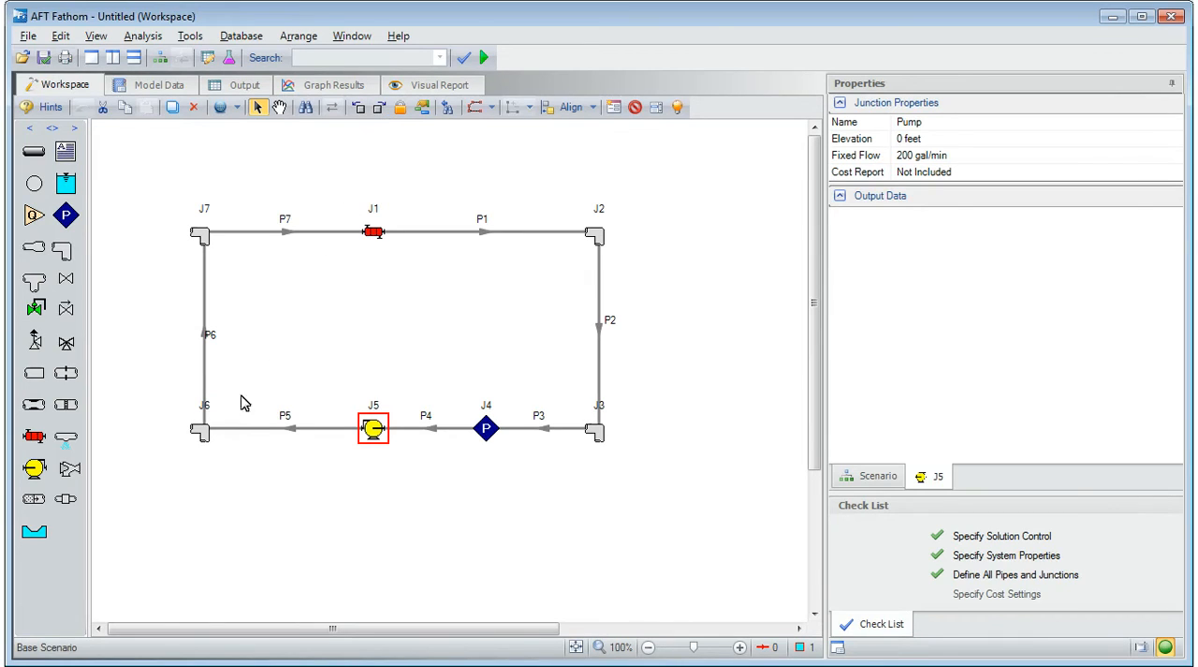
left_click(204, 429)
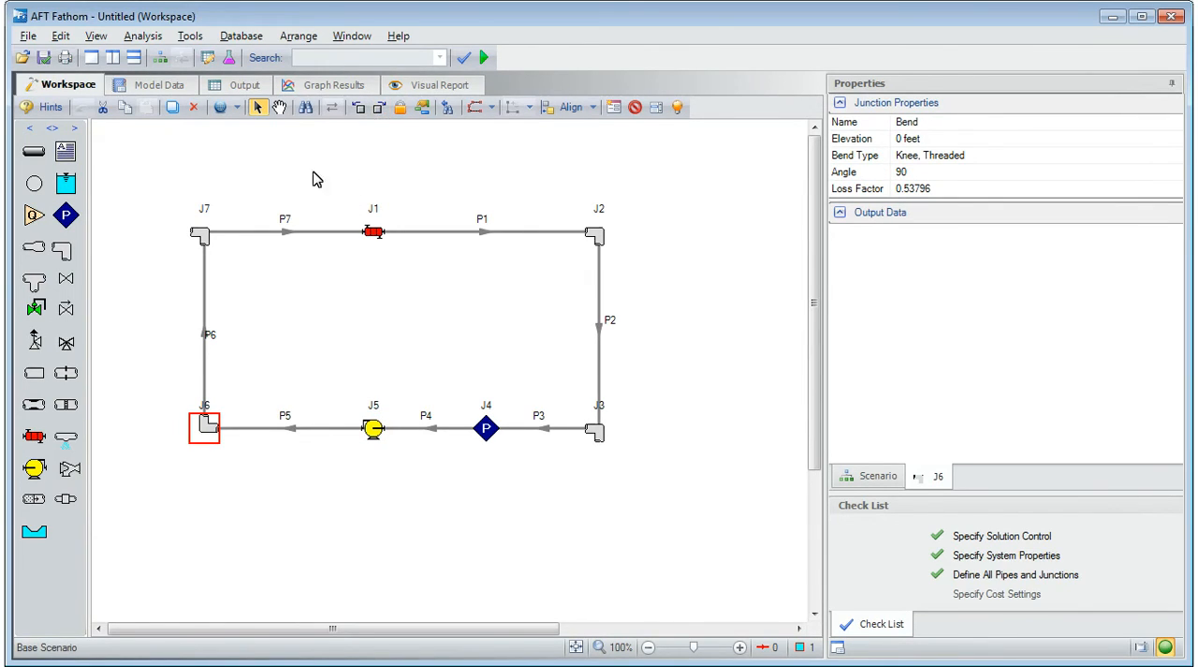
left_click(360, 106)
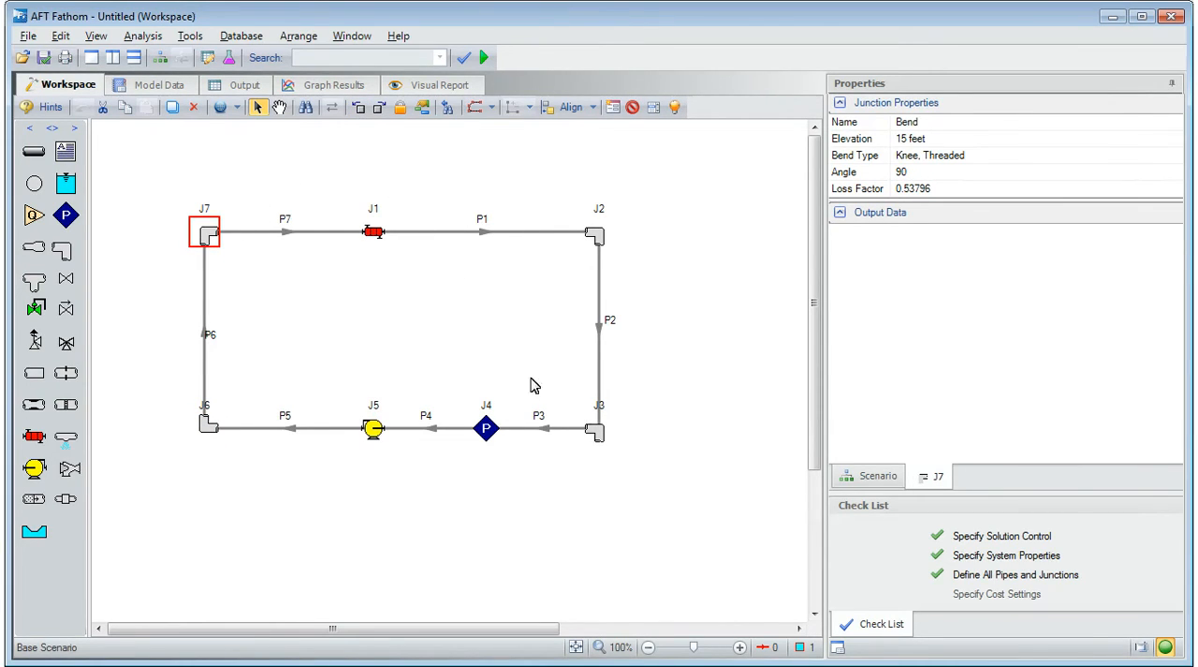
left_click(597, 429)
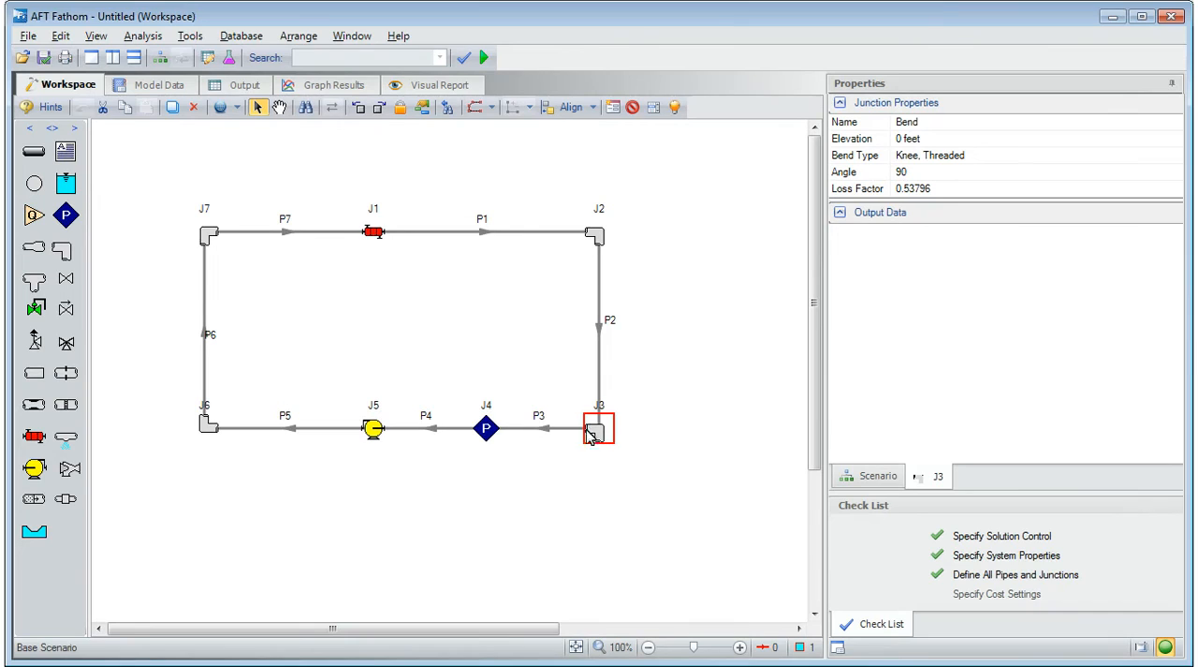
mouse_move(380, 106)
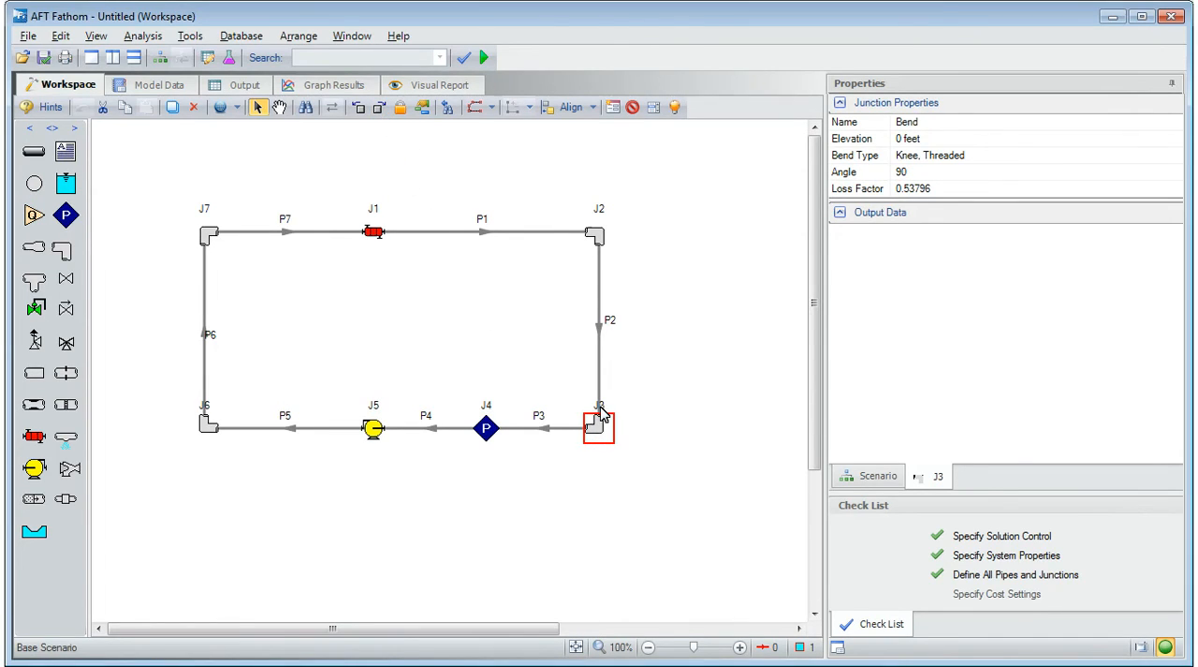
left_click(210, 420)
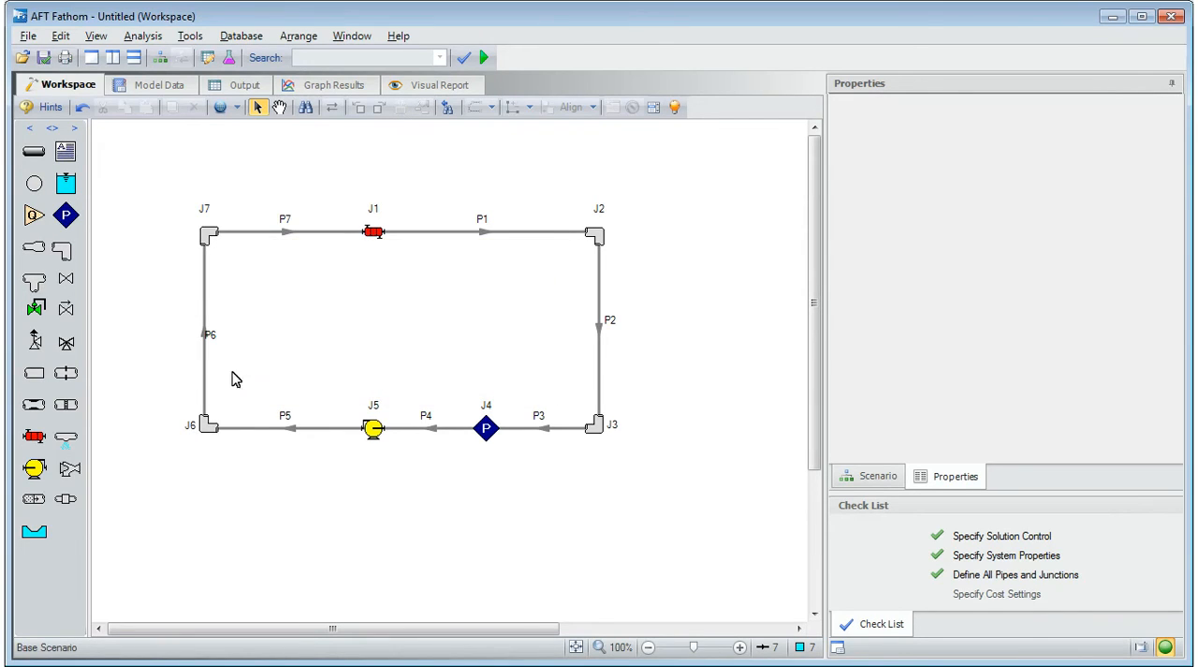
Bring up the Model Data summary and view the heat exchanger input table.
left_click(352, 36)
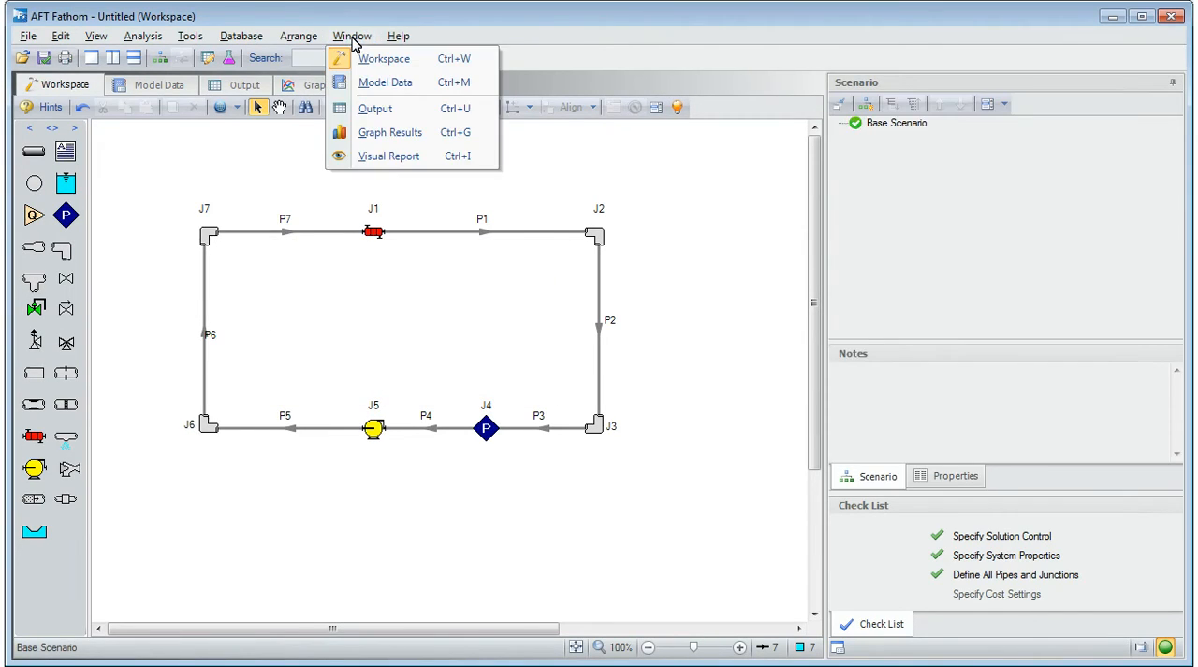
left_click(385, 82)
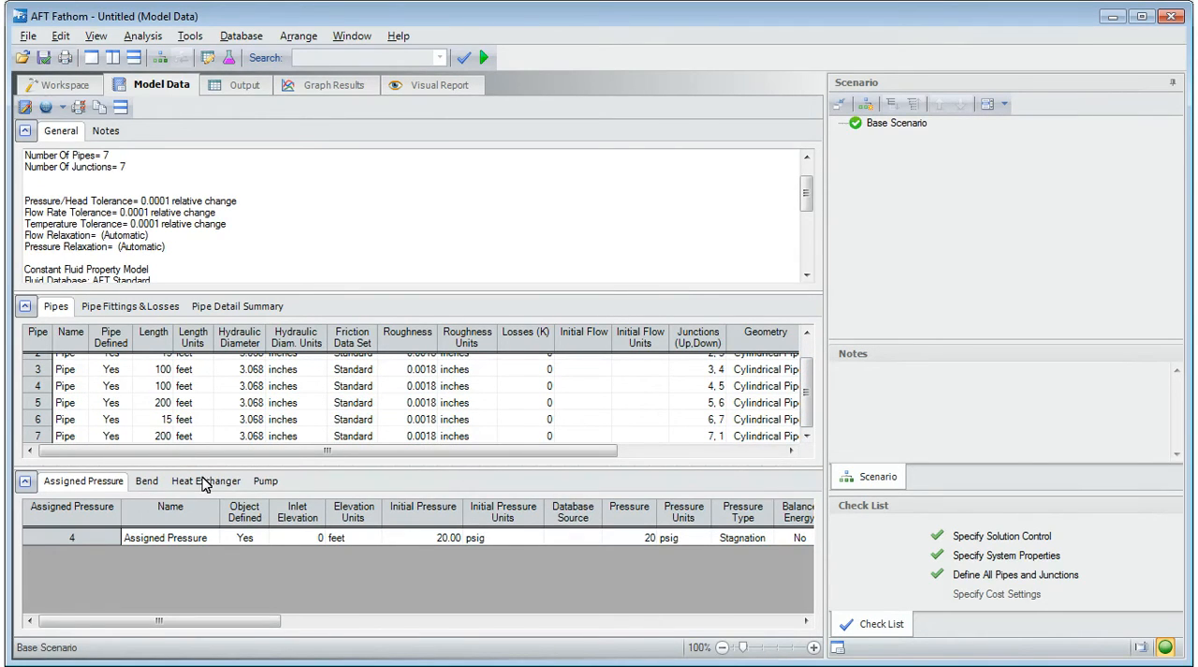
left_click(206, 480)
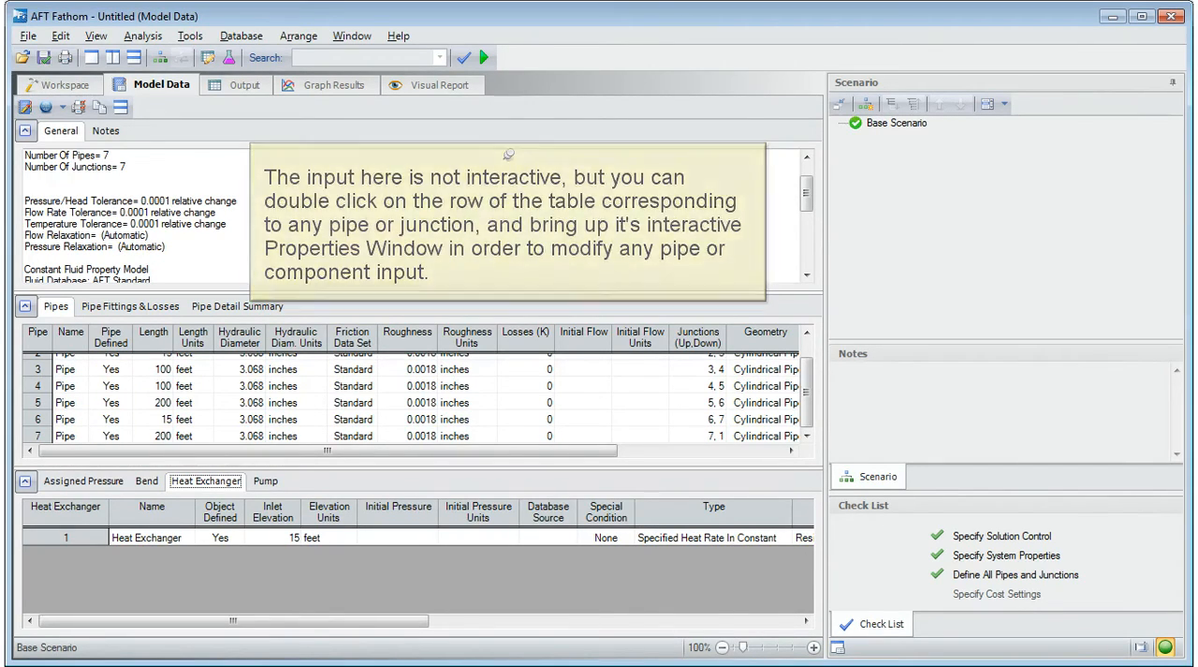
Check pipe 3's properties from its row, then show the pump input table.
double_click(66, 369)
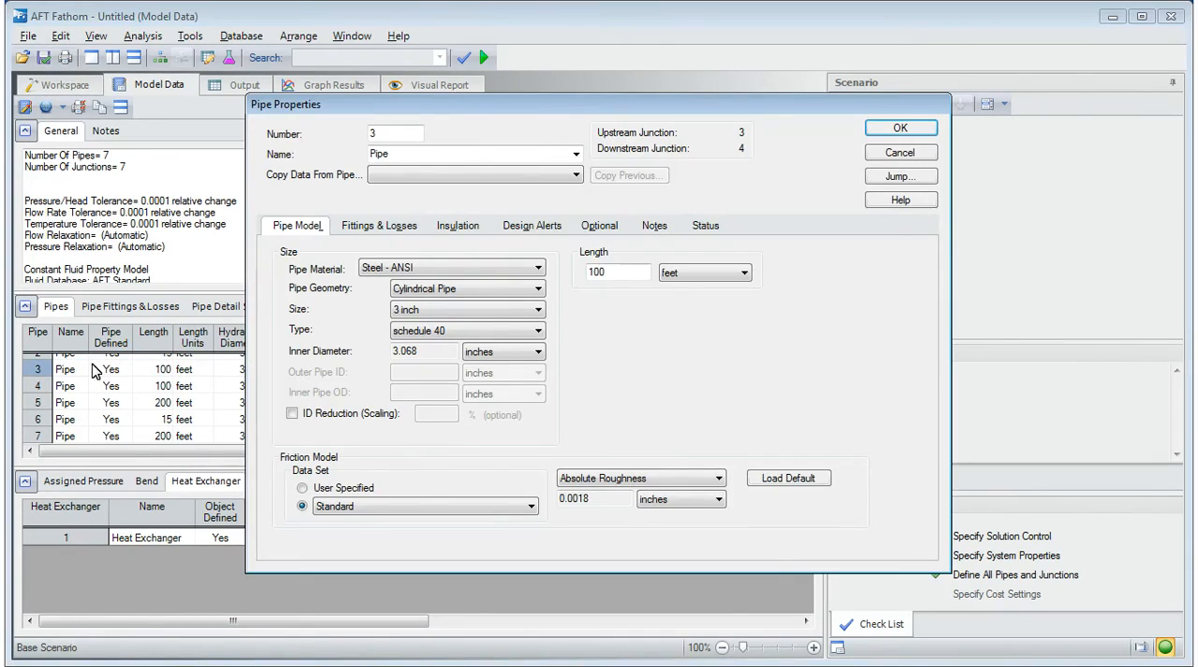
left_click(899, 127)
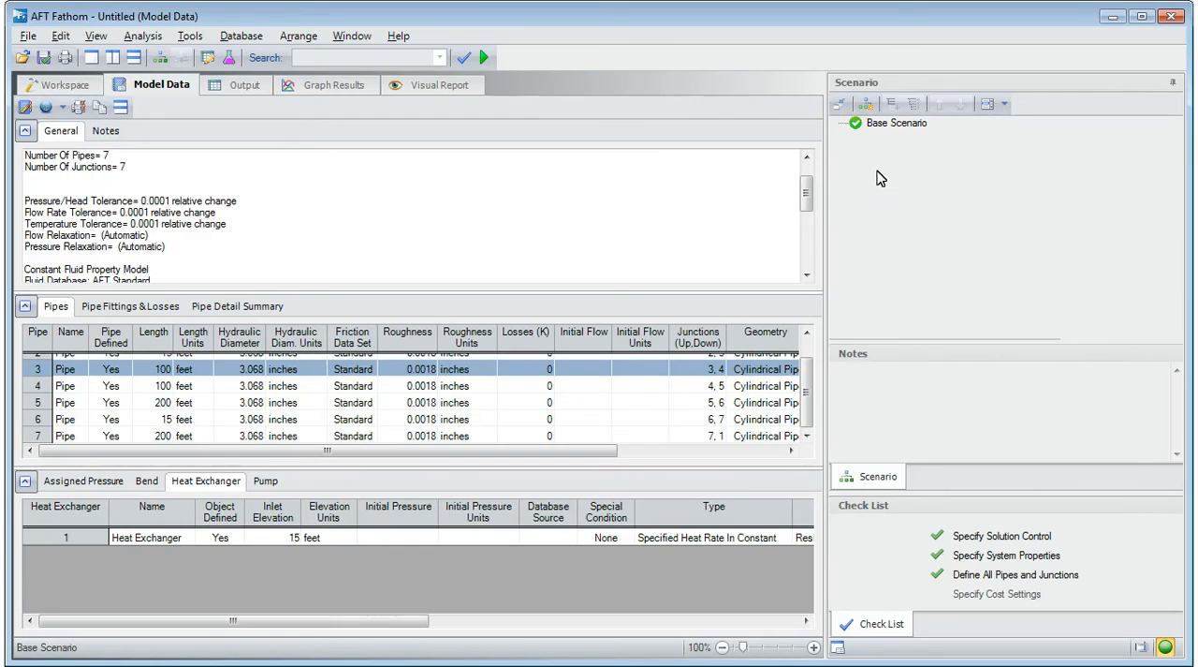
left_click(266, 479)
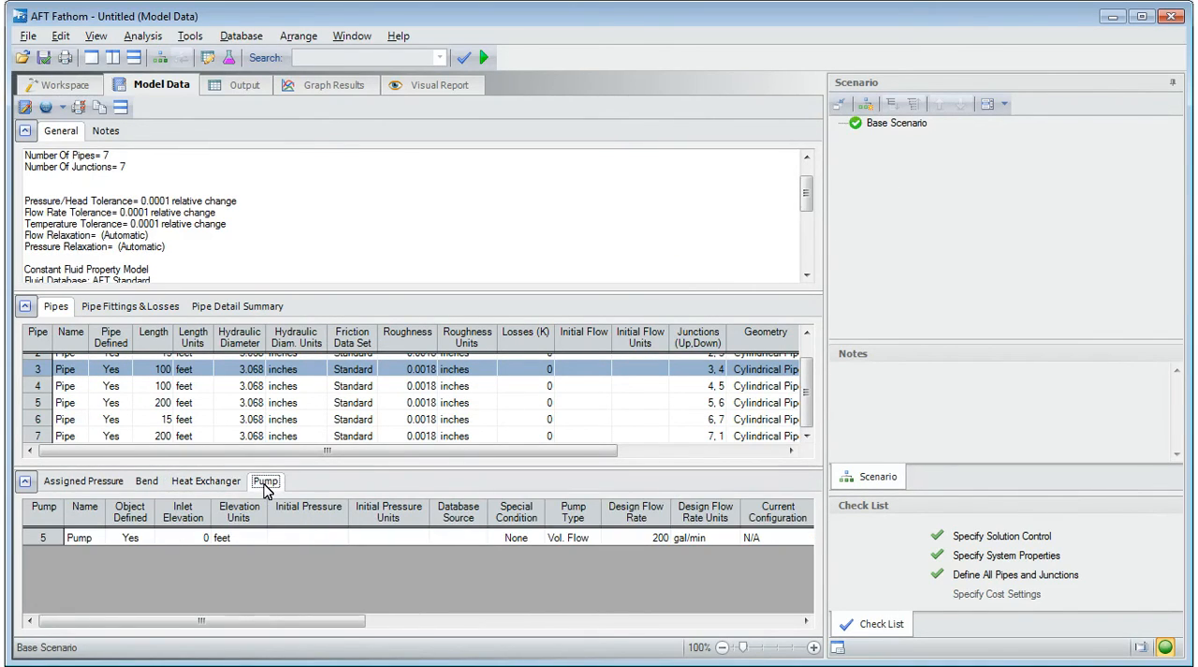
Set pump J5 to fixed 200 gal/min volumetric flow with 80 percent nominal efficiency.
double_click(41, 537)
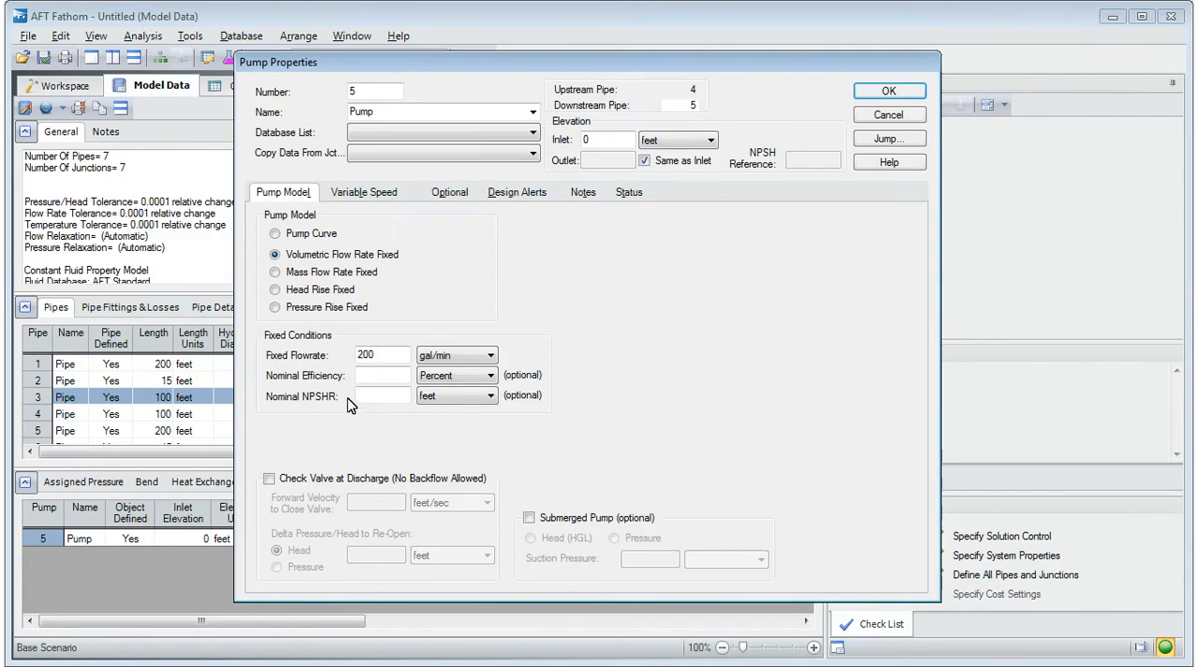
type("80")
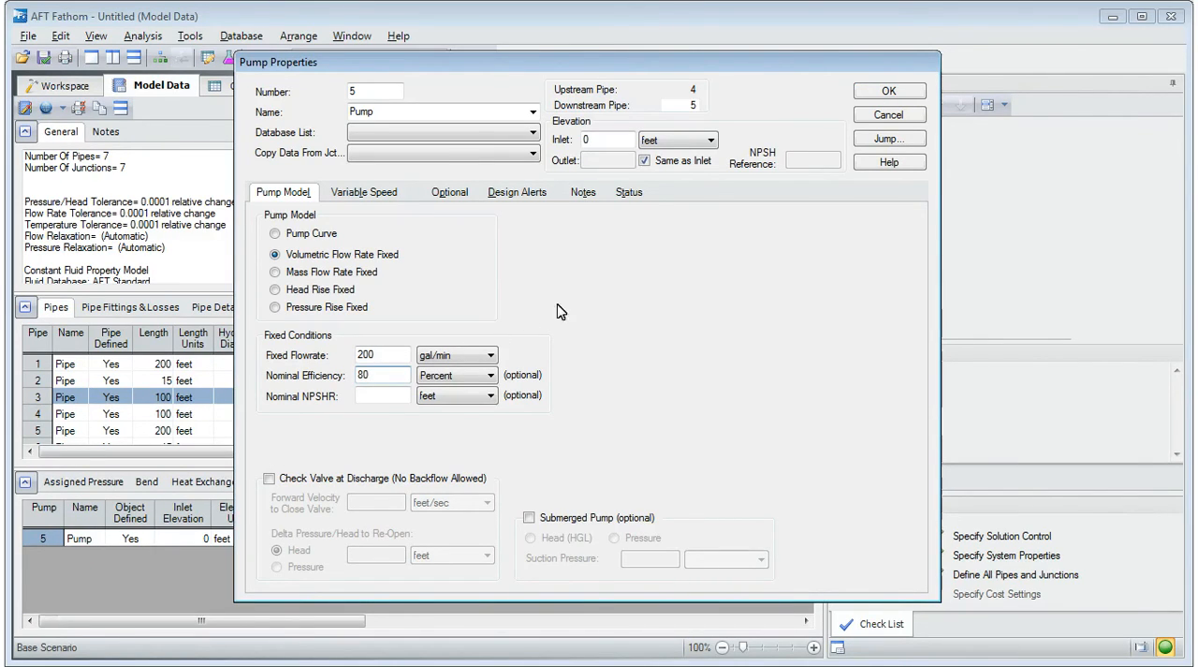
left_click(888, 90)
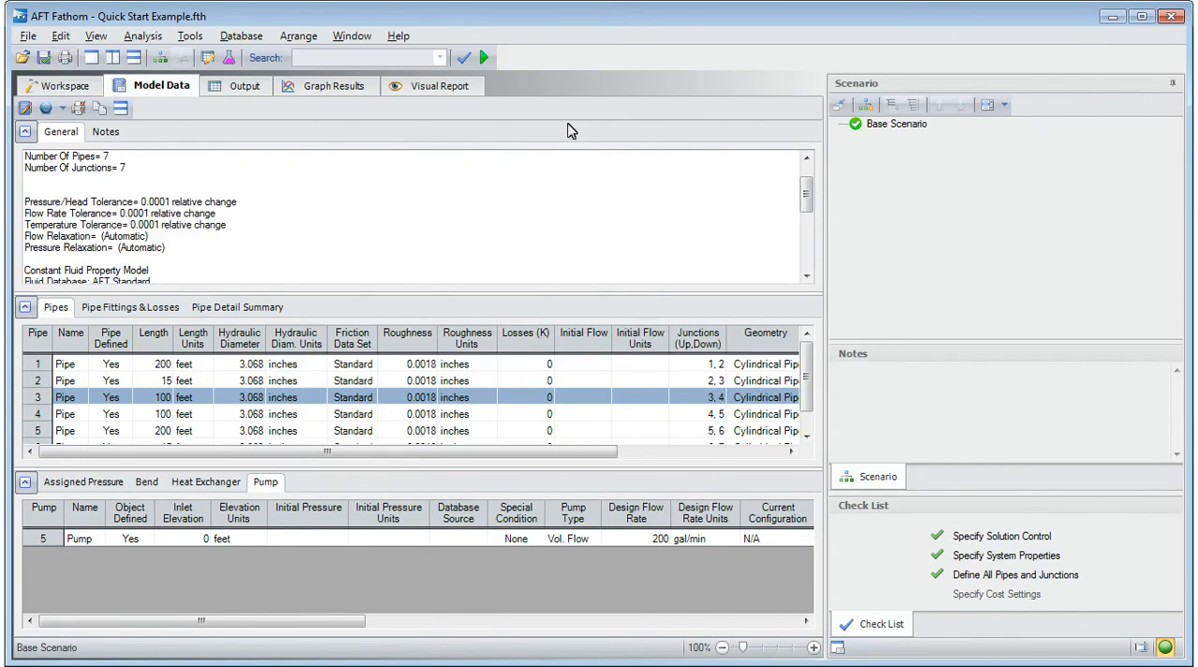
Run the model to convergence and show the Output results with 200 gal/min flows.
left_click(143, 36)
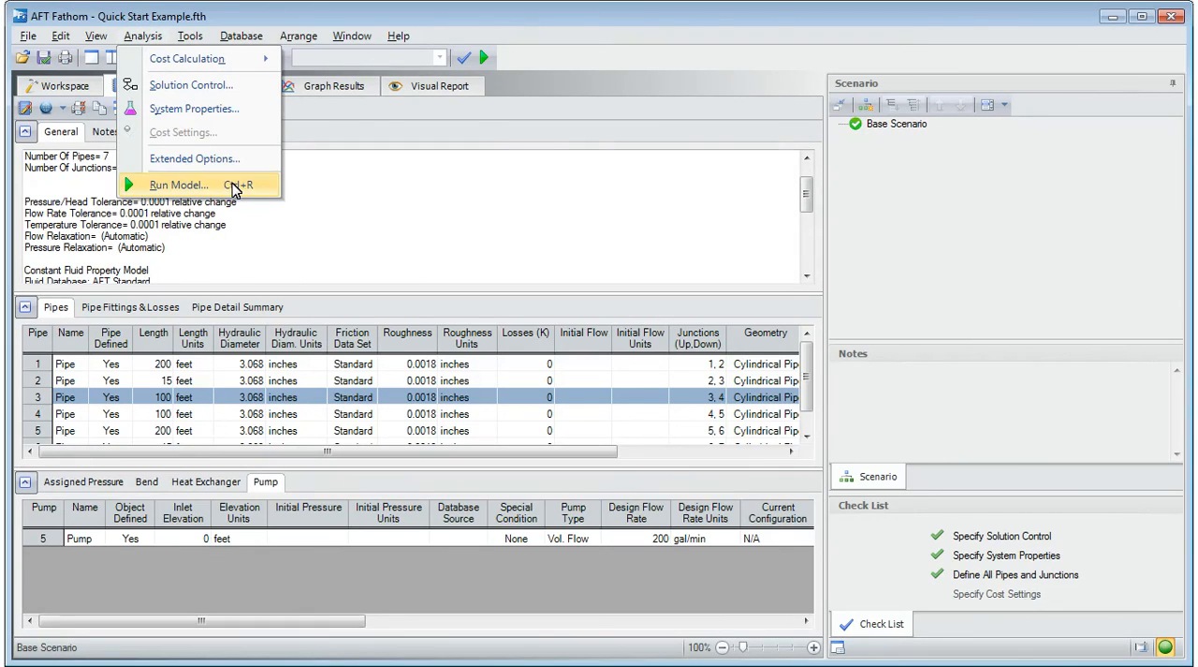
left_click(180, 183)
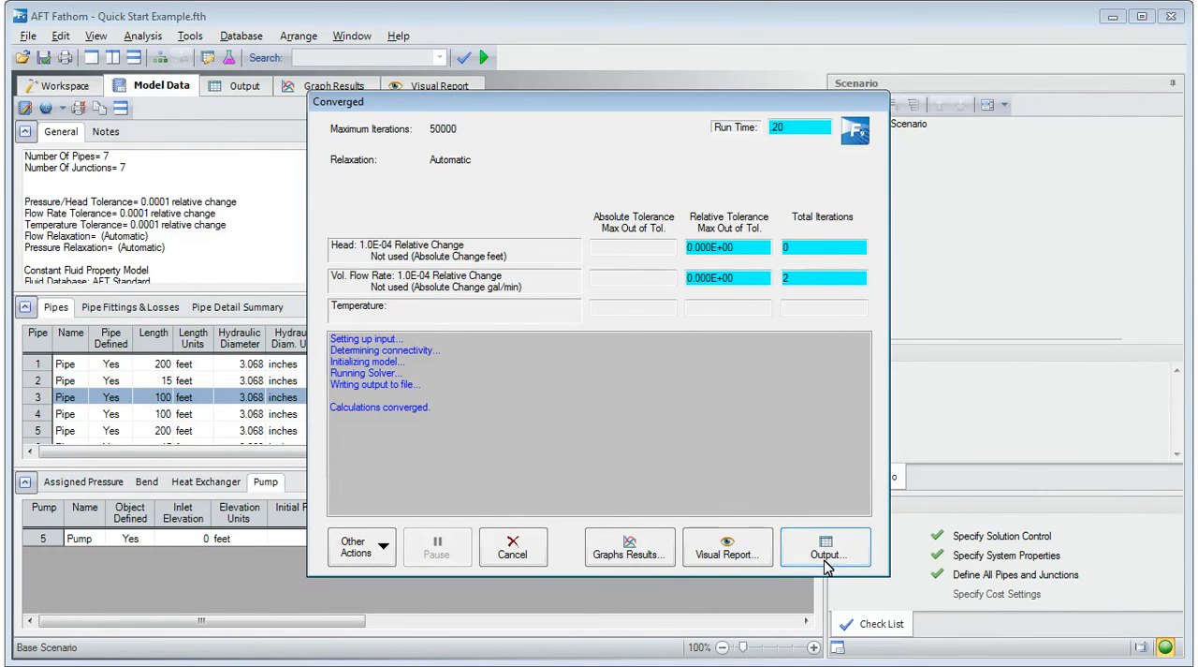
left_click(824, 546)
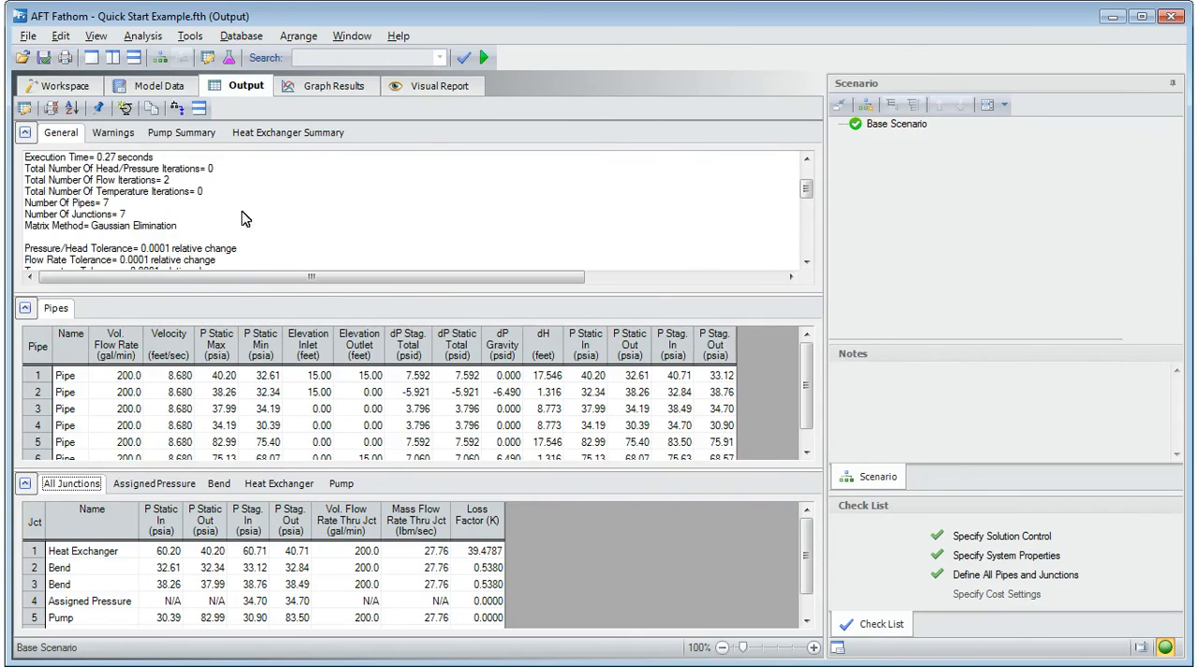
Review the Pump Summary (121.6 ft head rise at 200 gal/min) and return to the Workspace.
left_click(179, 131)
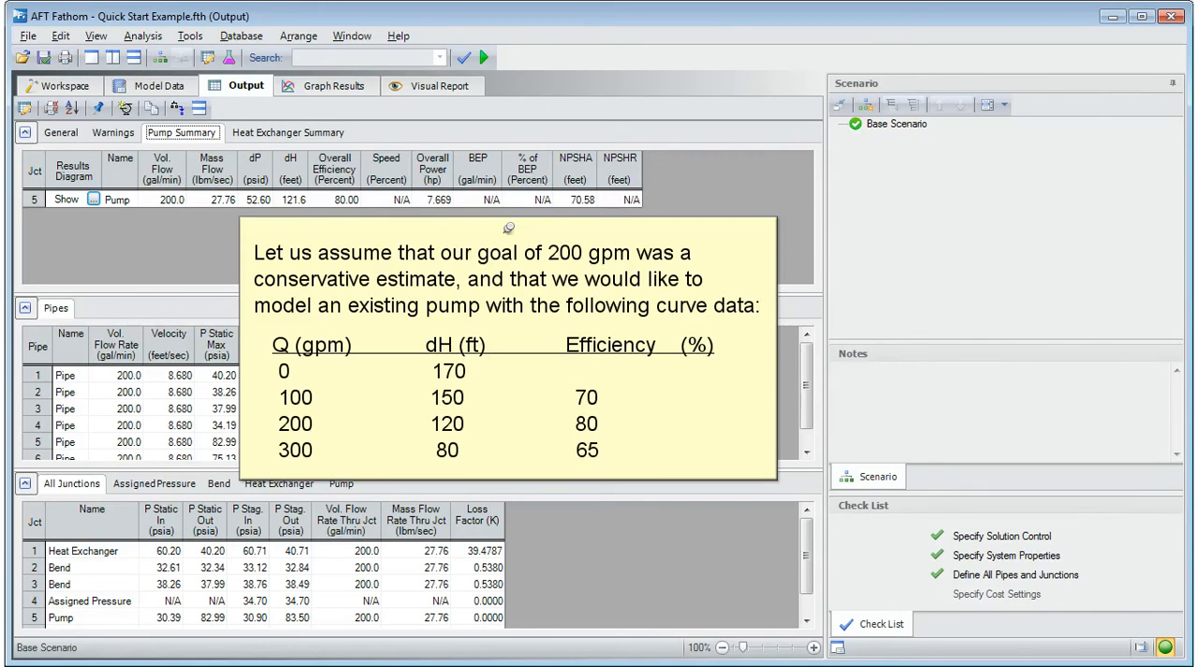
left_click(60, 86)
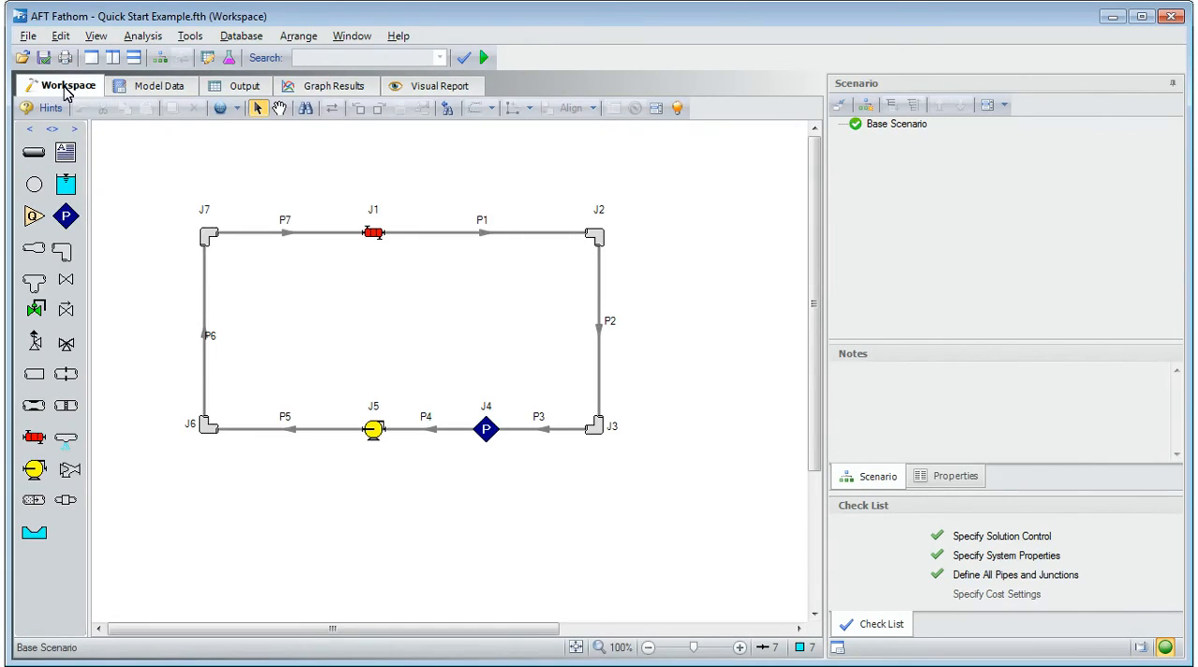
Switch pump J5 to a pump-curve model in its properties.
left_click(375, 429)
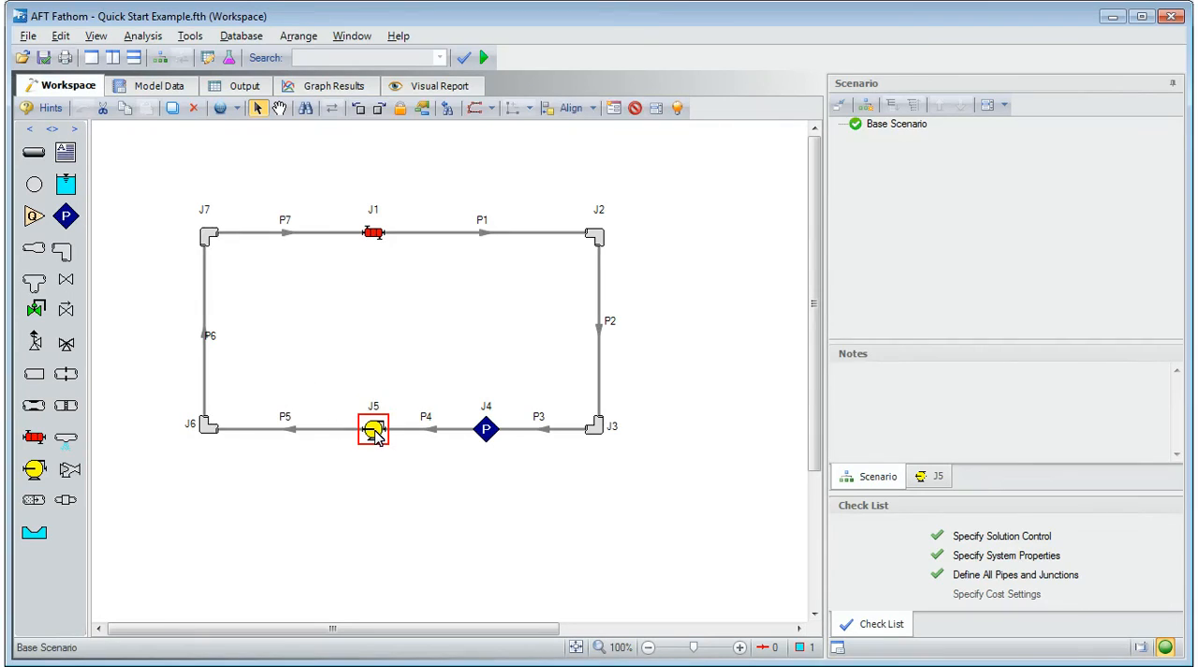
double_click(372, 429)
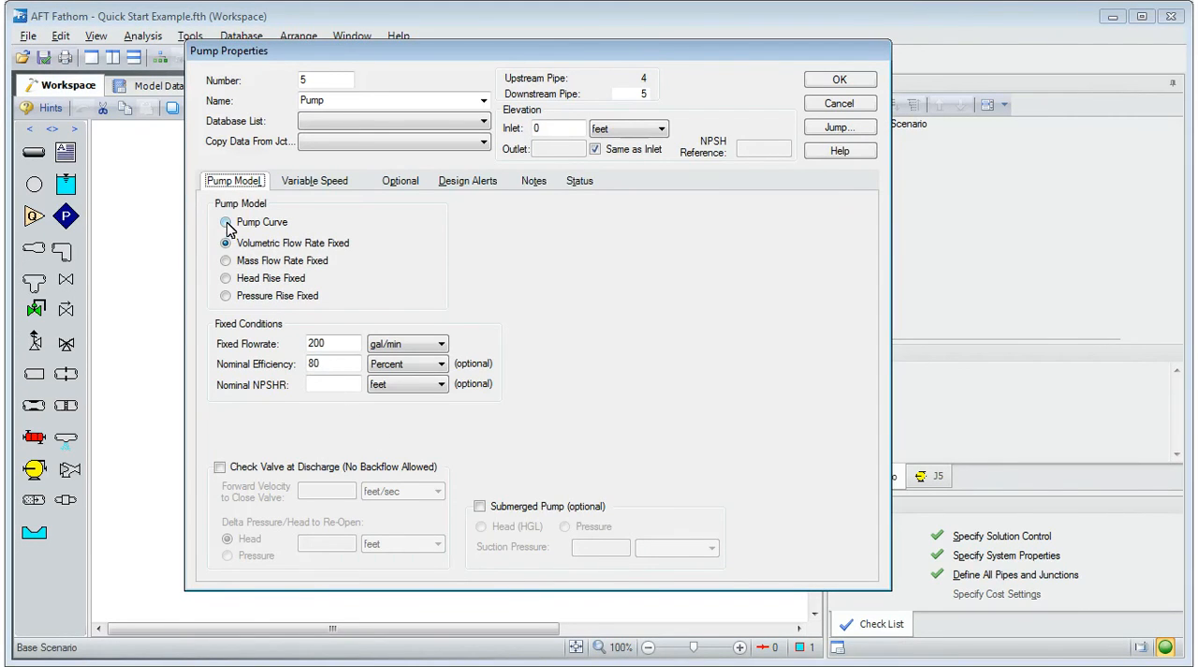
left_click(224, 221)
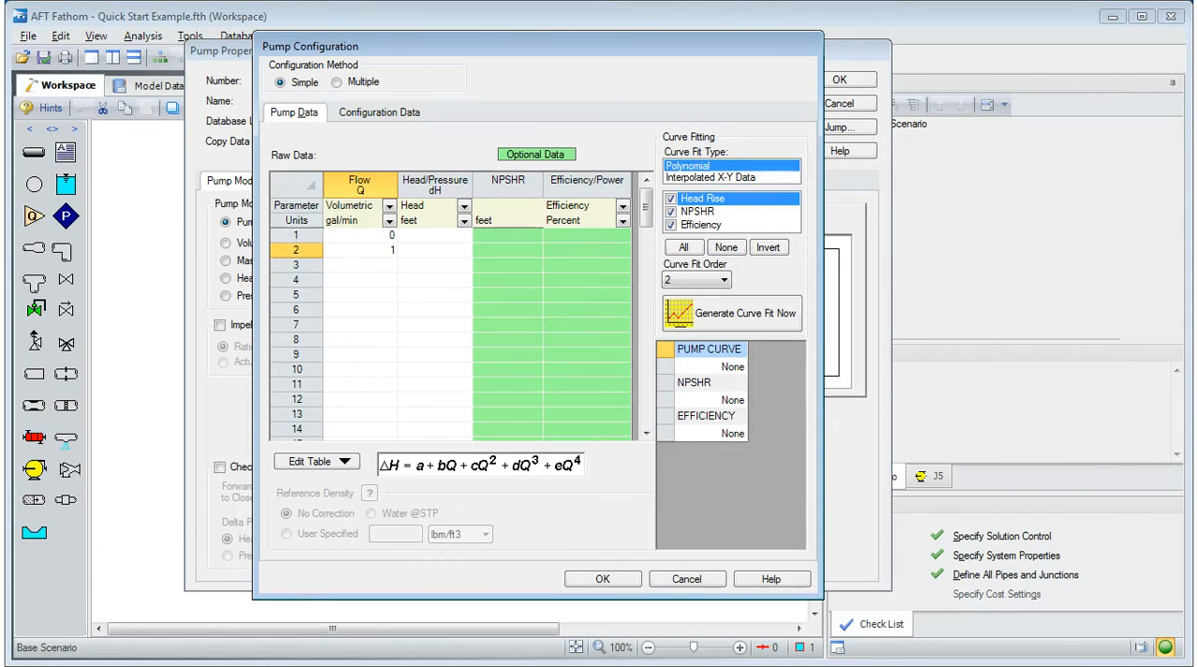
Enter flow, head and efficiency data from 170 ft at 0 to 80 ft at 300 gal/min for the curve fit.
type("20")
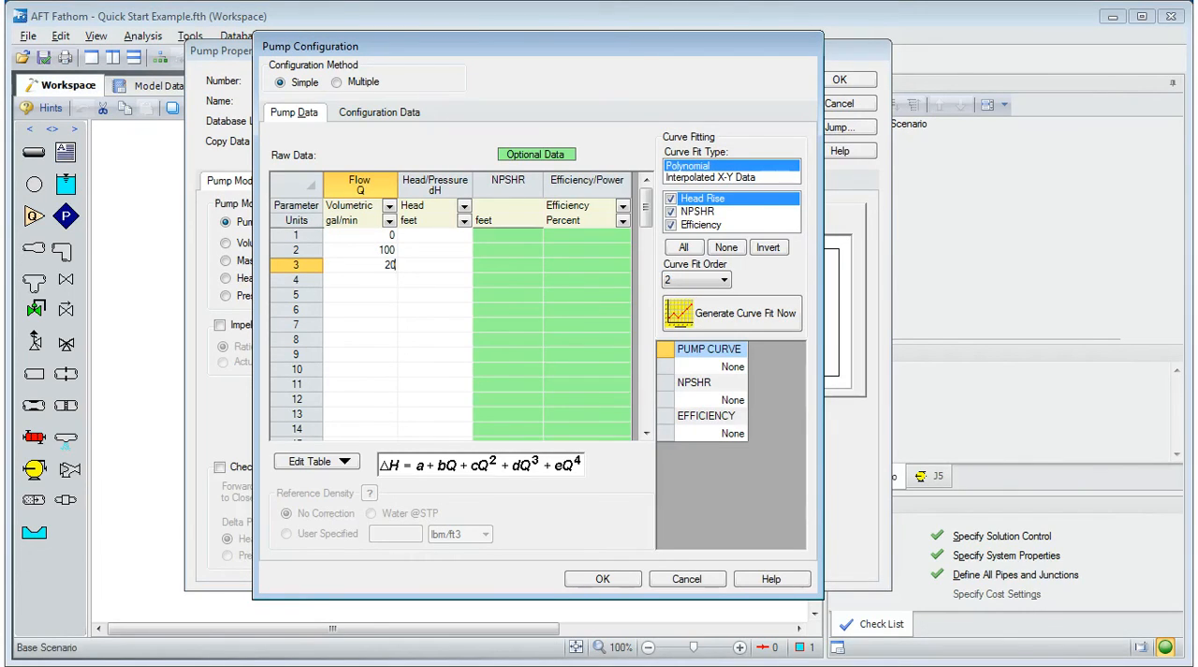
type("300")
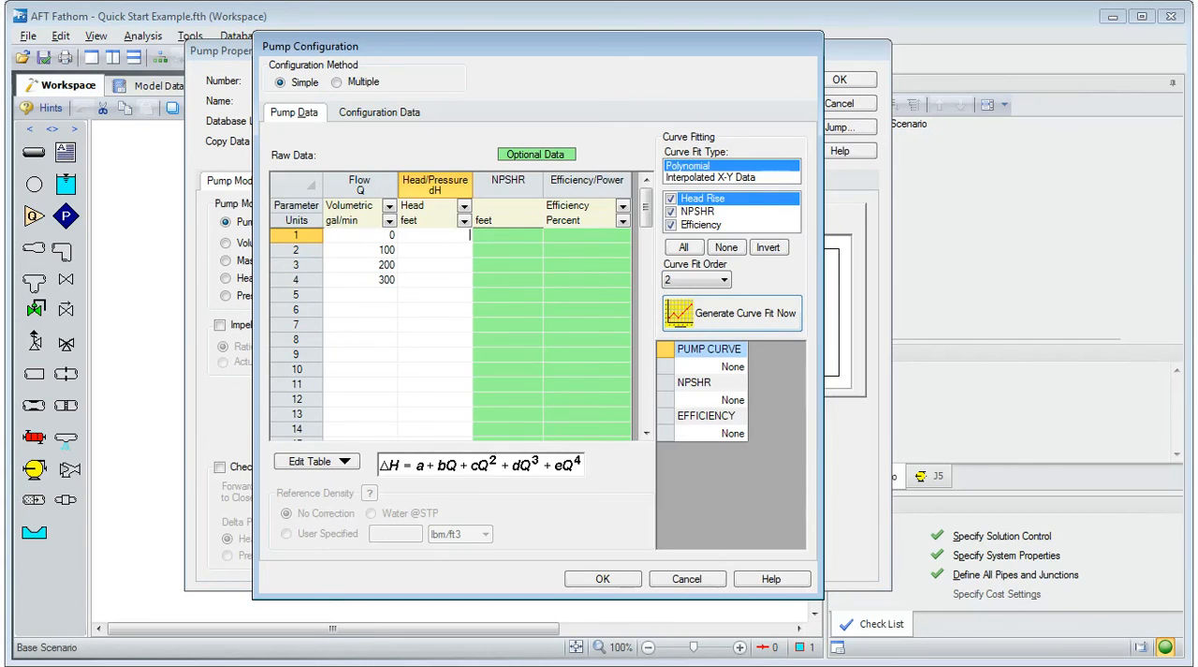
type("170")
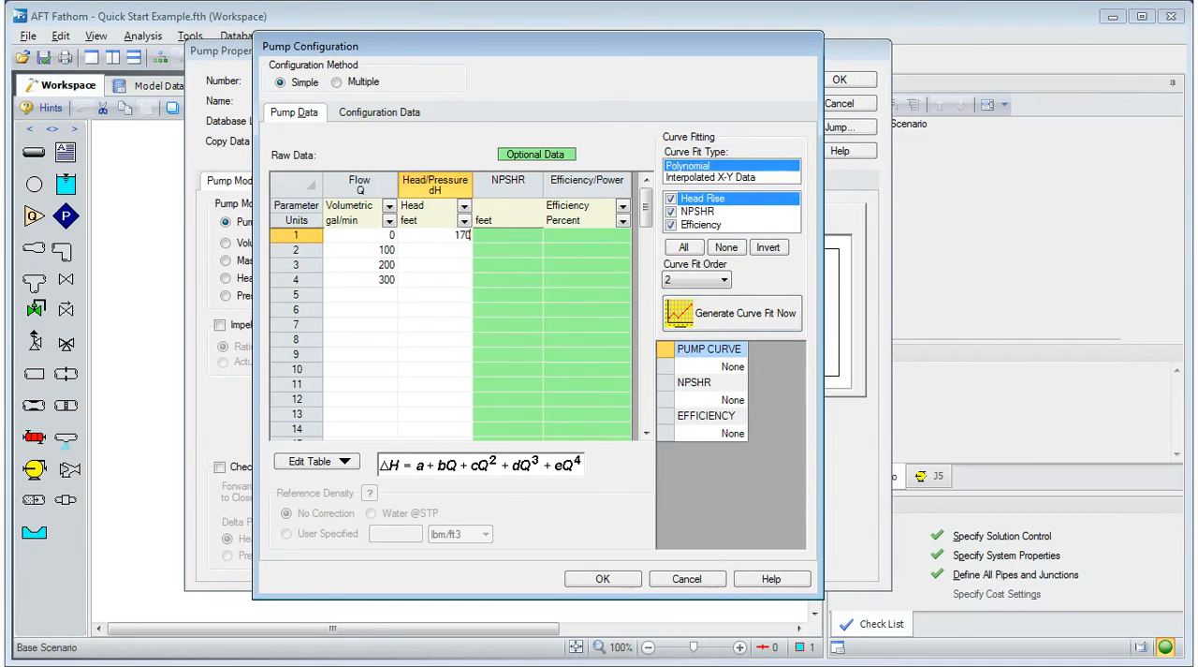
type("150")
left_click(434, 264)
type("120")
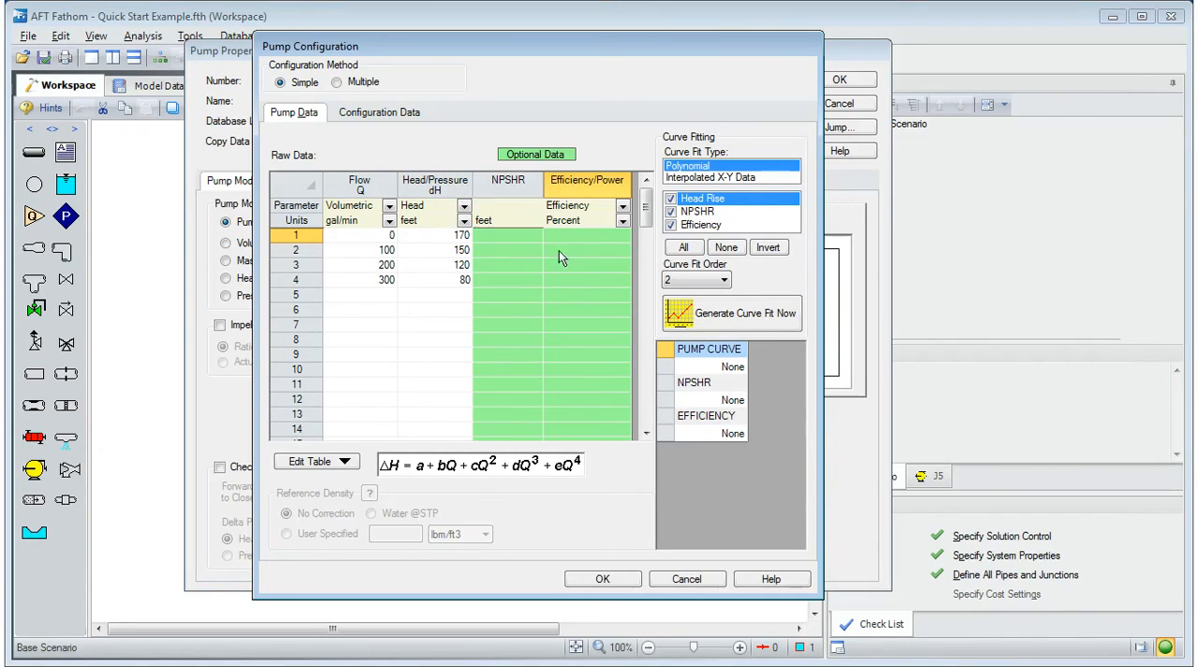
type("70")
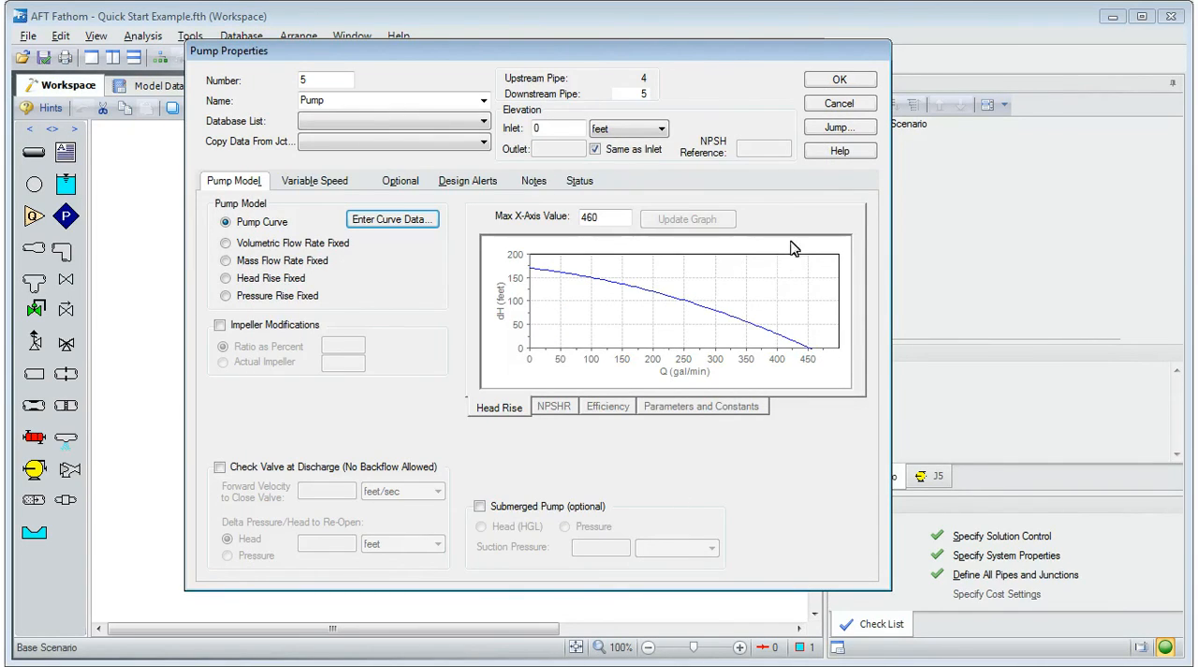
Accept the fitted pump curve, rerun the model and show output with about 198.9 gal/min.
left_click(839, 78)
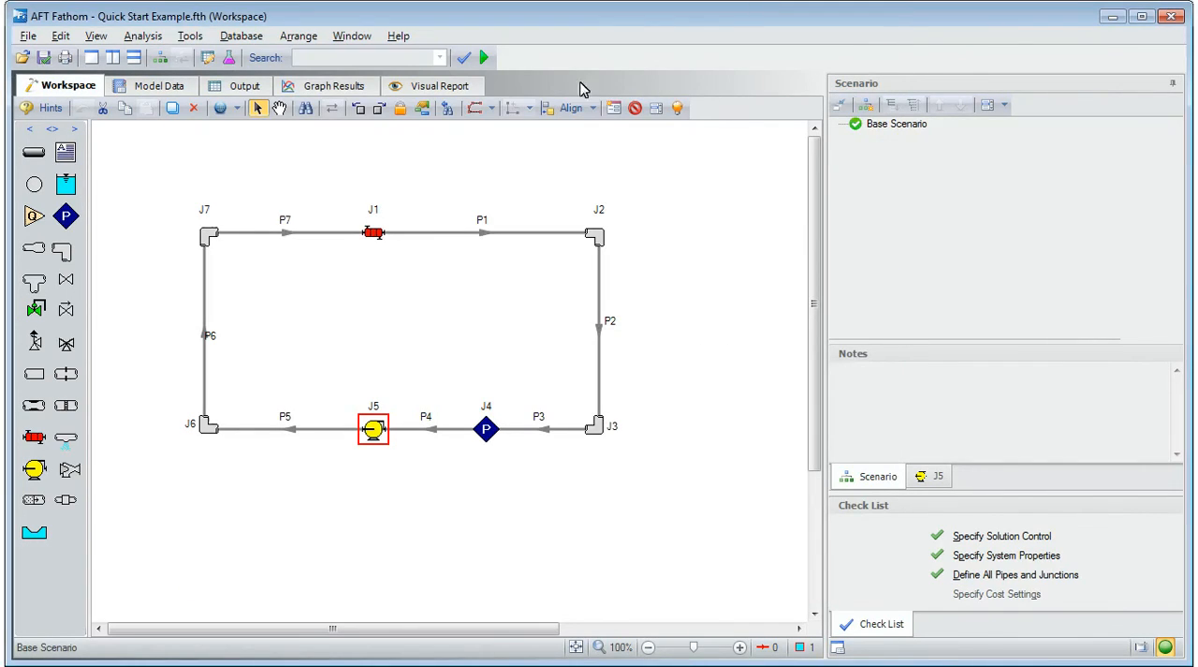
left_click(485, 56)
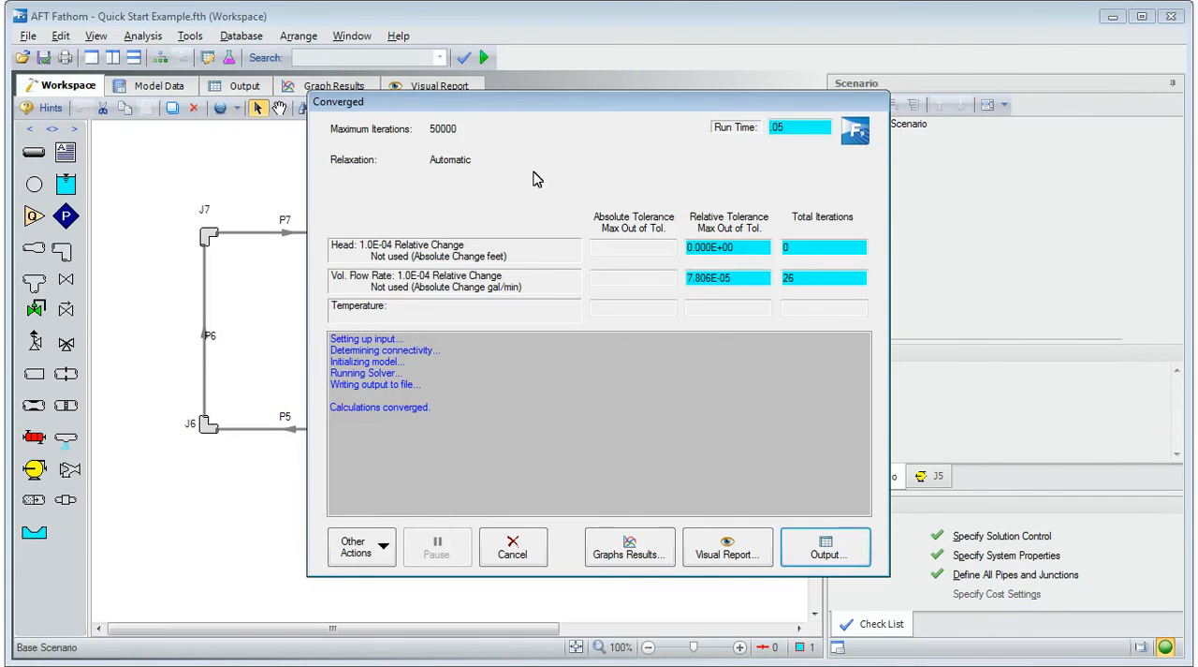
left_click(824, 547)
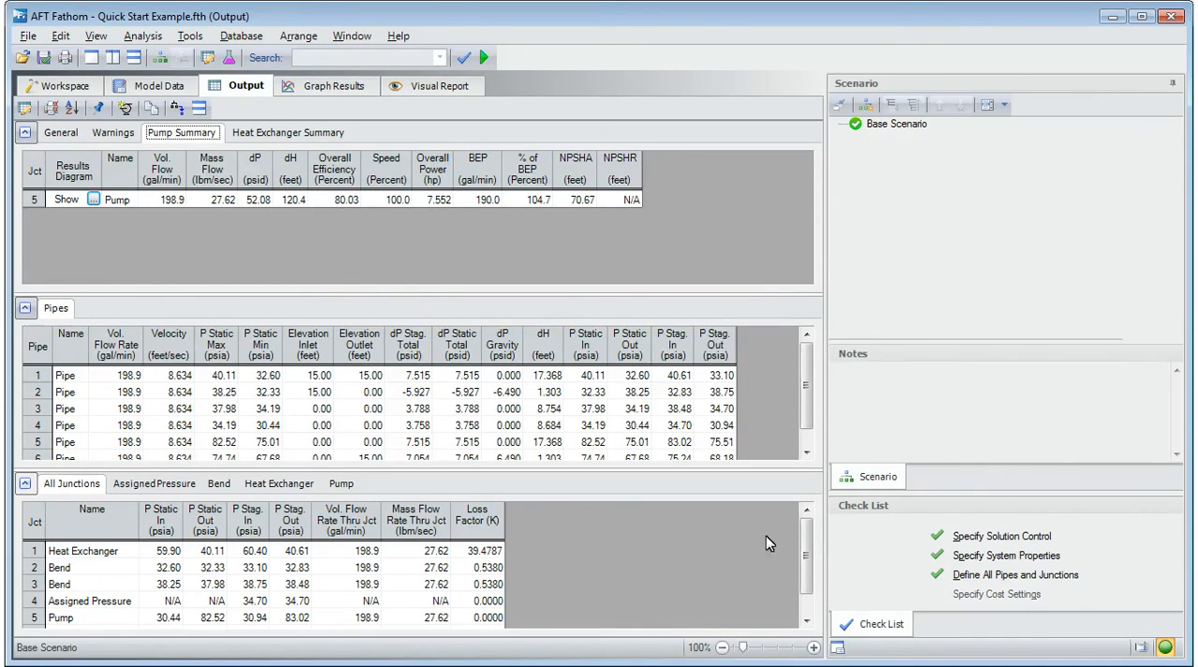
Generate the Pump vs. System curve graph for pump J5 in Graph Results.
left_click(326, 86)
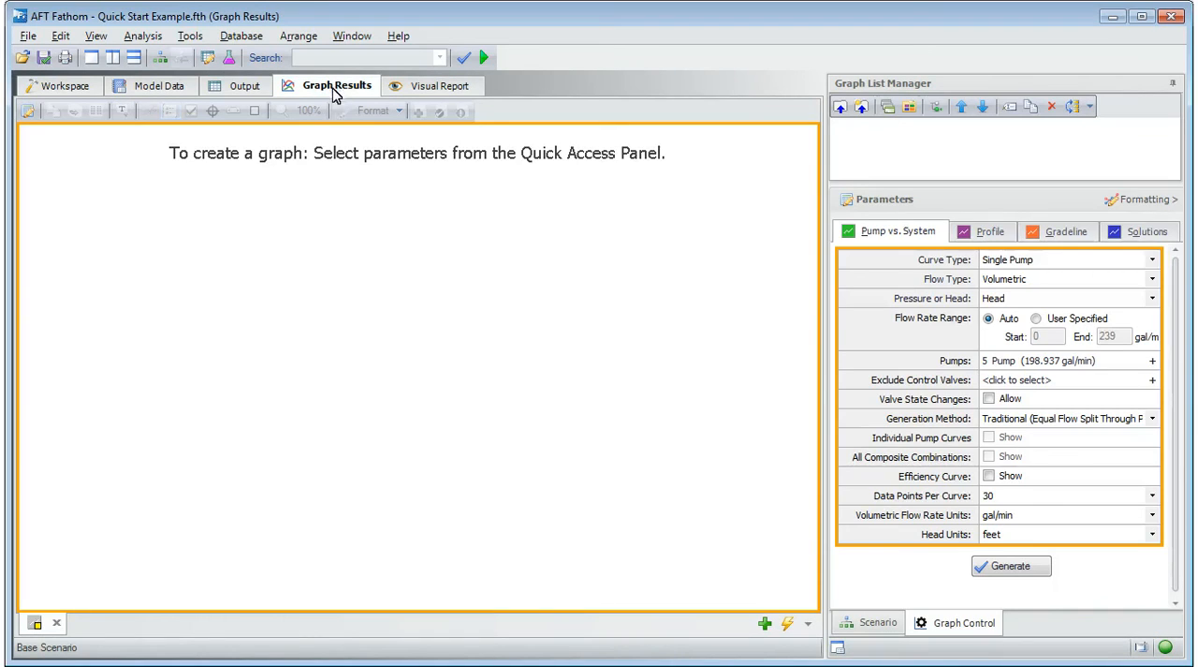
mouse_move(820, 483)
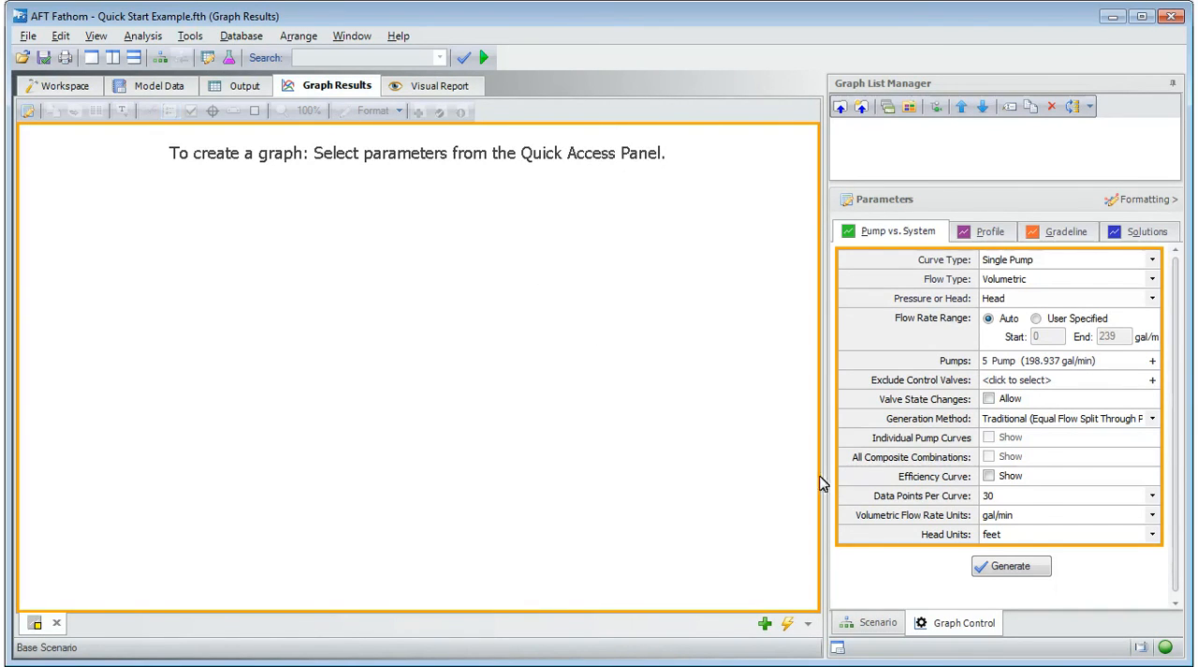
left_click(1011, 565)
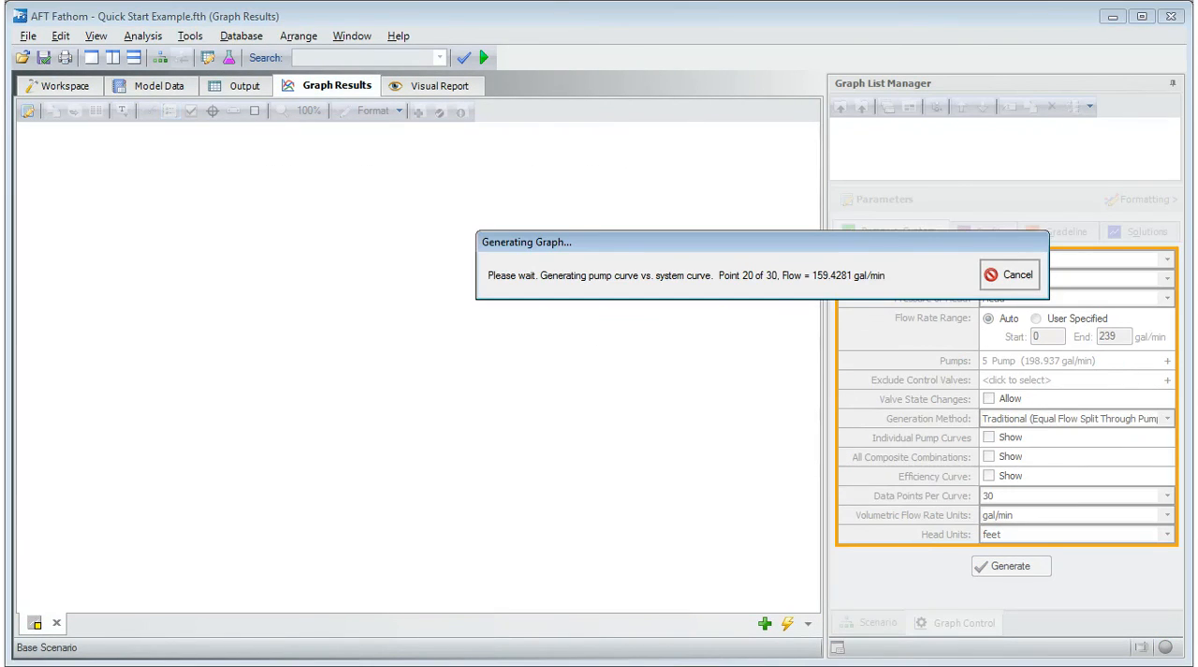